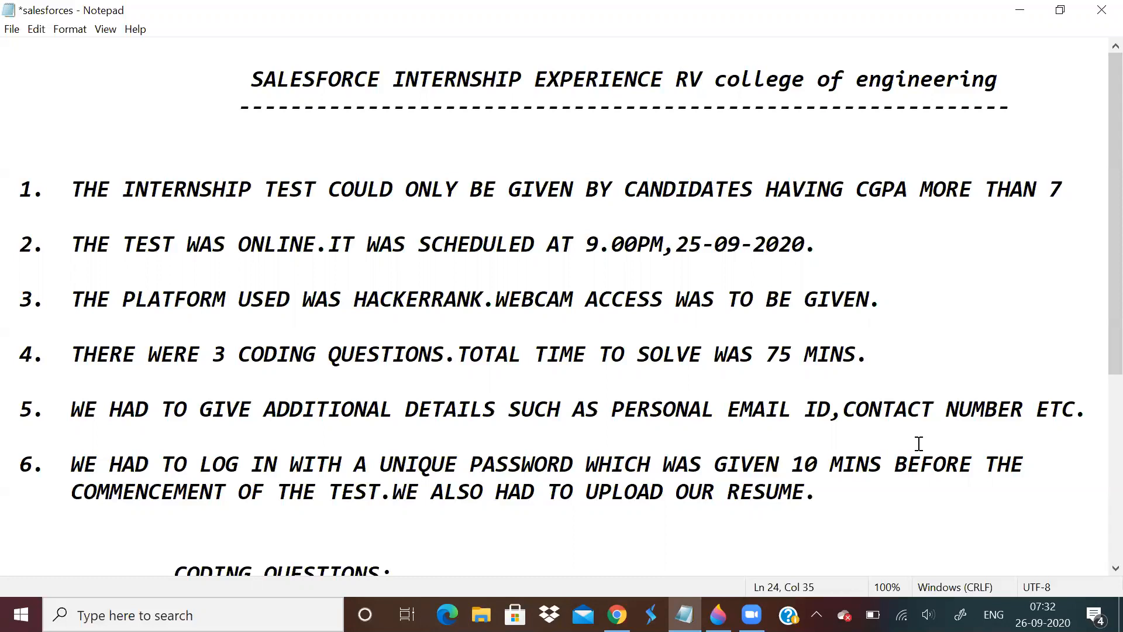
mouse_move(905, 433)
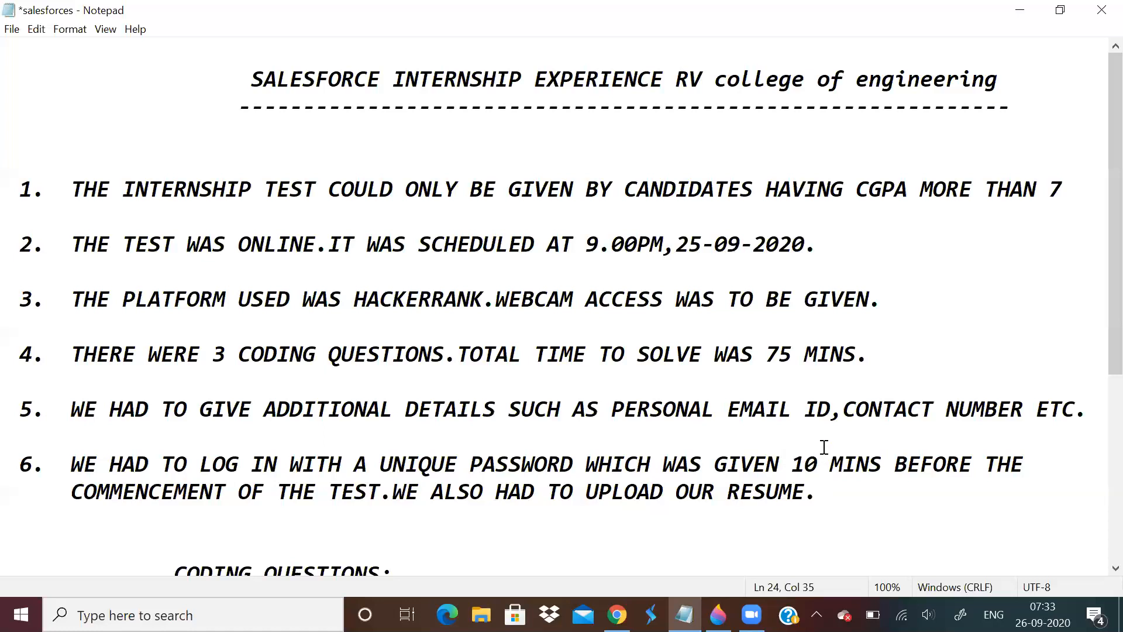
mouse_move(772, 361)
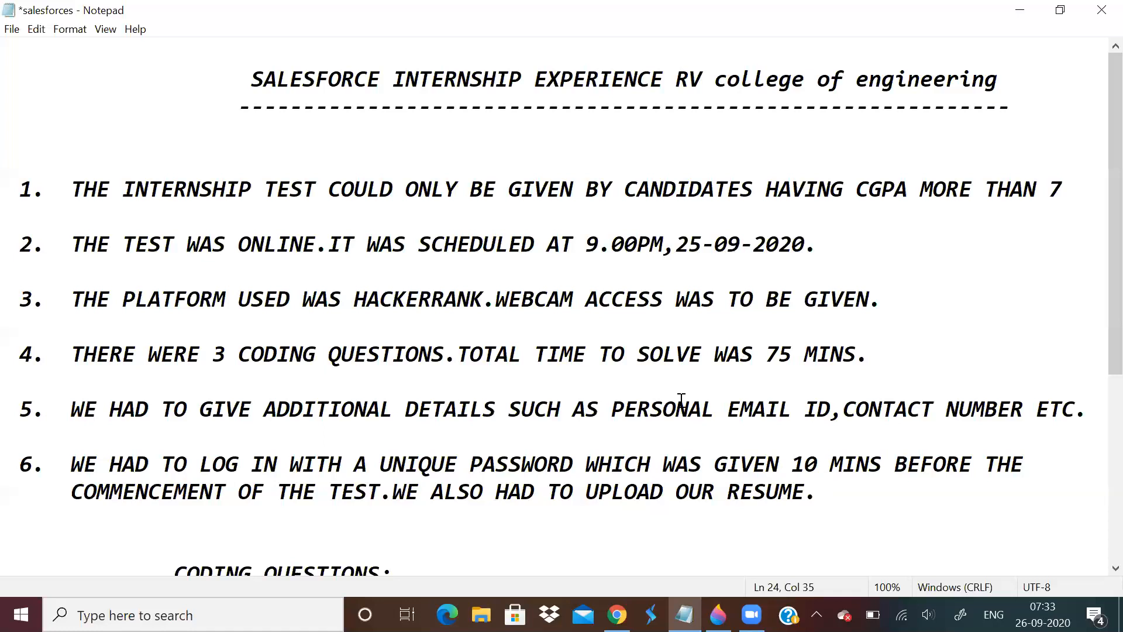
Scroll the internship notes to Coding Questions and switch to the rotten oranges article
scroll("down", 3)
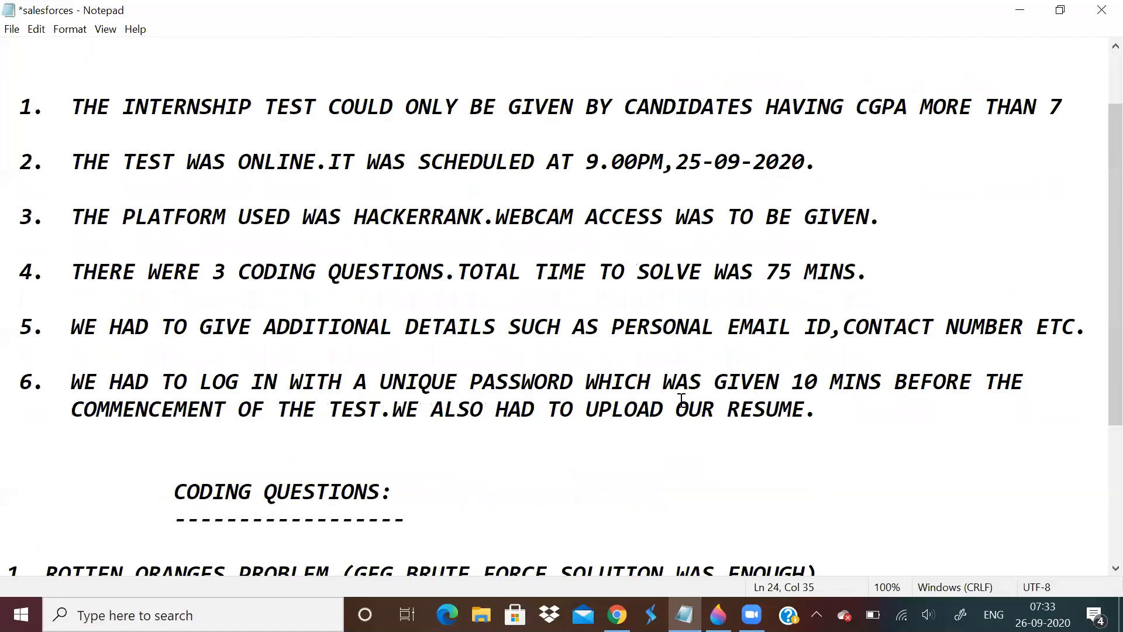
scroll("down", 3)
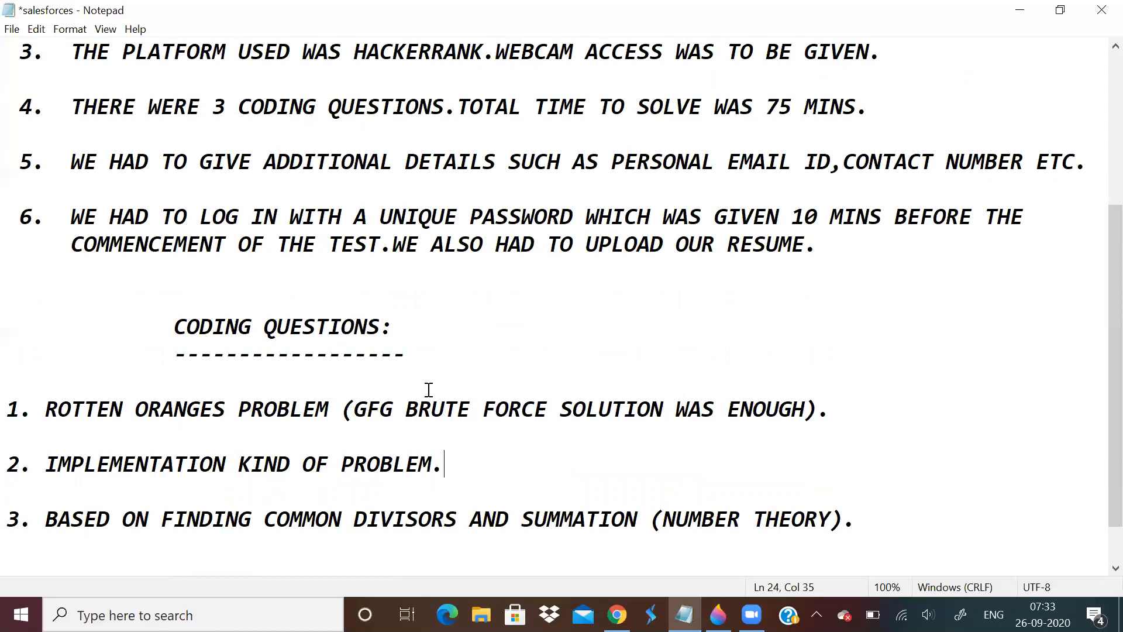
mouse_move(466, 350)
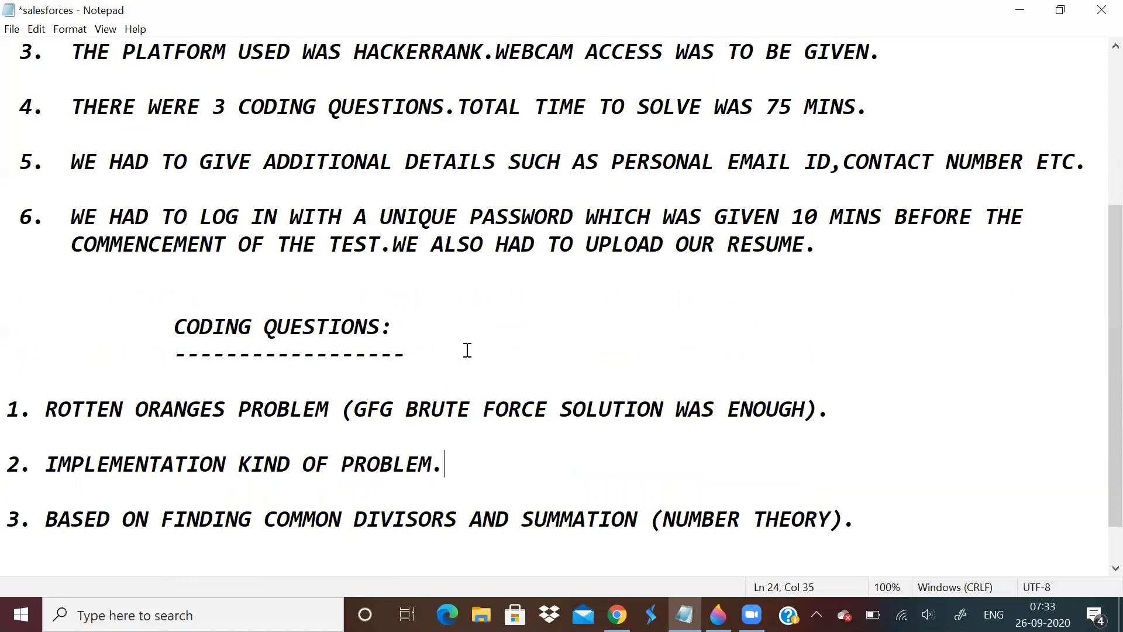
mouse_move(497, 358)
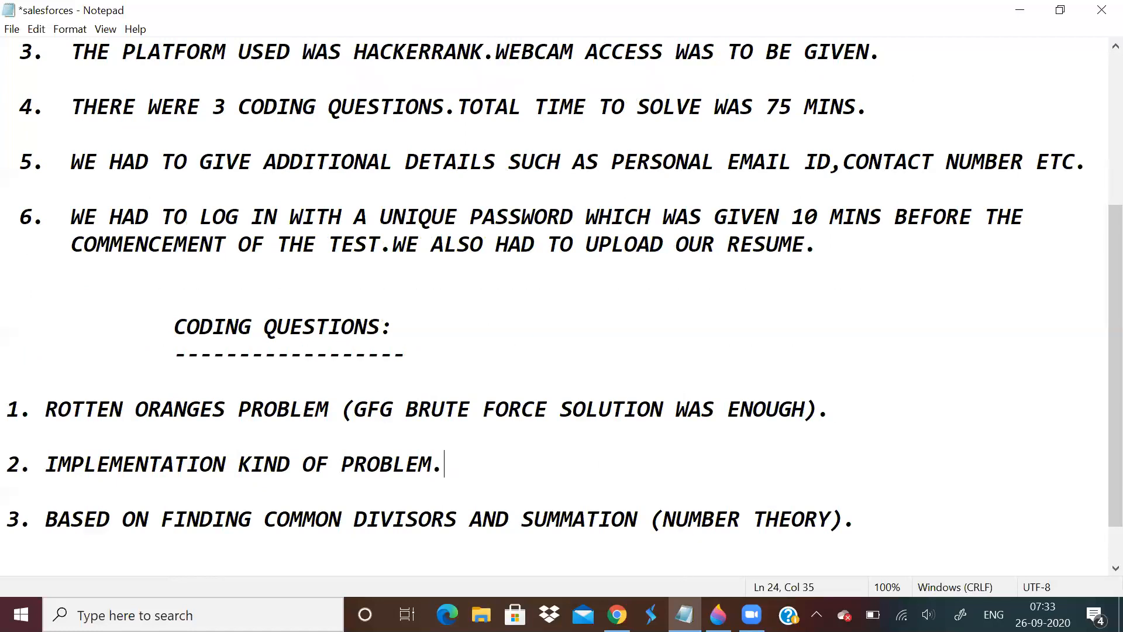
left_click(615, 615)
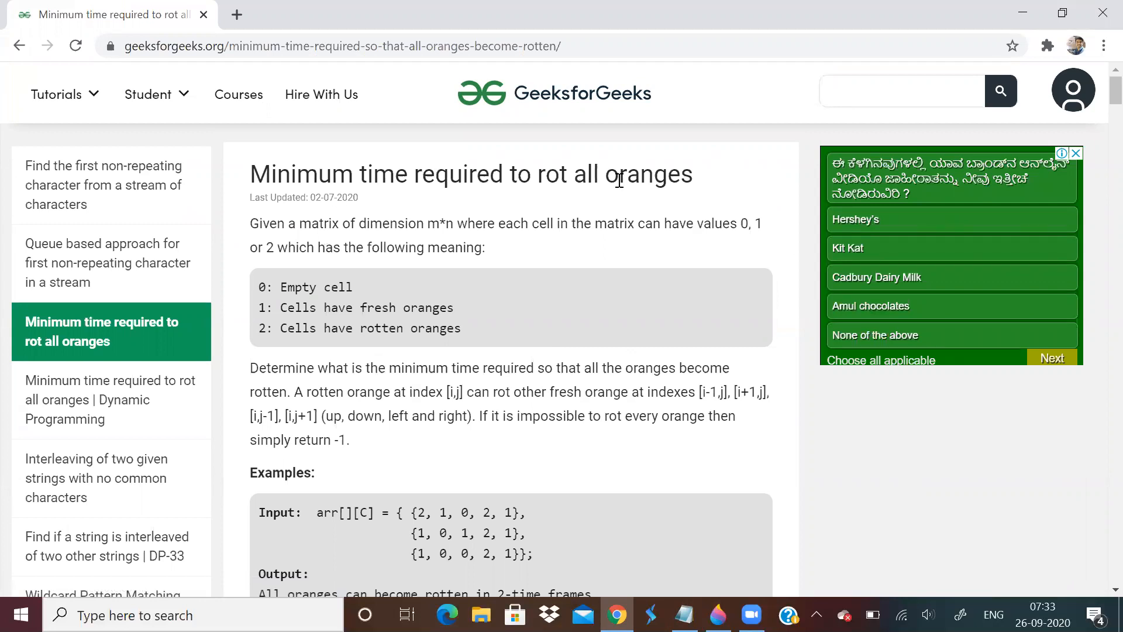
scroll("down", 3)
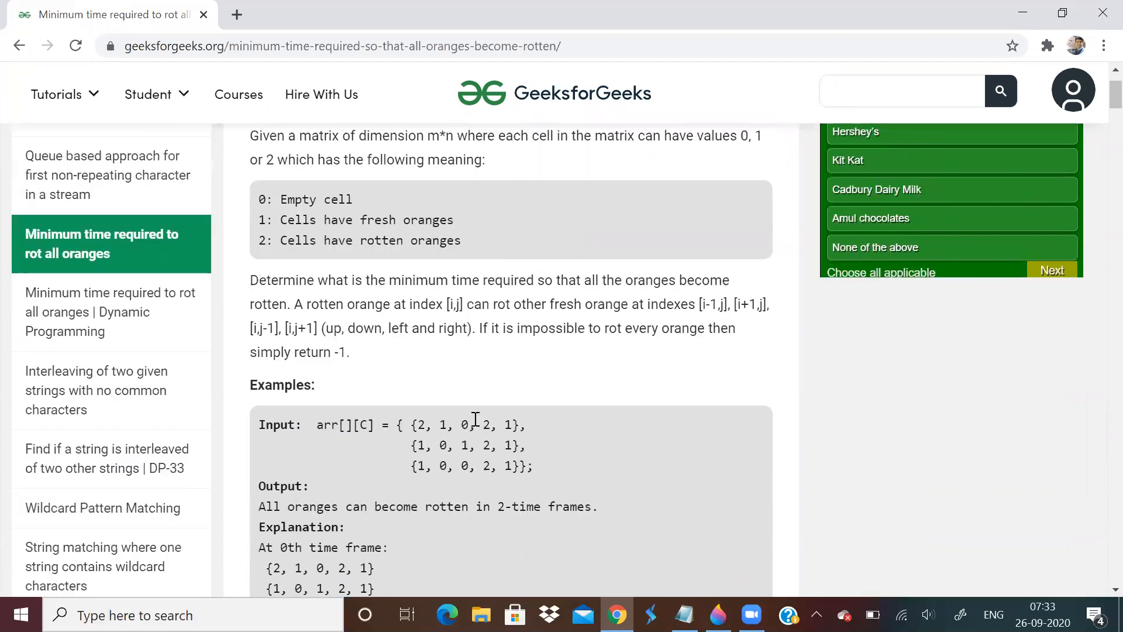
scroll("up", 3)
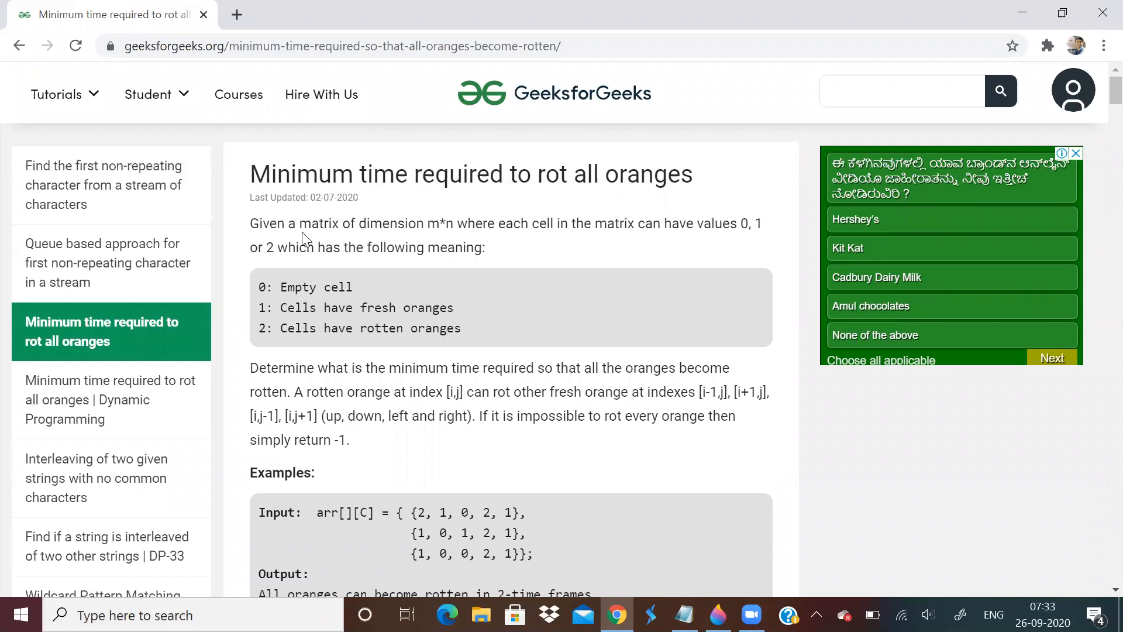
mouse_move(524, 229)
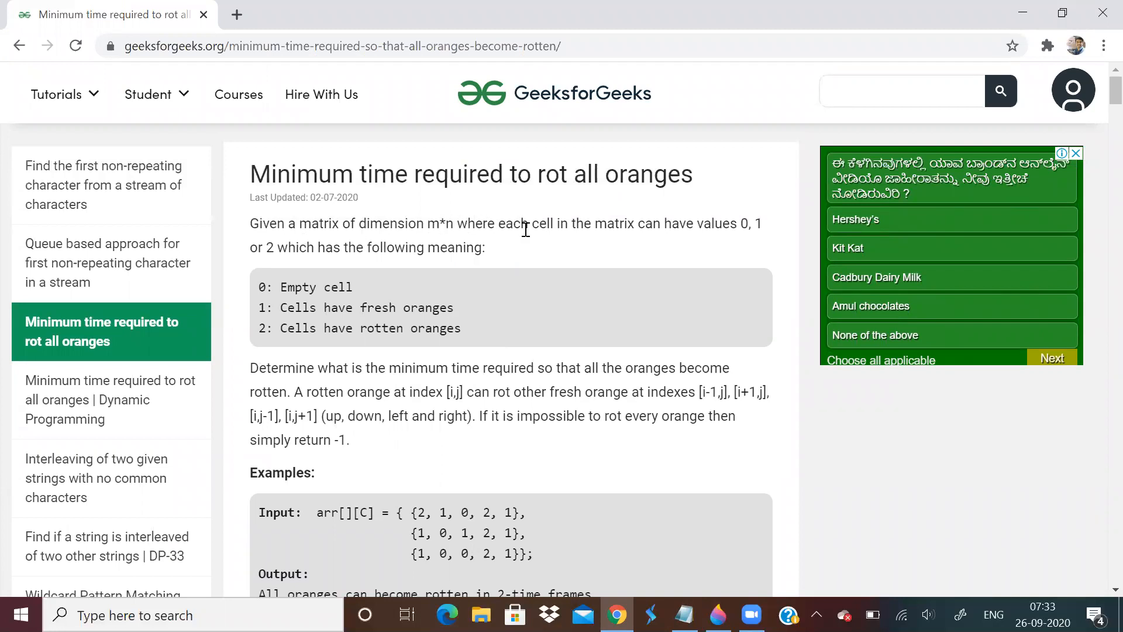
mouse_move(657, 247)
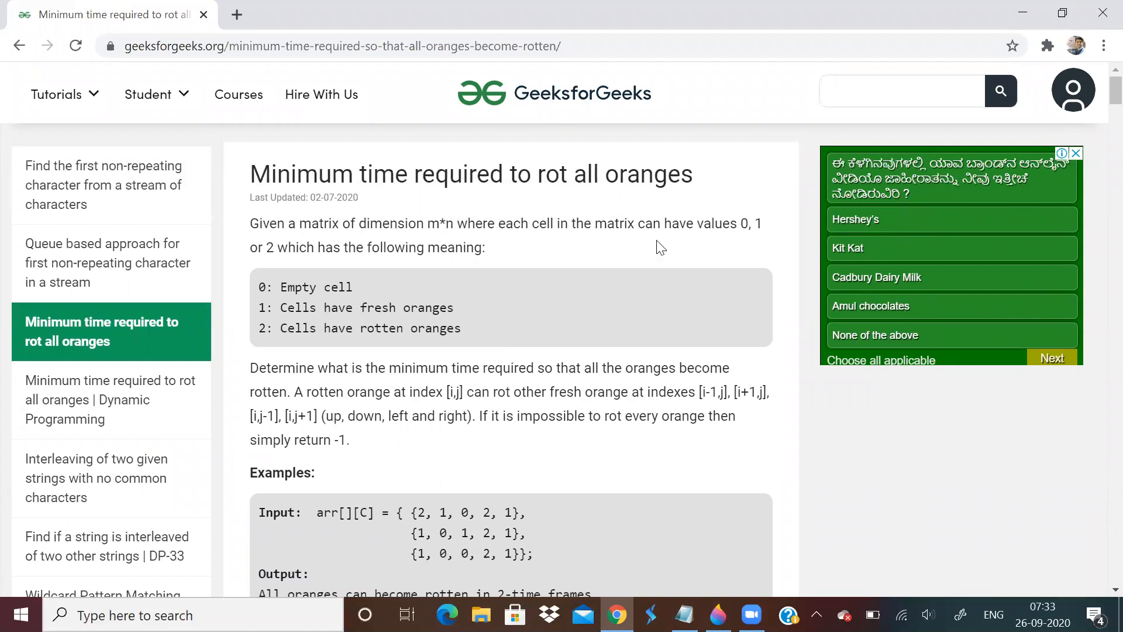
mouse_move(331, 281)
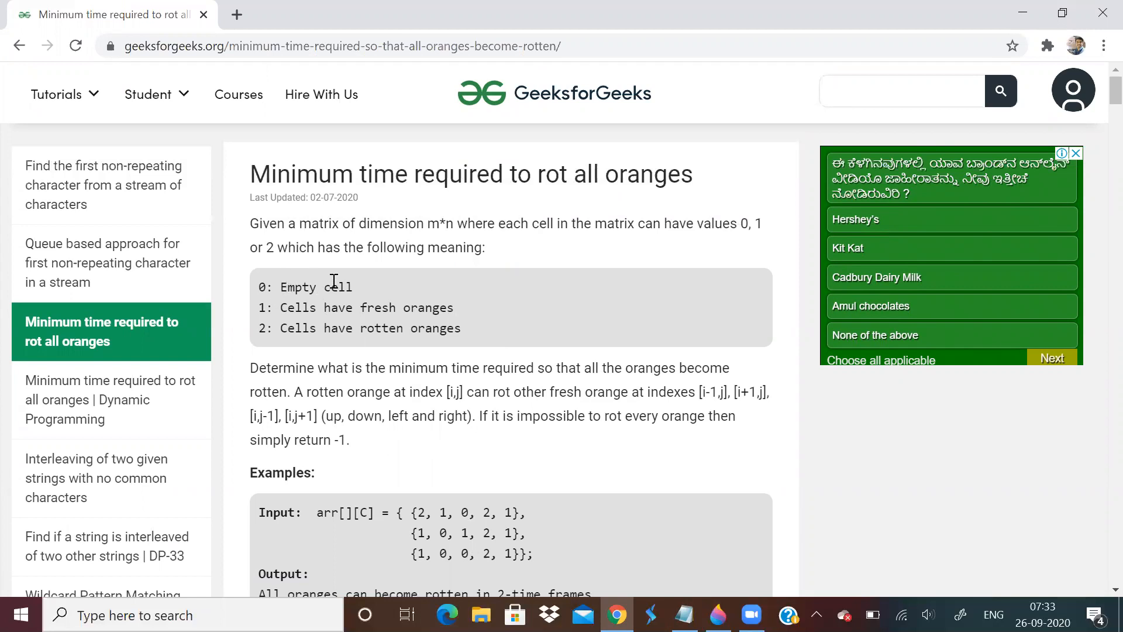
mouse_move(312, 328)
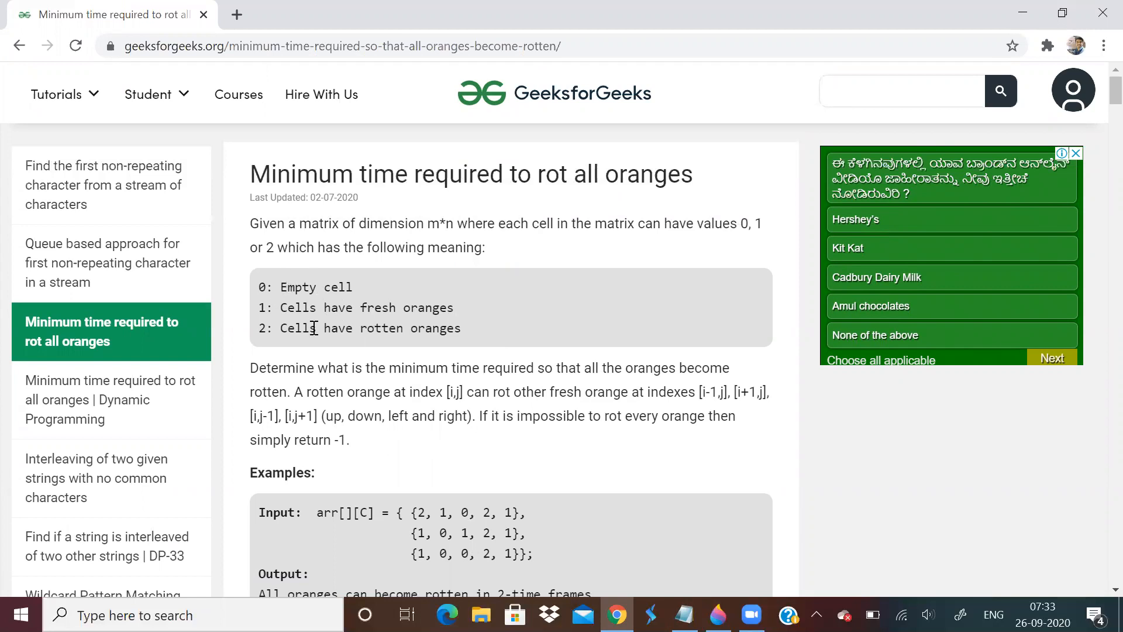
scroll("down", 3)
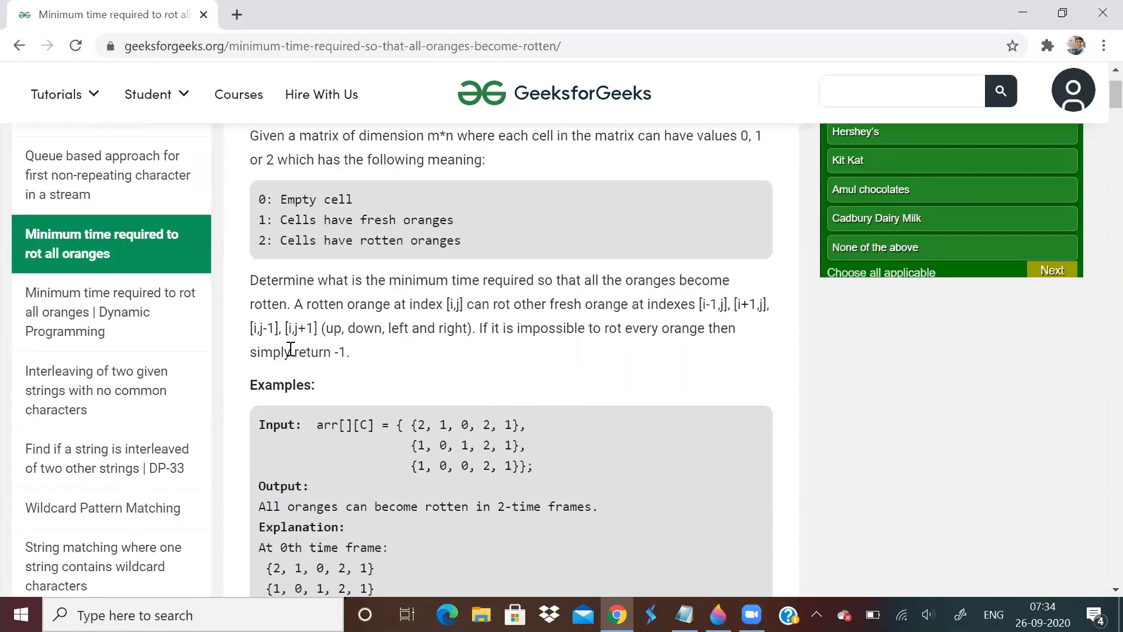
mouse_move(527, 373)
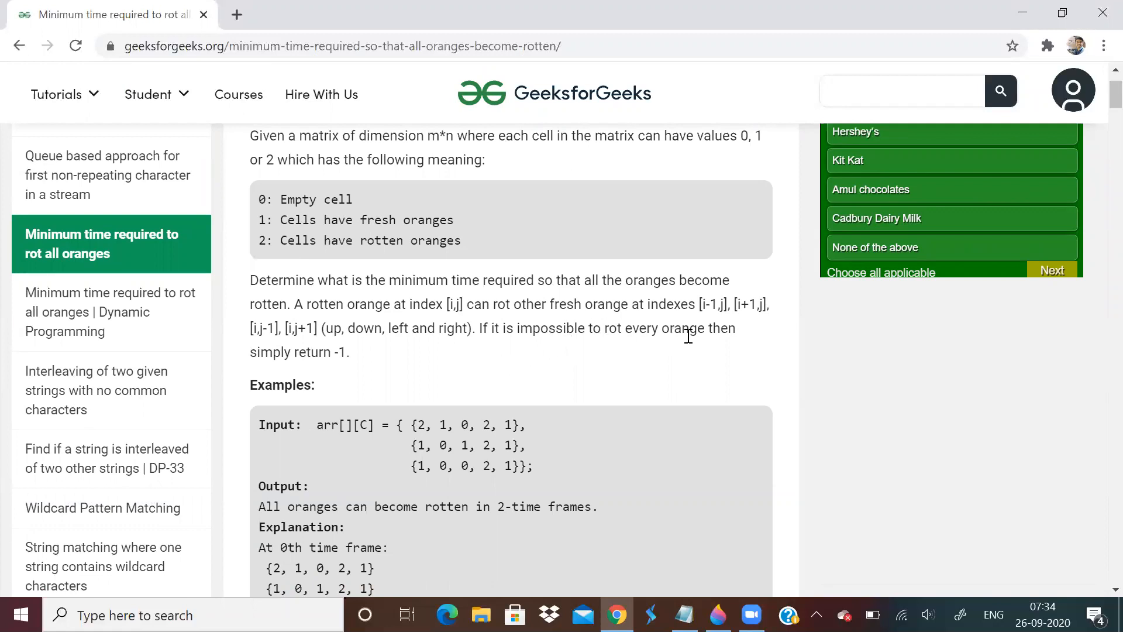
mouse_move(670, 421)
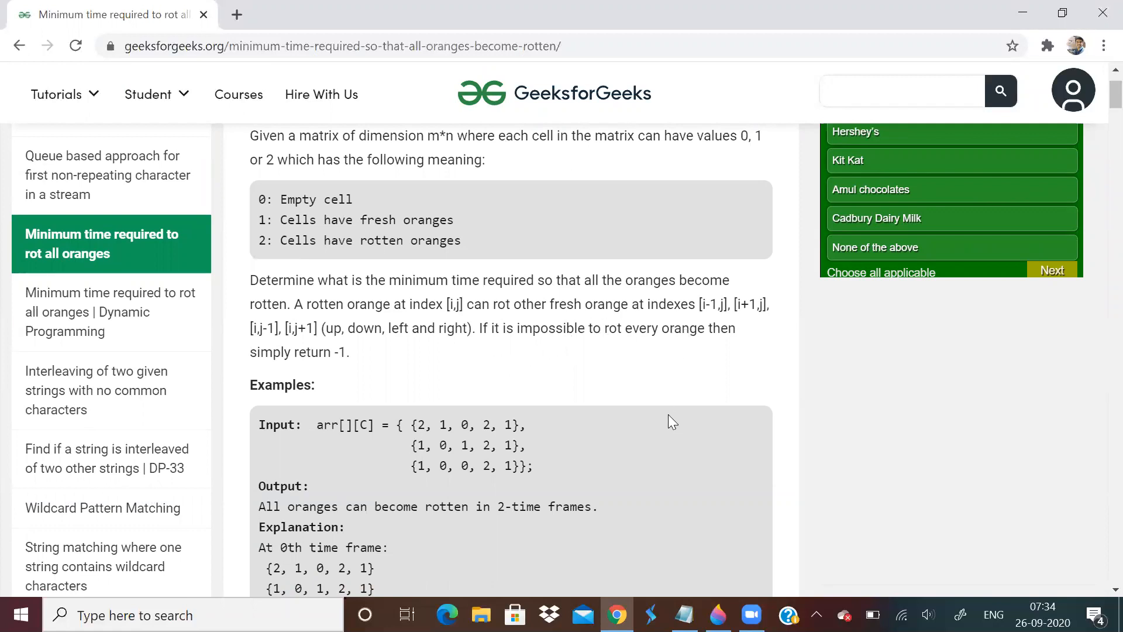
mouse_move(360, 366)
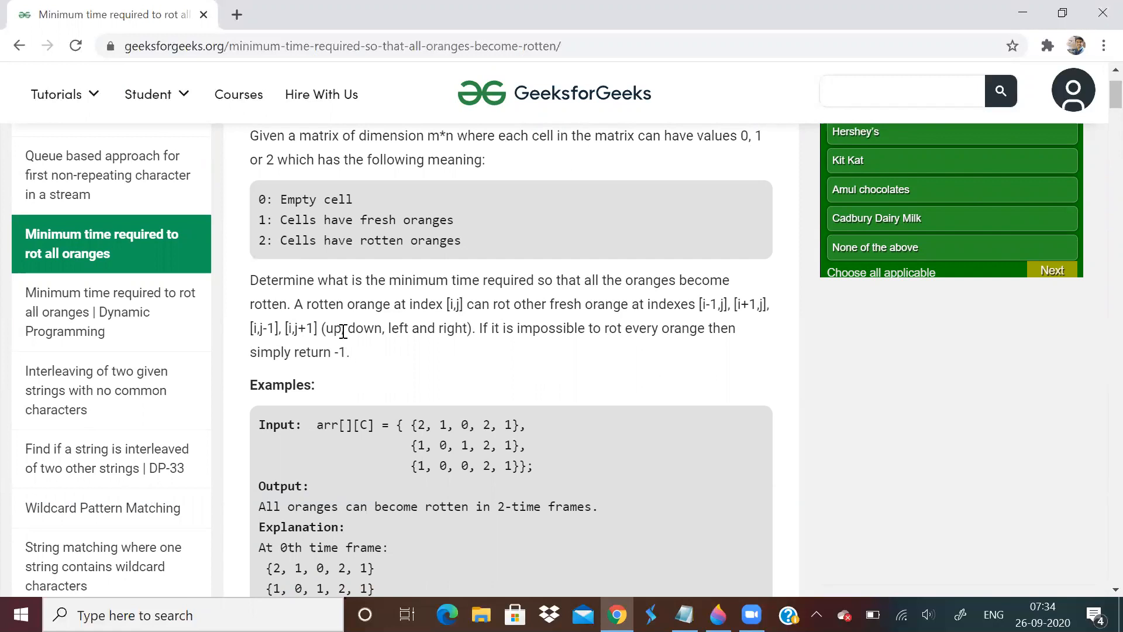
mouse_move(421, 216)
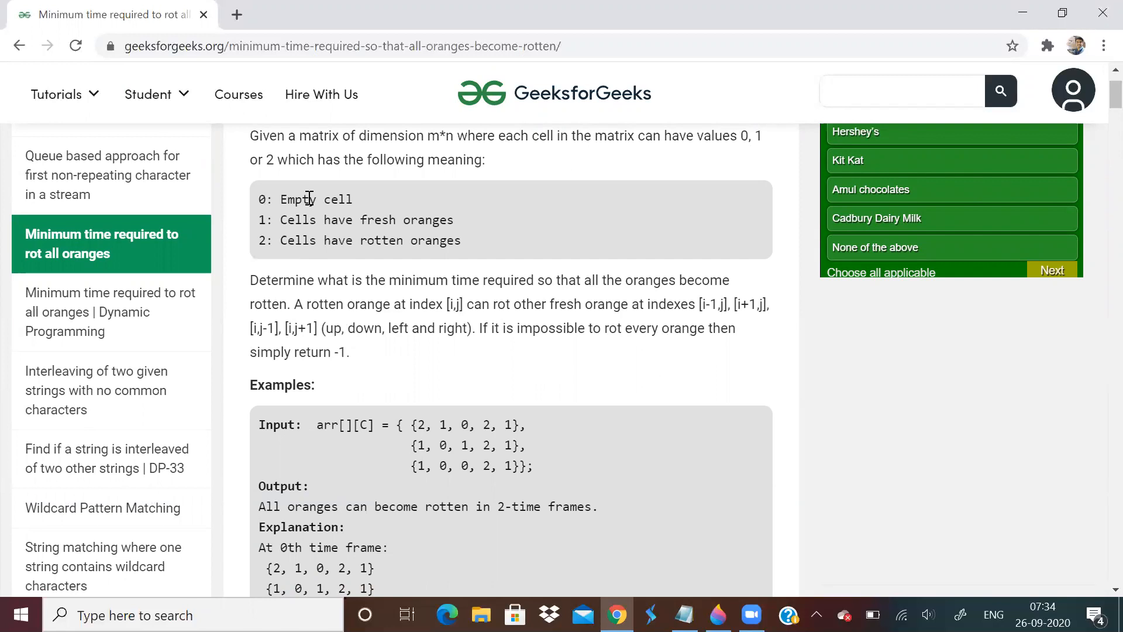
mouse_move(663, 326)
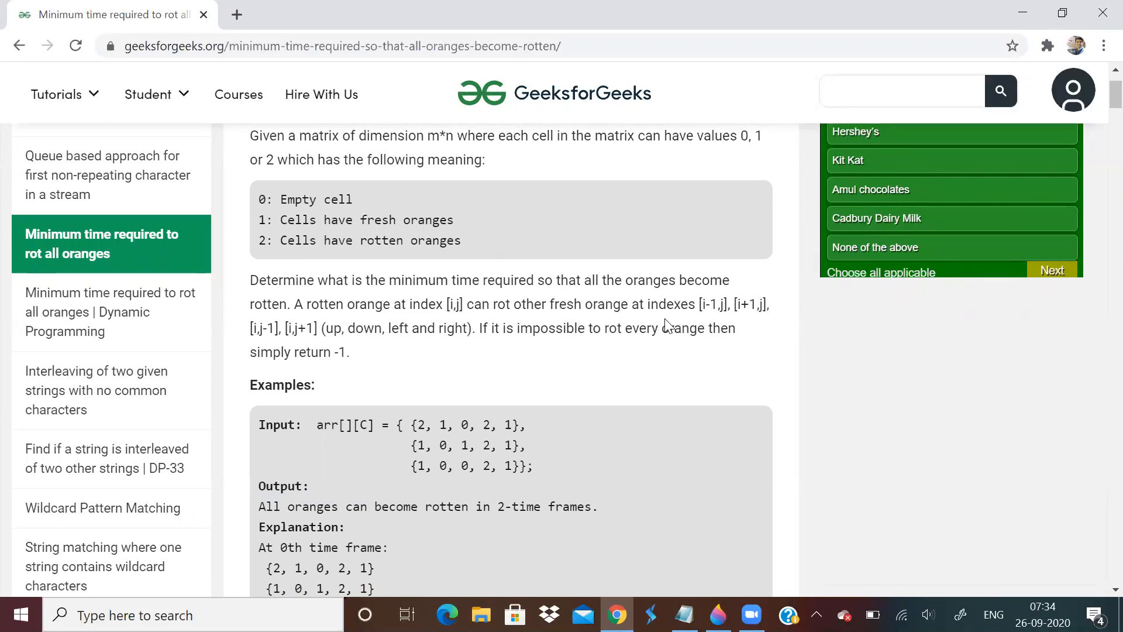
scroll("down", 3)
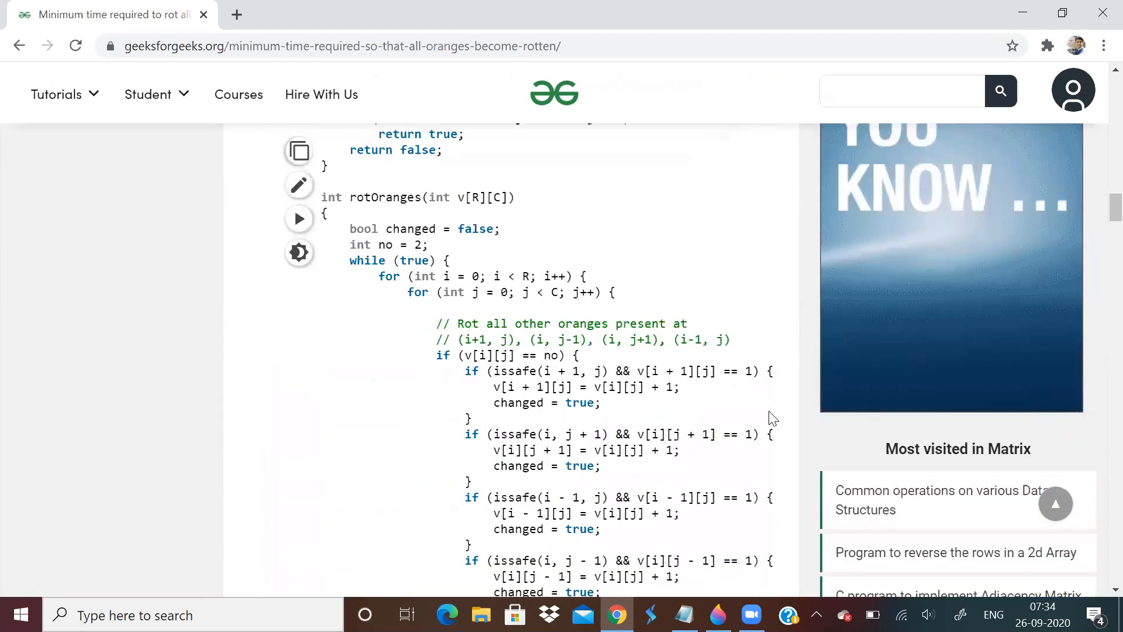
Scroll through the rotOranges loop down to its no-more-rotten-oranges break condition
scroll("down", 3)
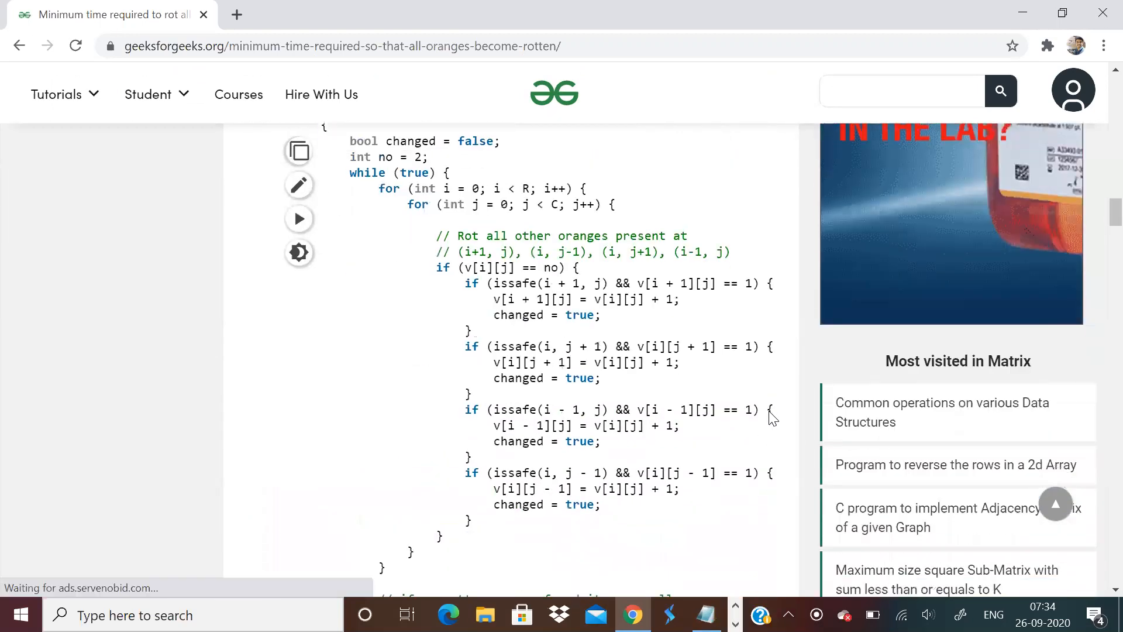
scroll("down", 3)
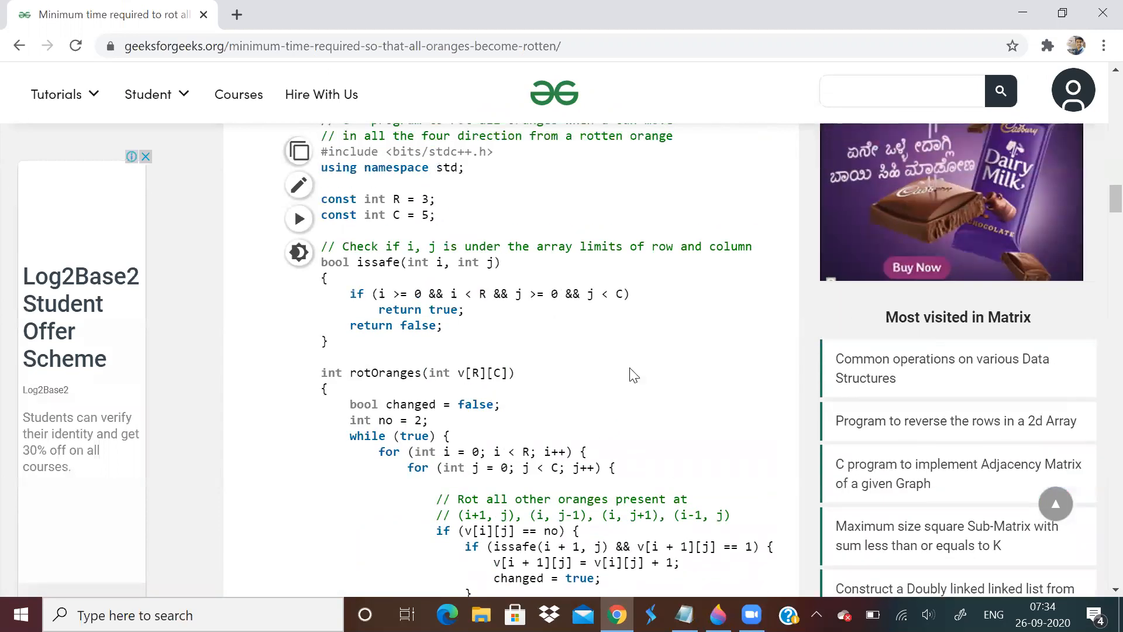
scroll("down", 3)
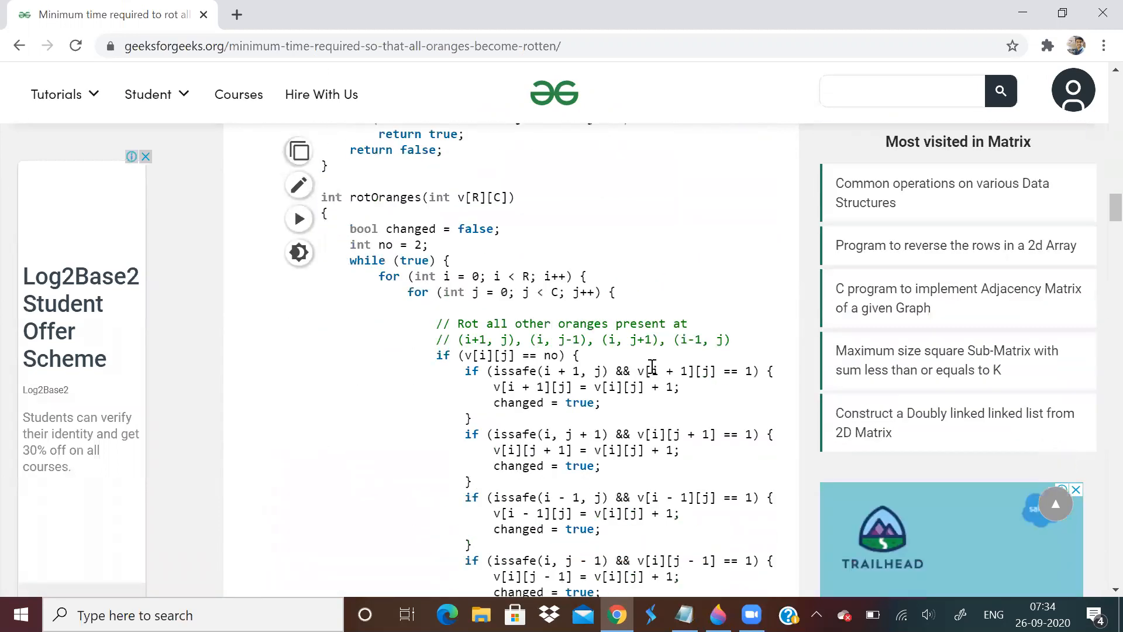
scroll("down", 3)
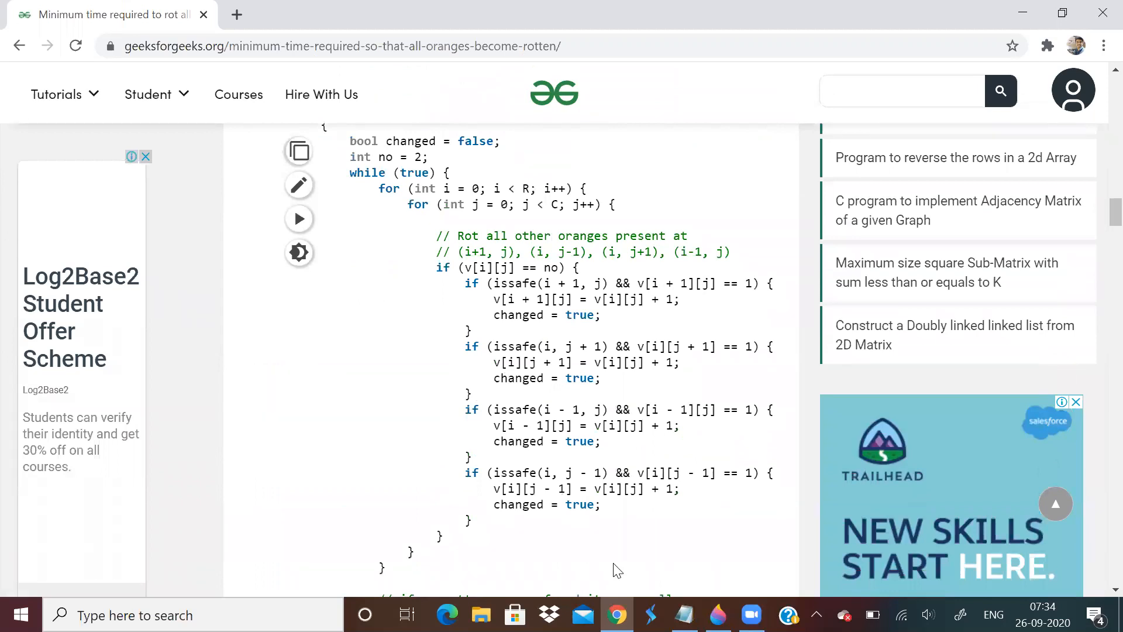
scroll("up", 3)
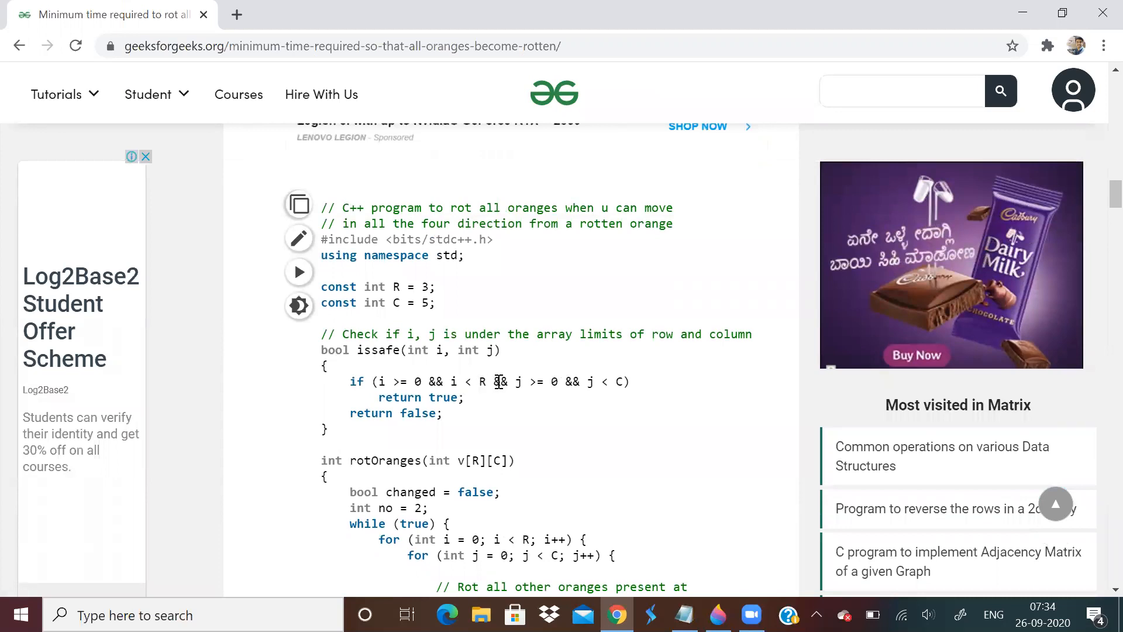
scroll("down", 3)
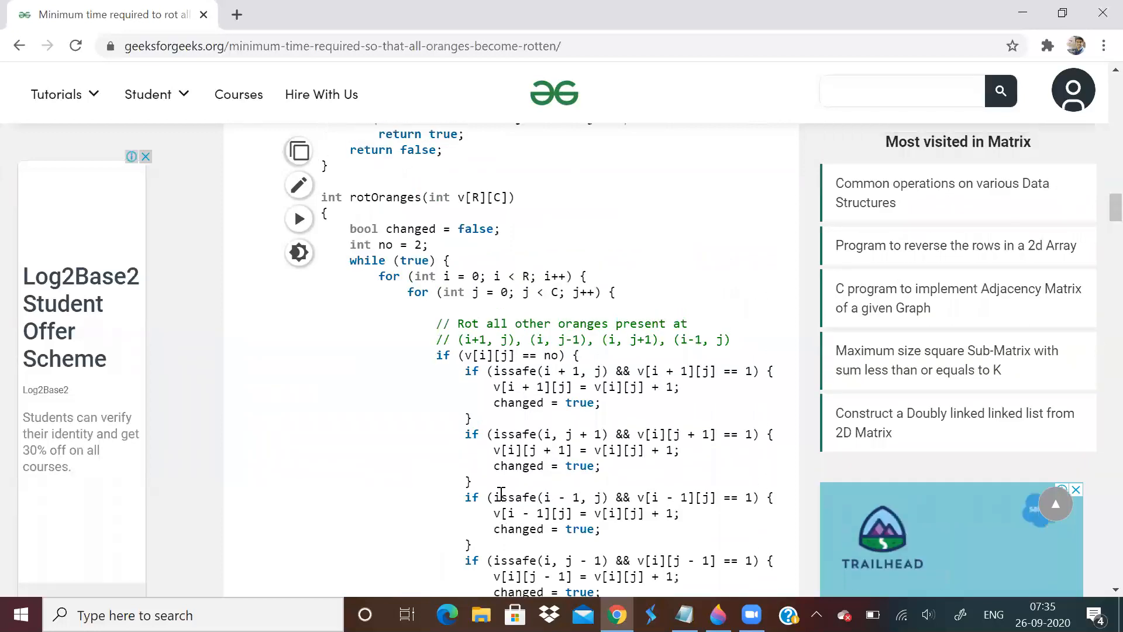
scroll("down", 3)
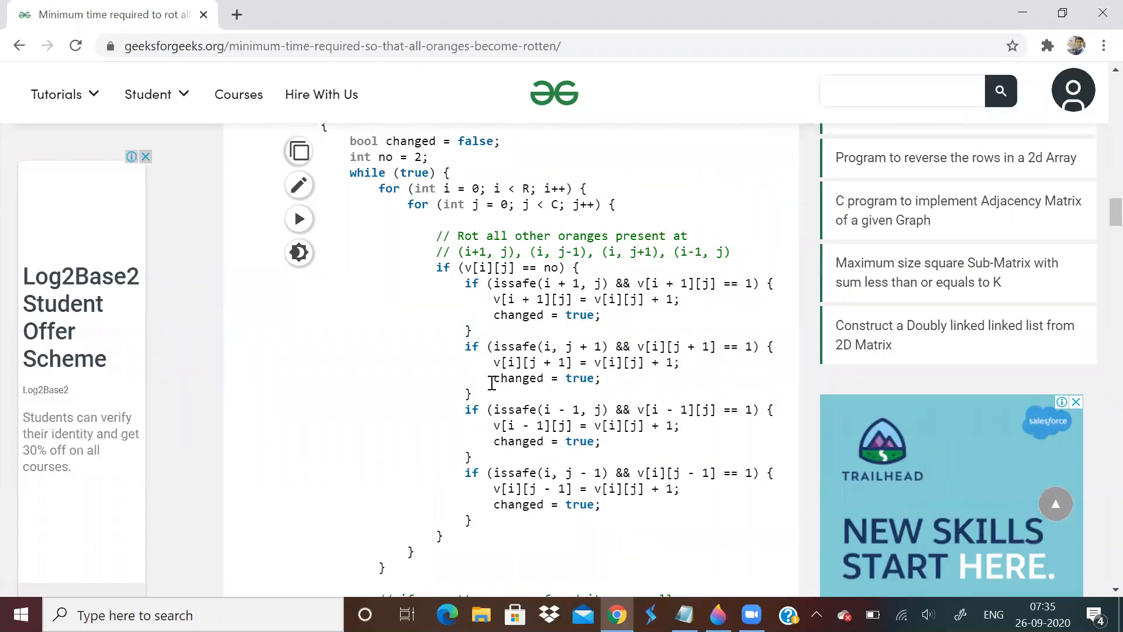
mouse_move(595, 378)
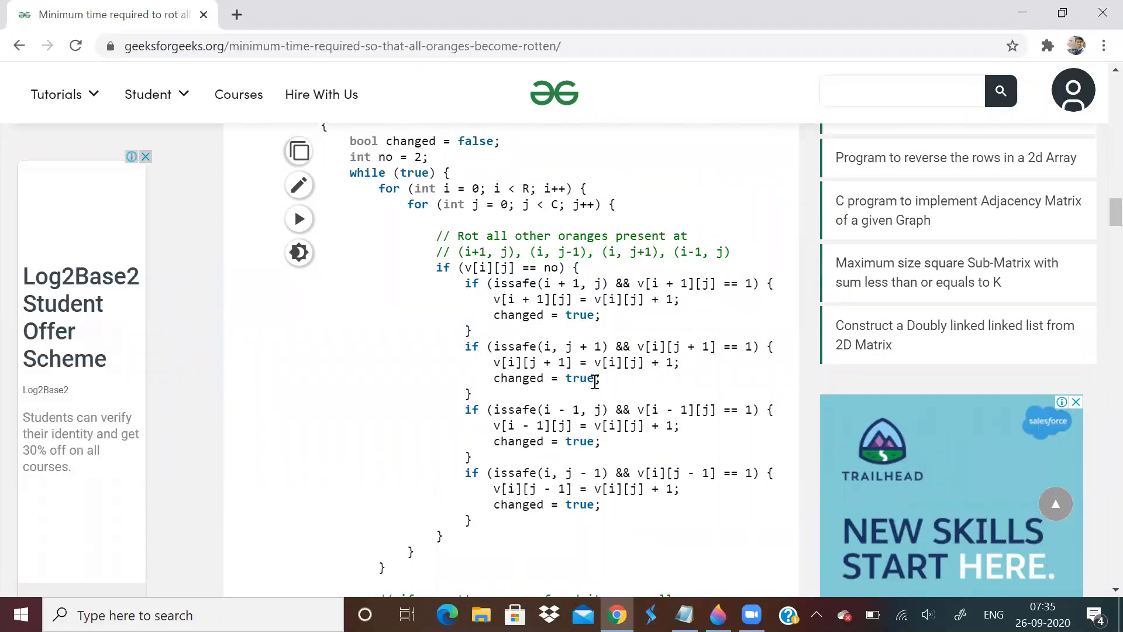
scroll("down", 3)
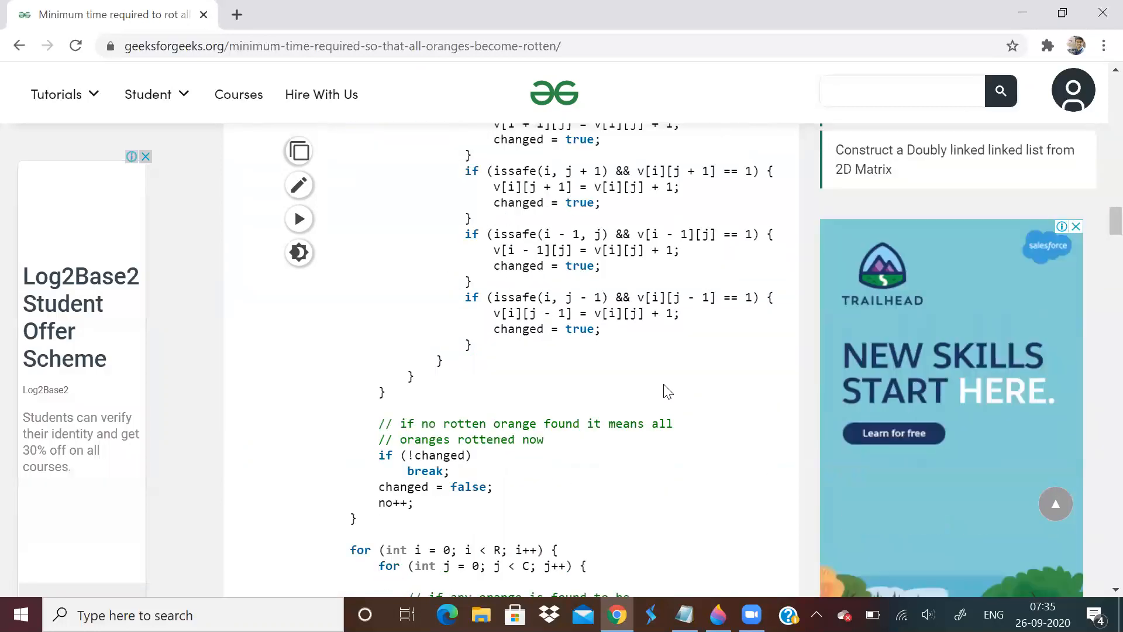
scroll("down", 3)
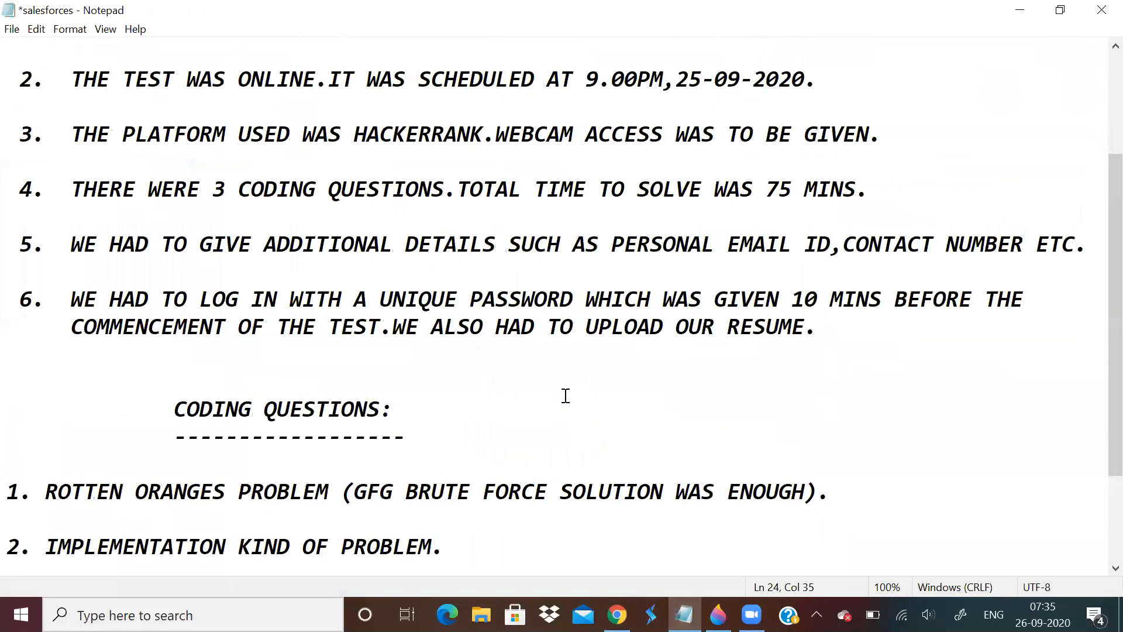
Scroll the salesforces notes down to the CODING QUESTIONS section
scroll("down", 3)
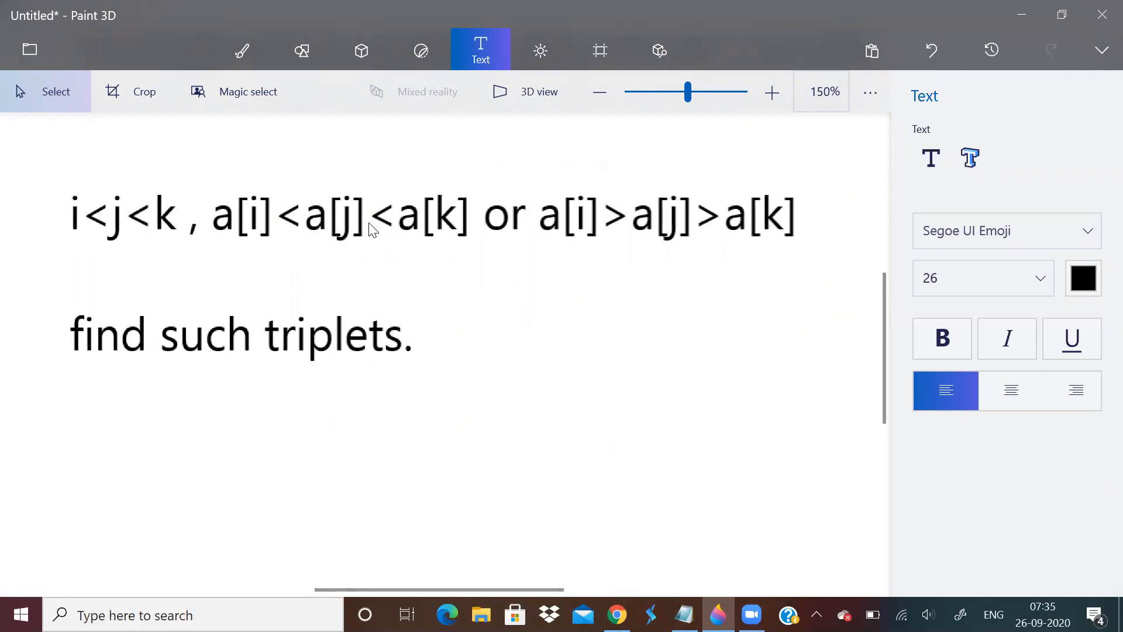
mouse_move(533, 222)
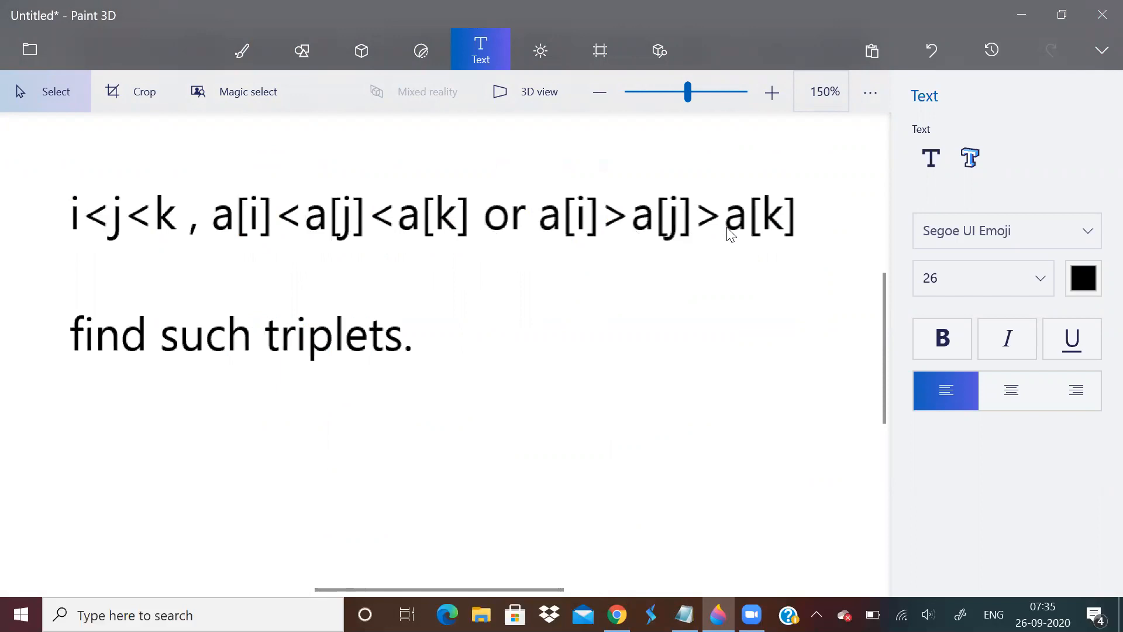
mouse_move(123, 218)
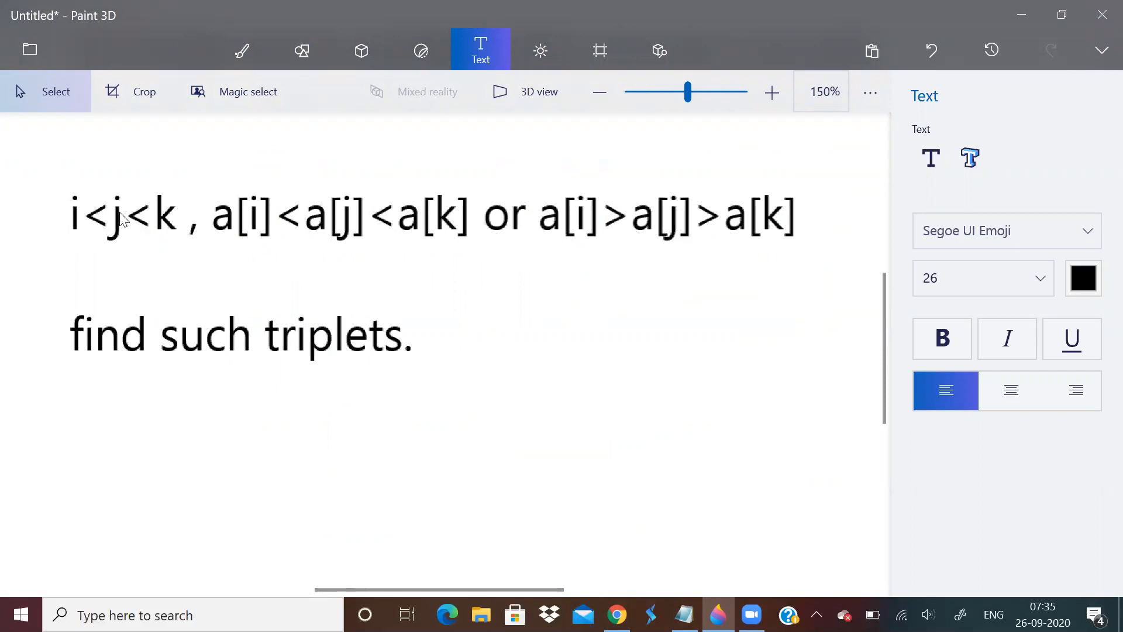
mouse_move(212, 345)
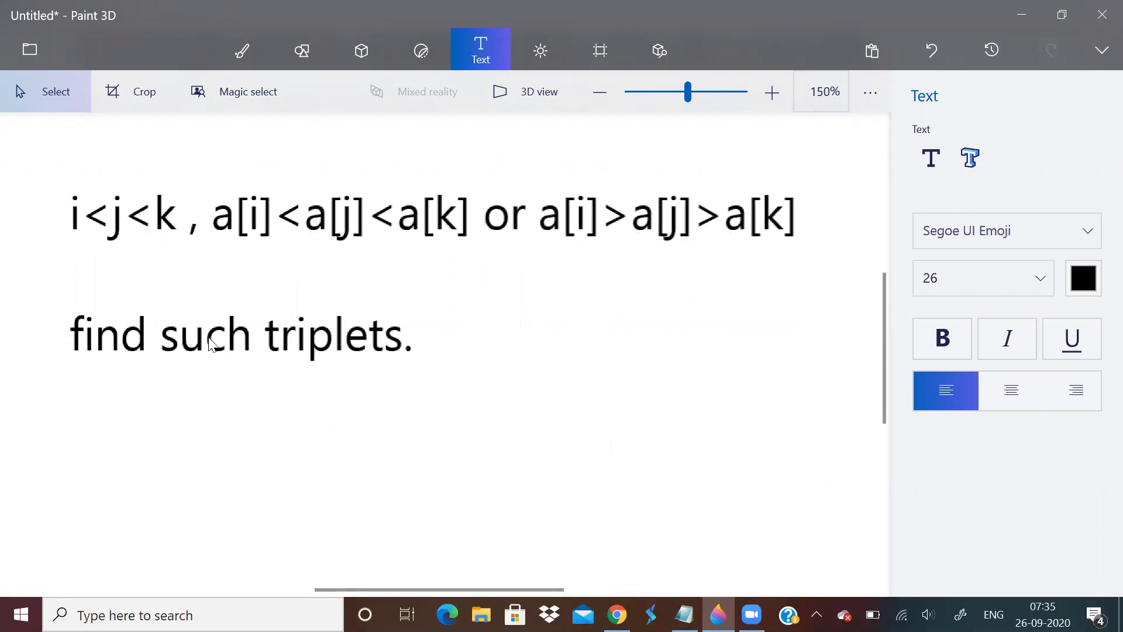
mouse_move(446, 341)
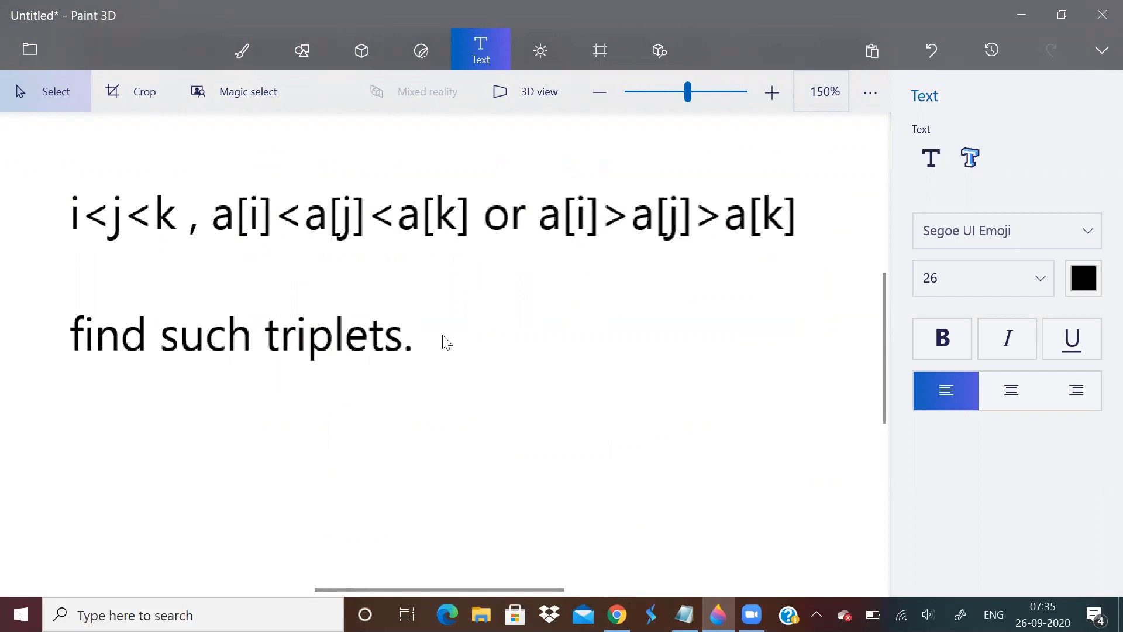
mouse_move(393, 337)
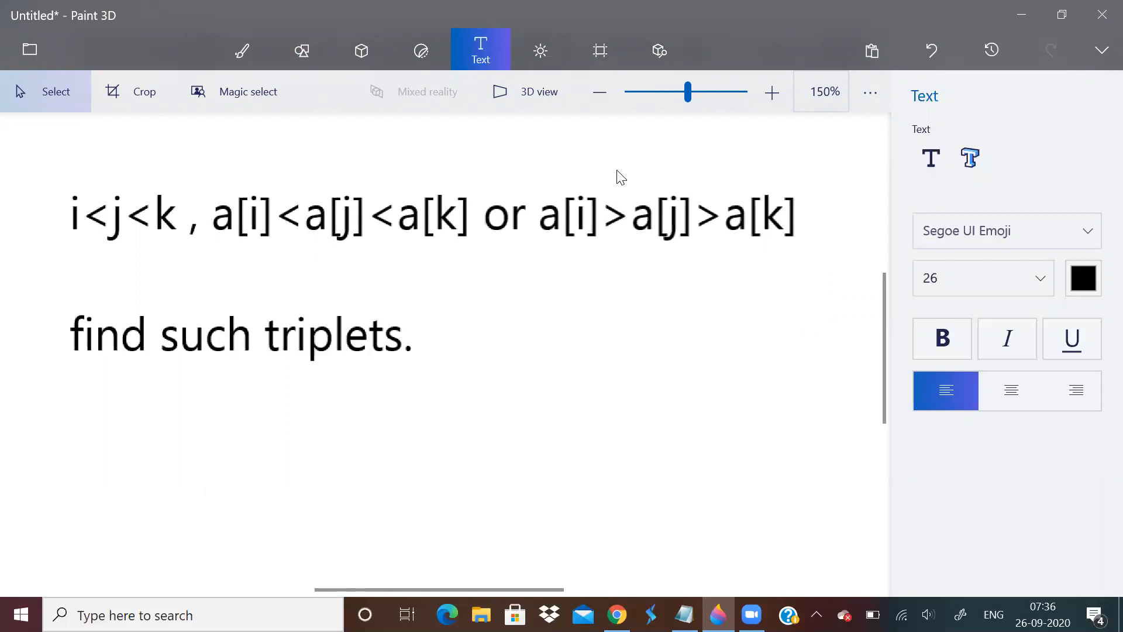
mouse_move(648, 217)
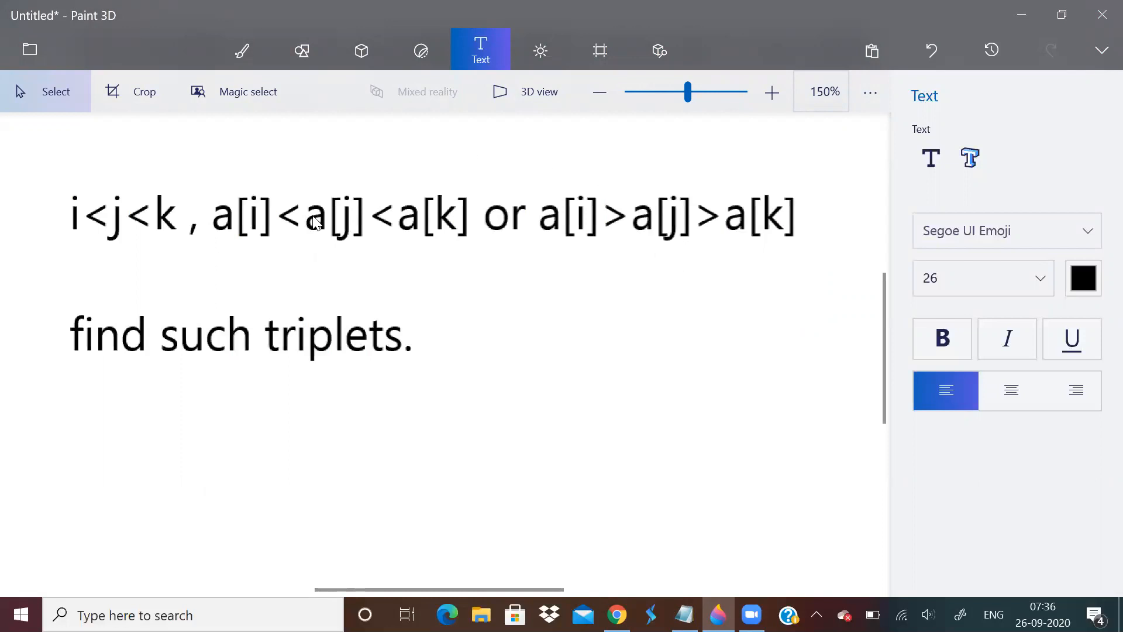
mouse_move(666, 559)
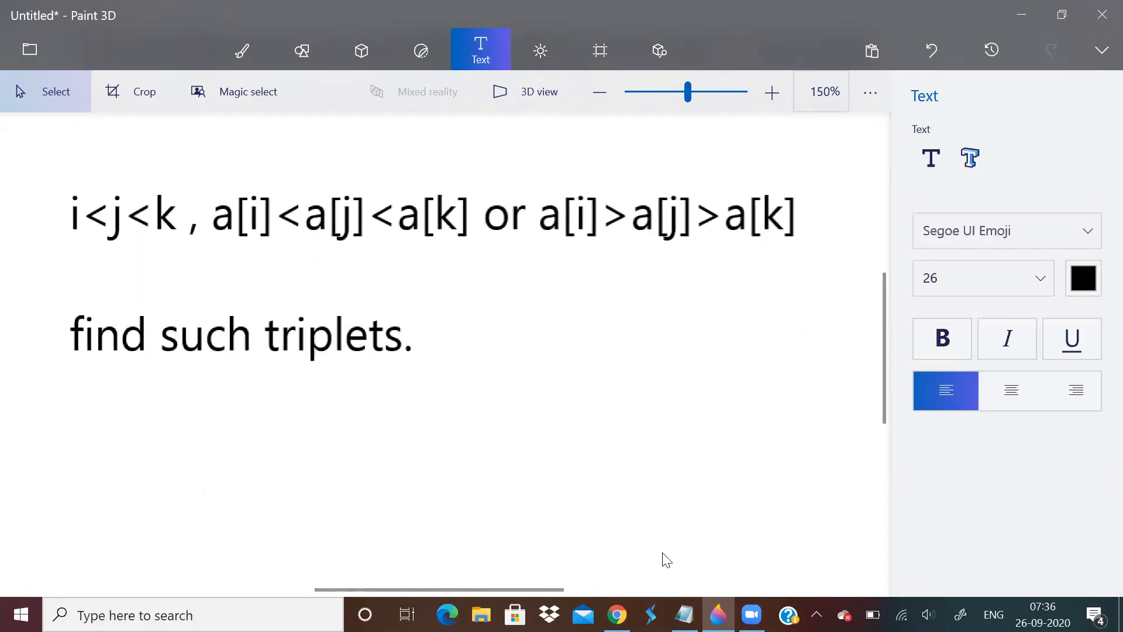
left_click(683, 615)
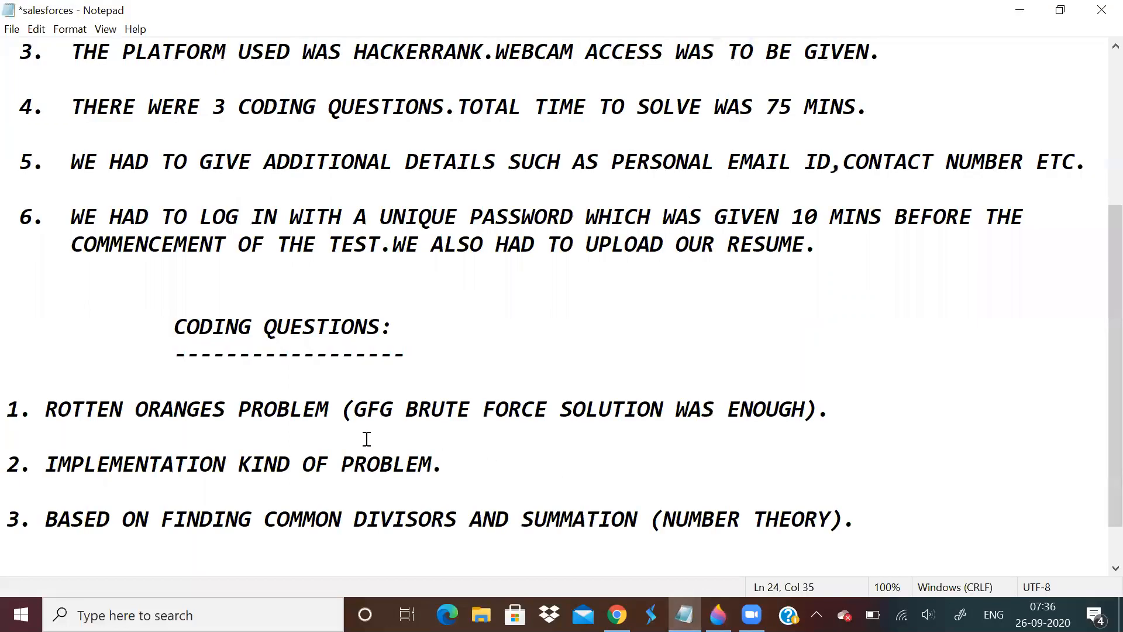
scroll("down", 3)
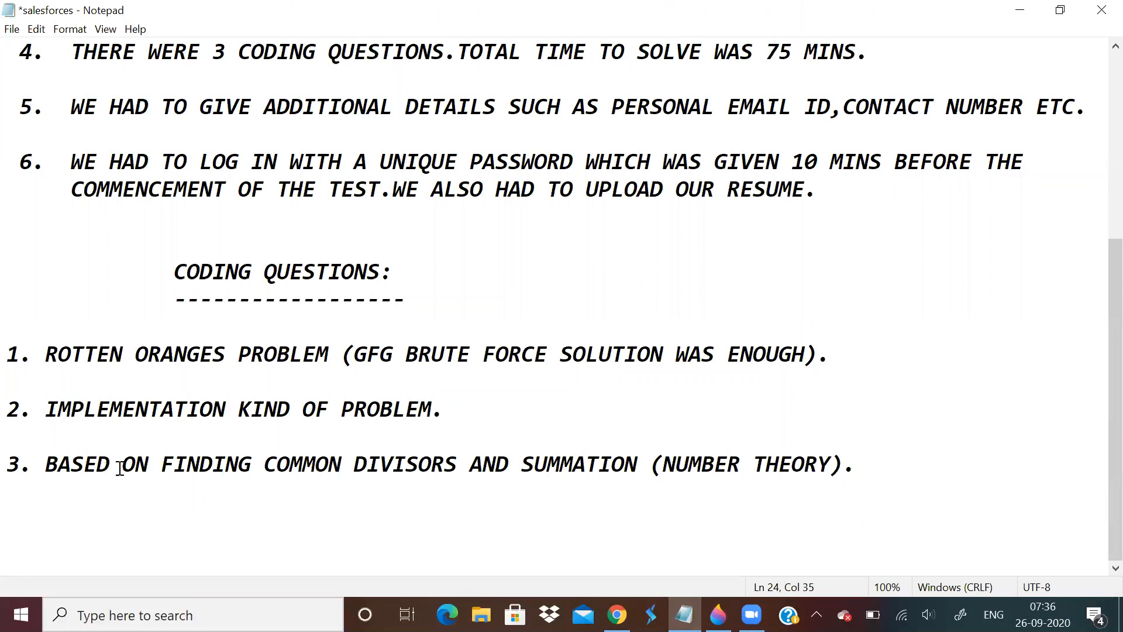
left_click(444, 408)
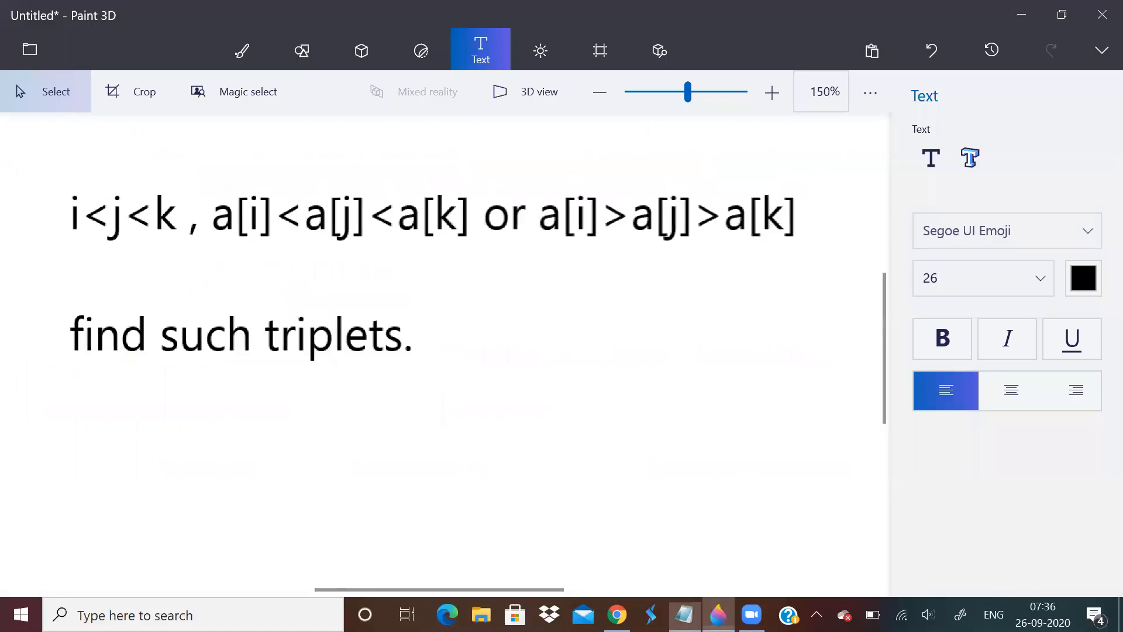
Use the Canvas panel, then choose the blue Marker from Brushes
left_click(598, 50)
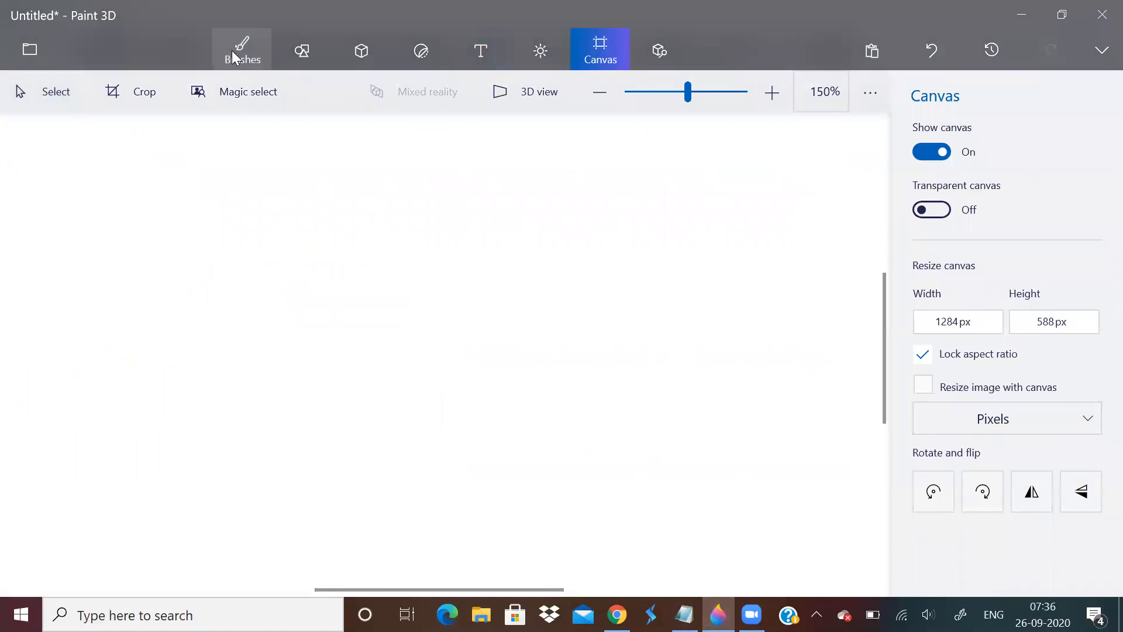
left_click(241, 51)
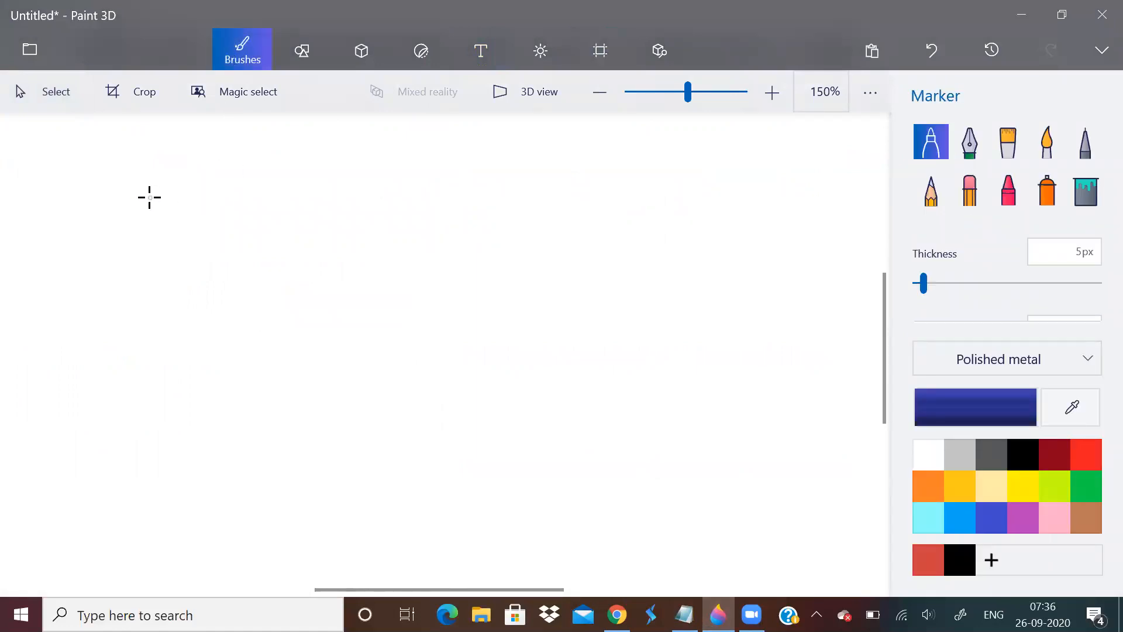
Handwrite 'A' at top left, then 'Q = Sum of A' beside it
left_click_drag(134, 172, 134, 207)
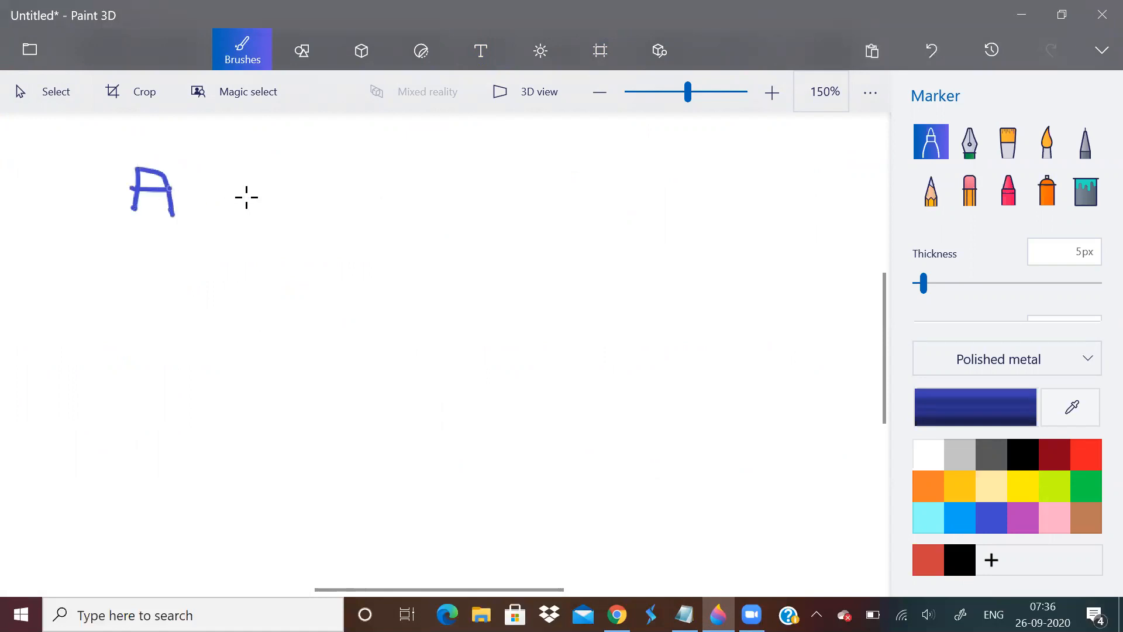
left_click_drag(282, 162, 281, 207)
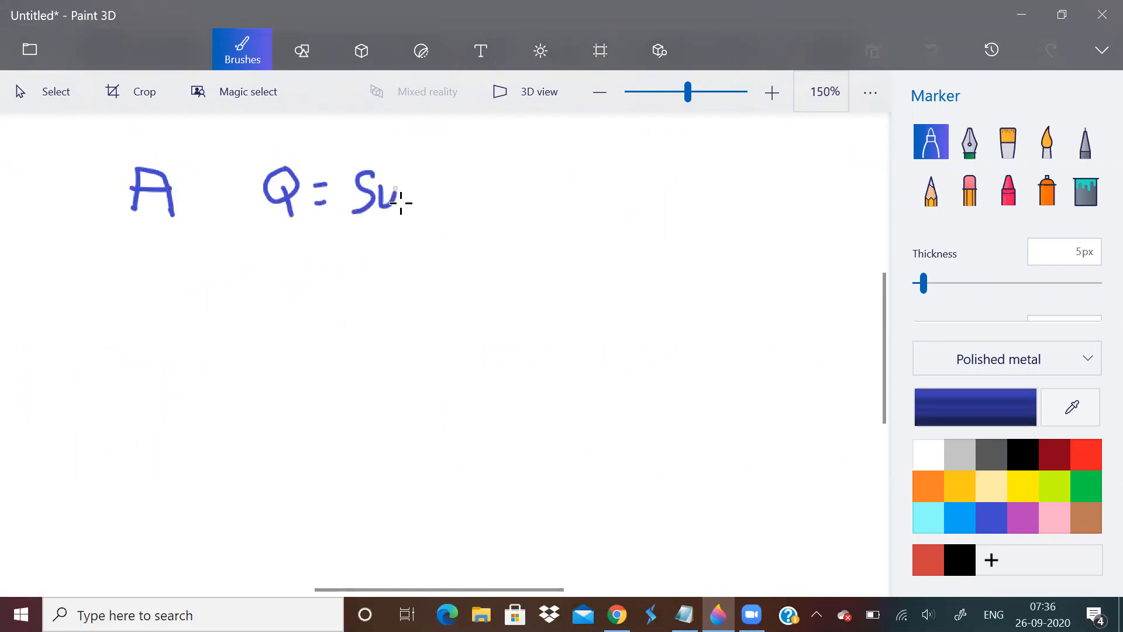
left_click_drag(398, 200, 462, 200)
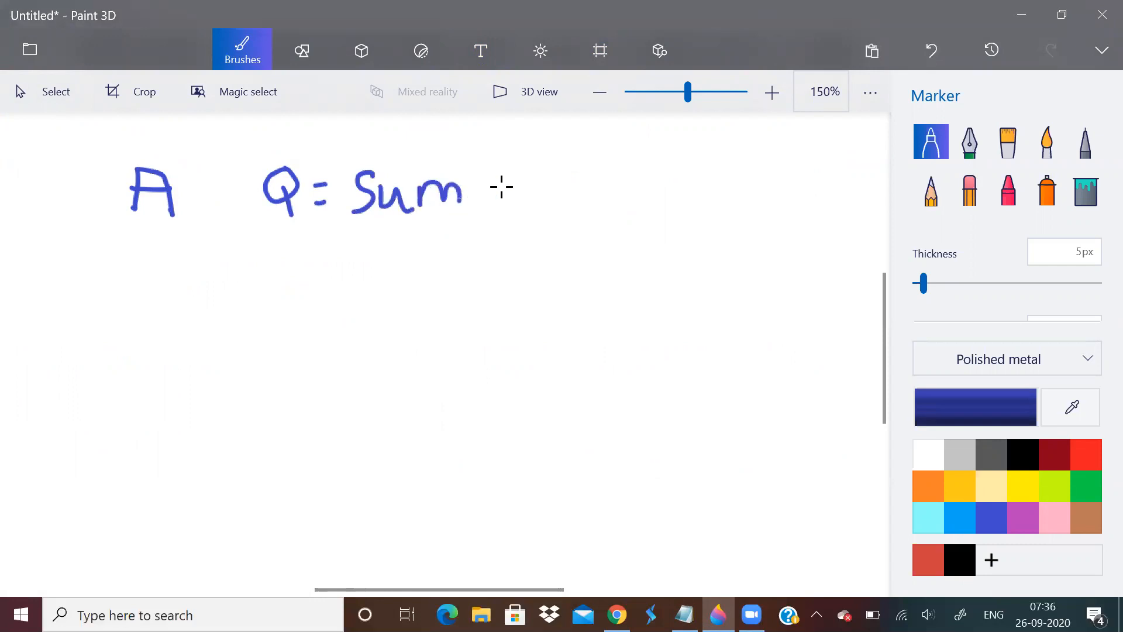
left_click_drag(494, 193, 544, 201)
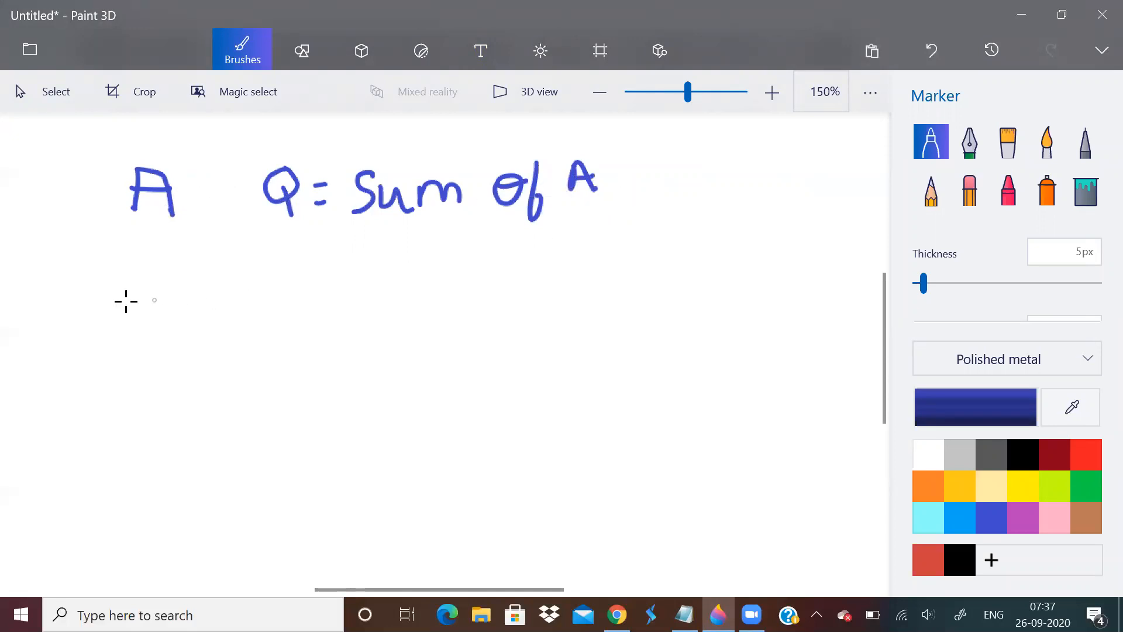
mouse_move(112, 284)
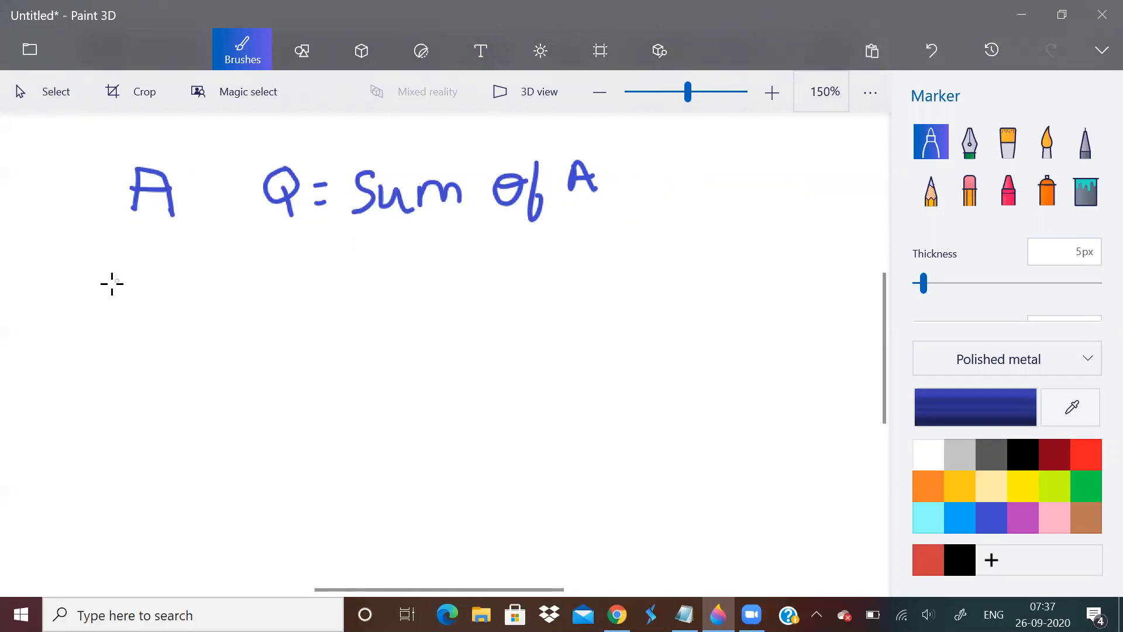
Write the summation sign, '1 to q', 'with' and '(i, q)' below the A
left_click_drag(111, 276, 112, 323)
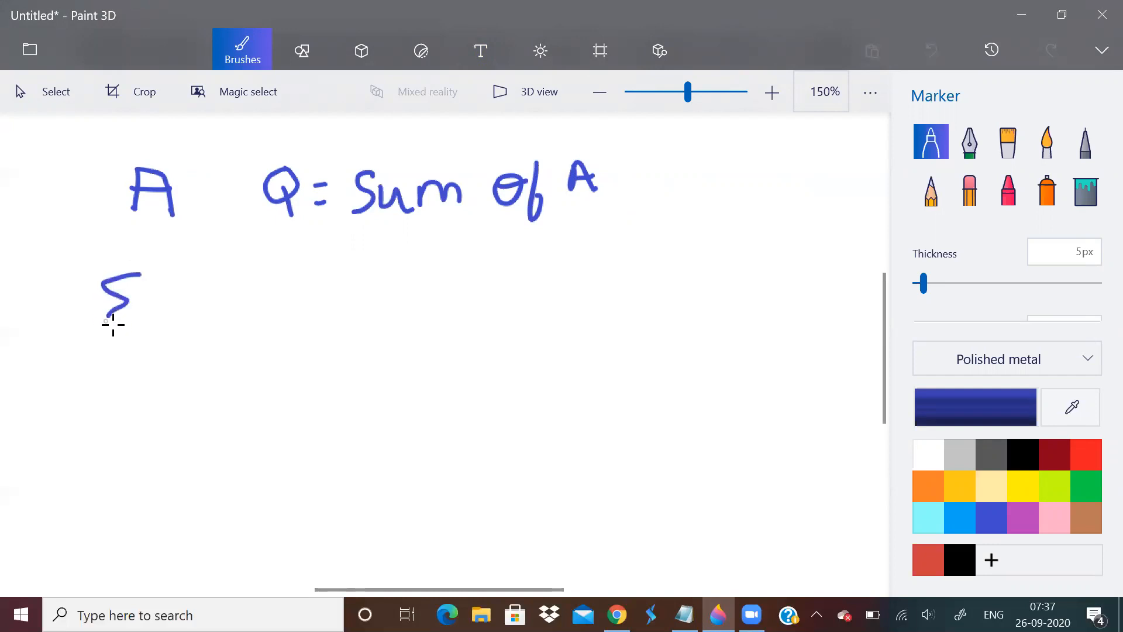
left_click_drag(107, 319, 143, 326)
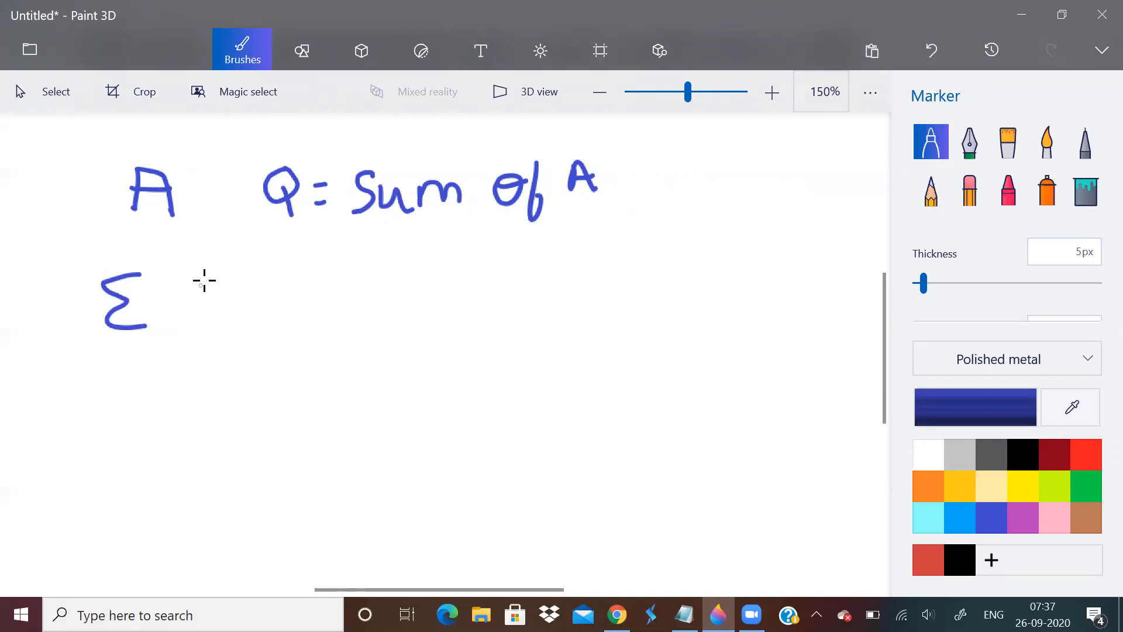
mouse_move(181, 275)
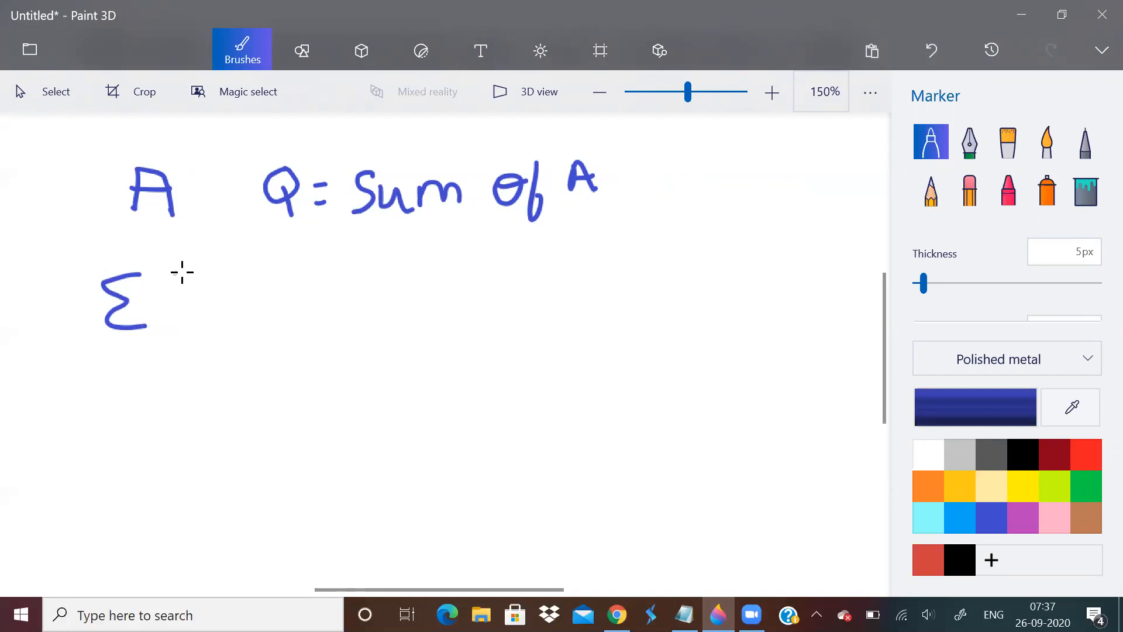
mouse_move(207, 286)
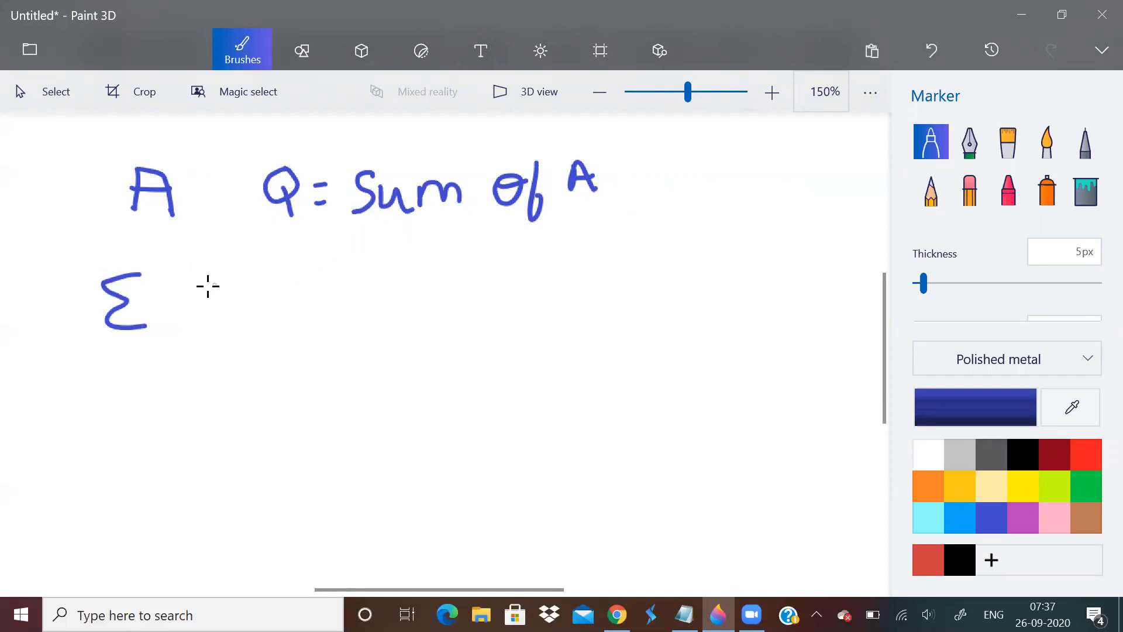
left_click_drag(210, 275, 210, 316)
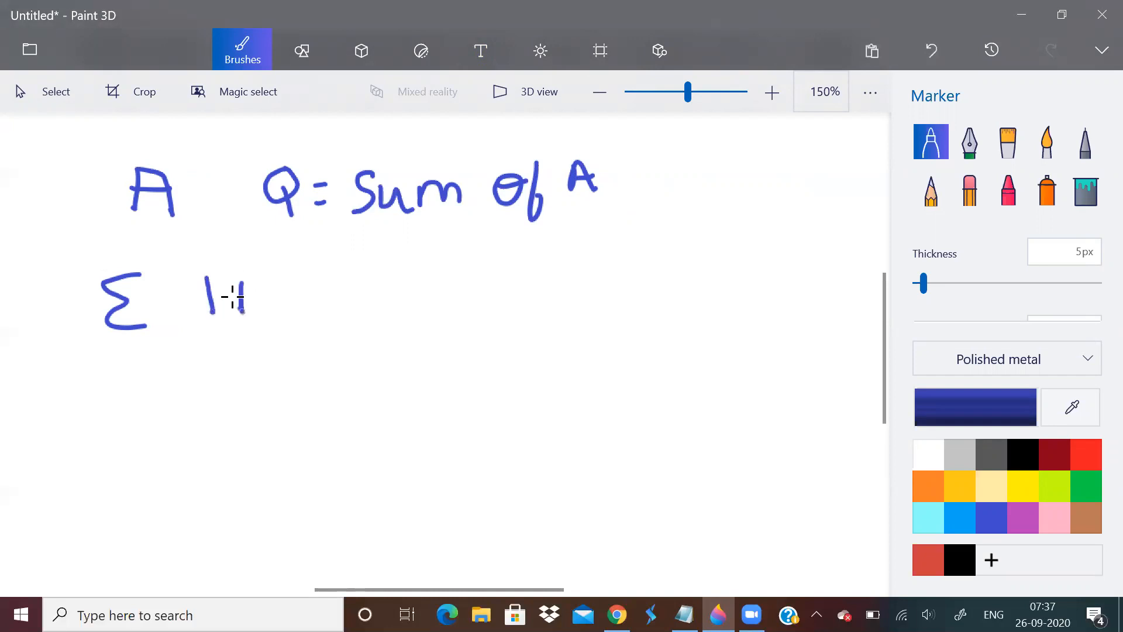
left_click_drag(226, 301, 265, 301)
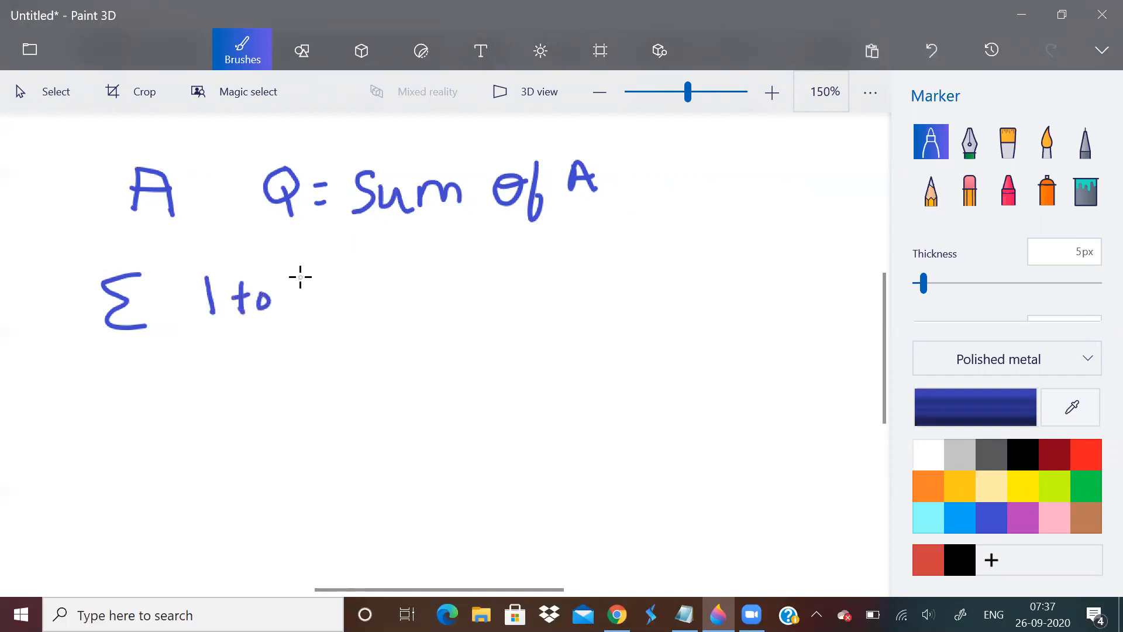
left_click_drag(293, 279, 308, 308)
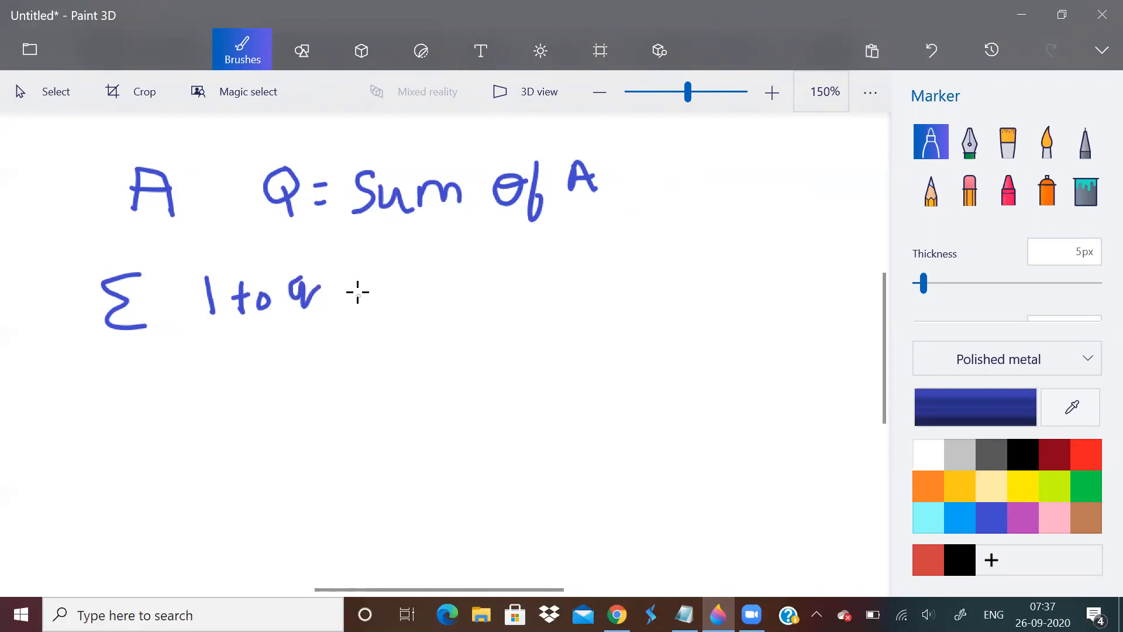
left_click_drag(357, 293, 419, 287)
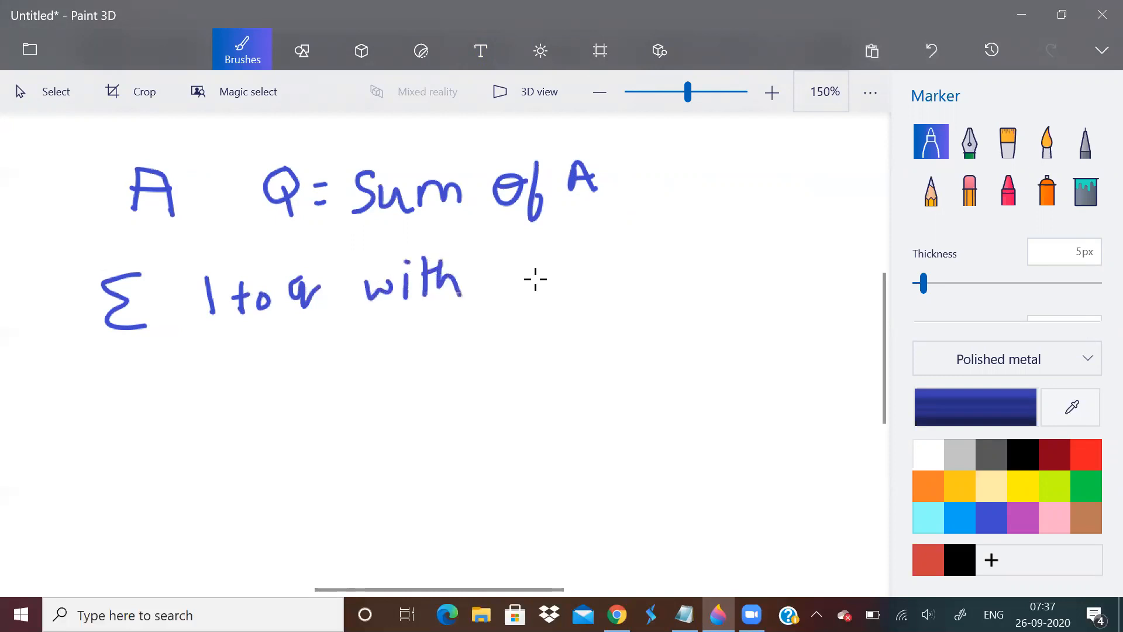
left_click_drag(508, 258, 516, 294)
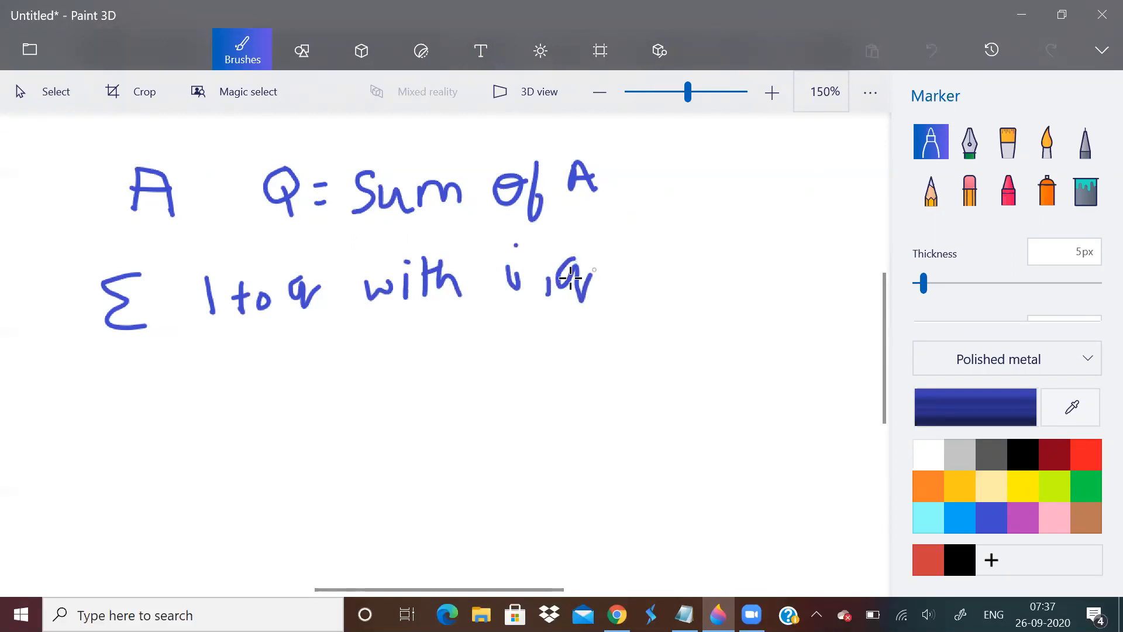
left_click_drag(491, 258, 608, 294)
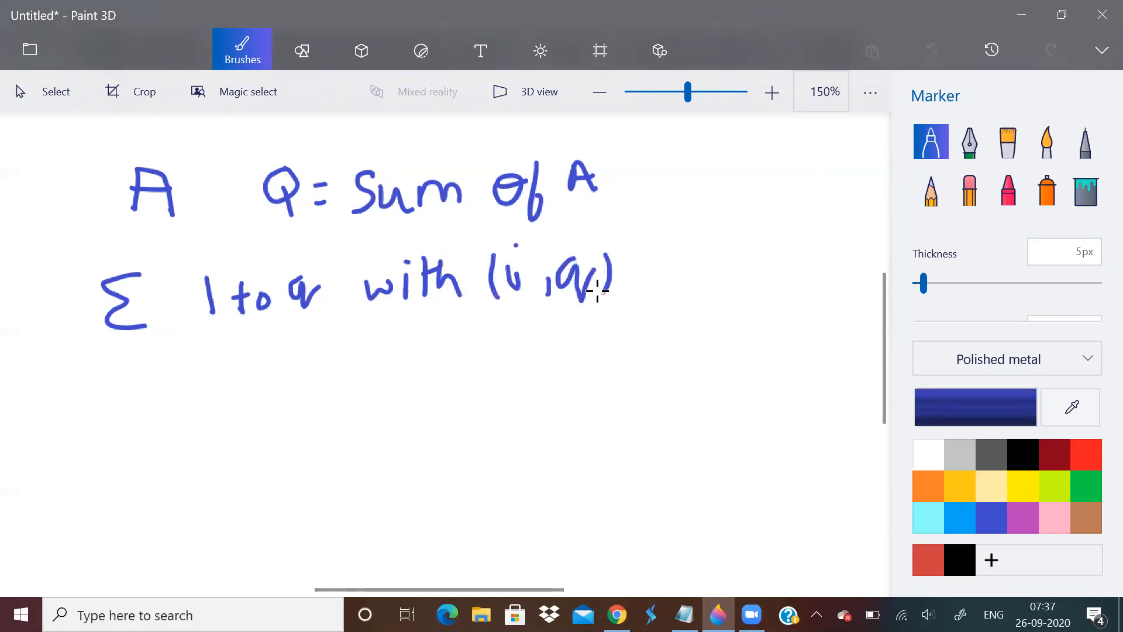
left_click_drag(224, 380, 223, 423)
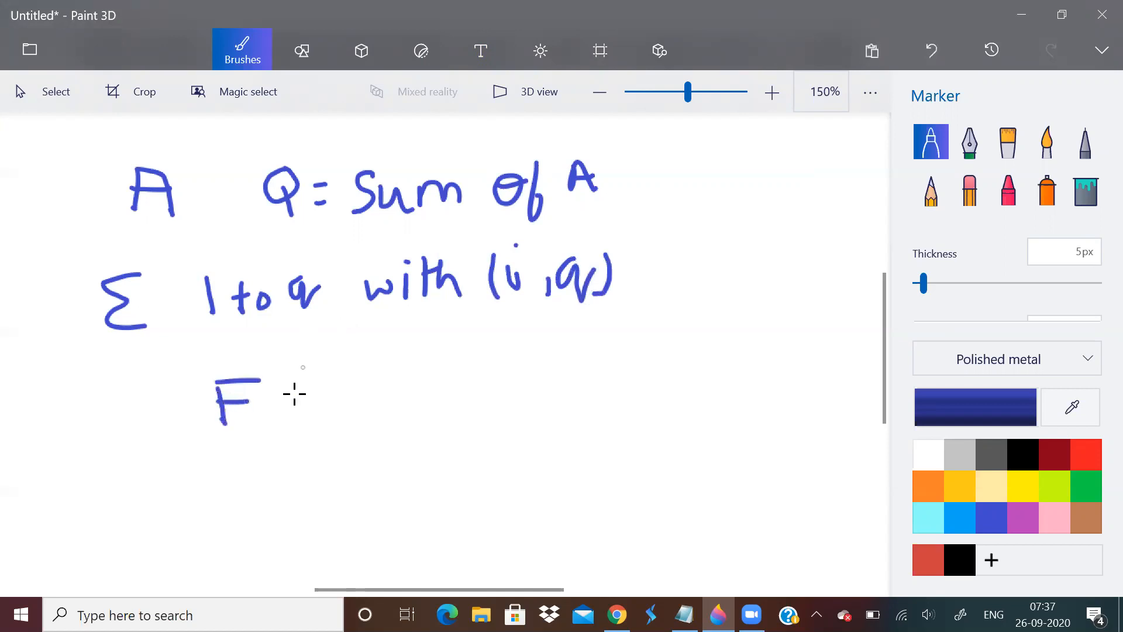
Write 'F(i, j)', then 'j → i to q' and 'i → 1 to q' to its right
left_click_drag(294, 373, 337, 412)
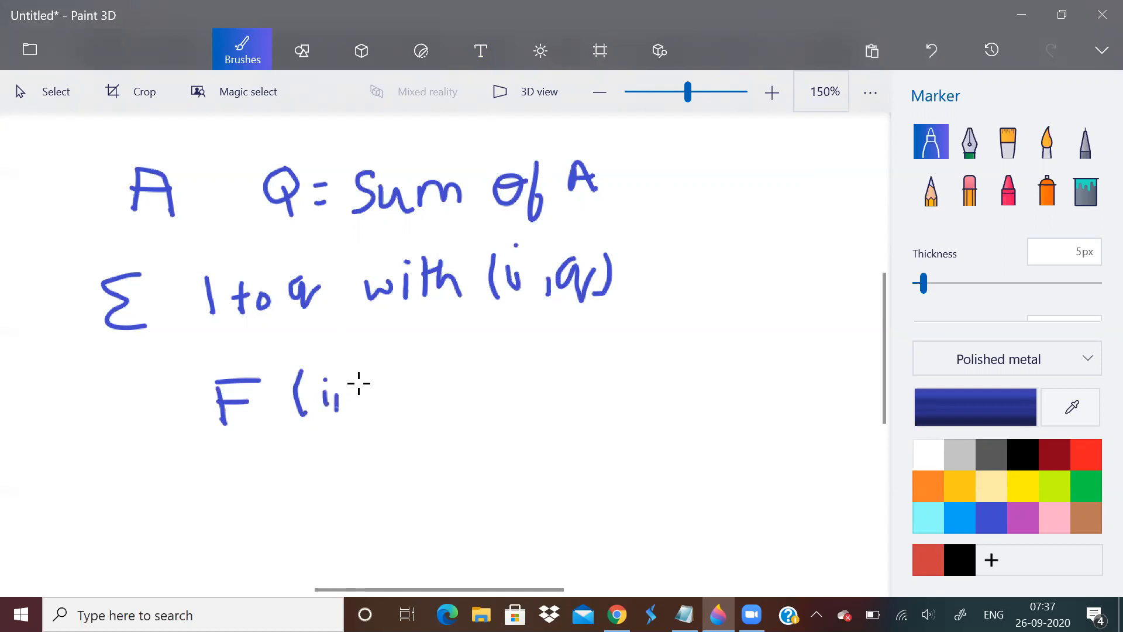
left_click_drag(344, 387, 372, 429)
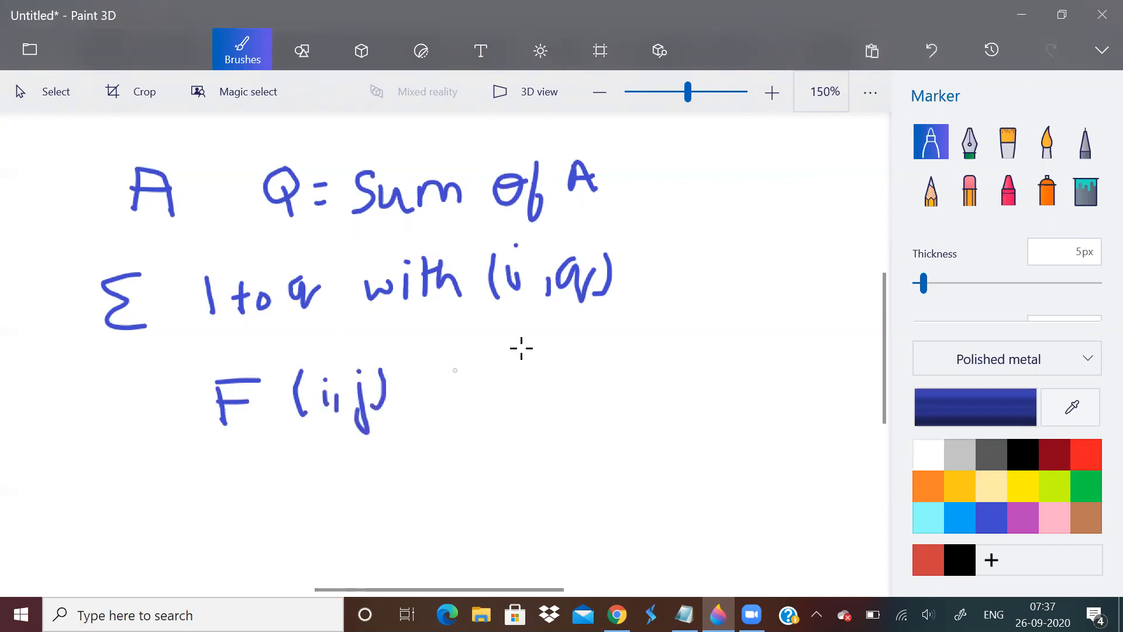
left_click_drag(520, 344, 512, 390)
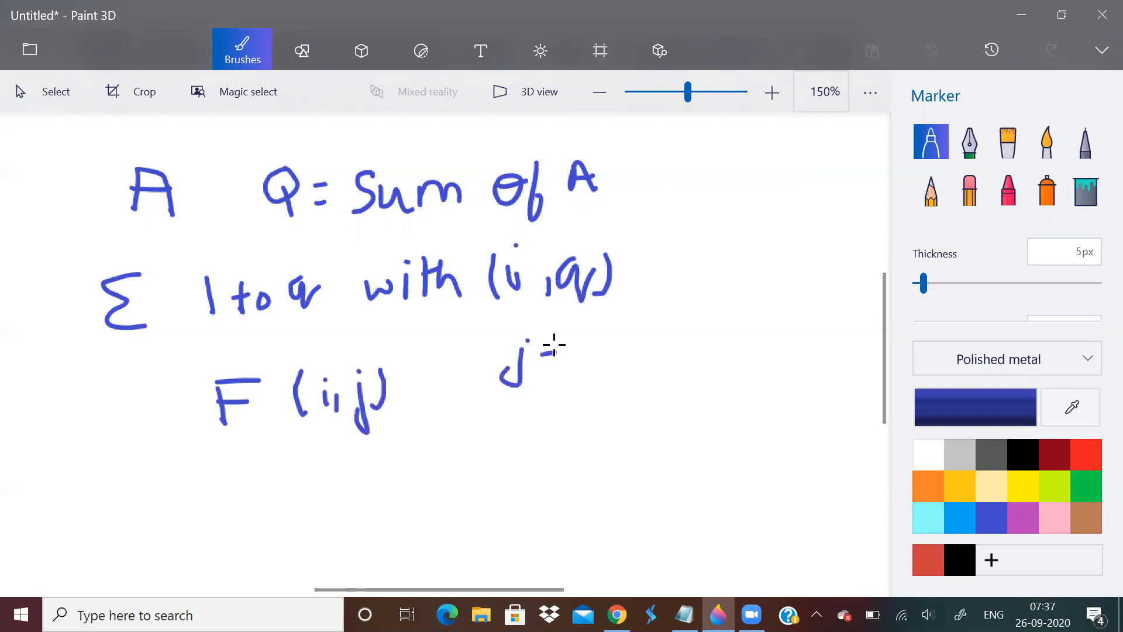
left_click_drag(541, 355, 598, 358)
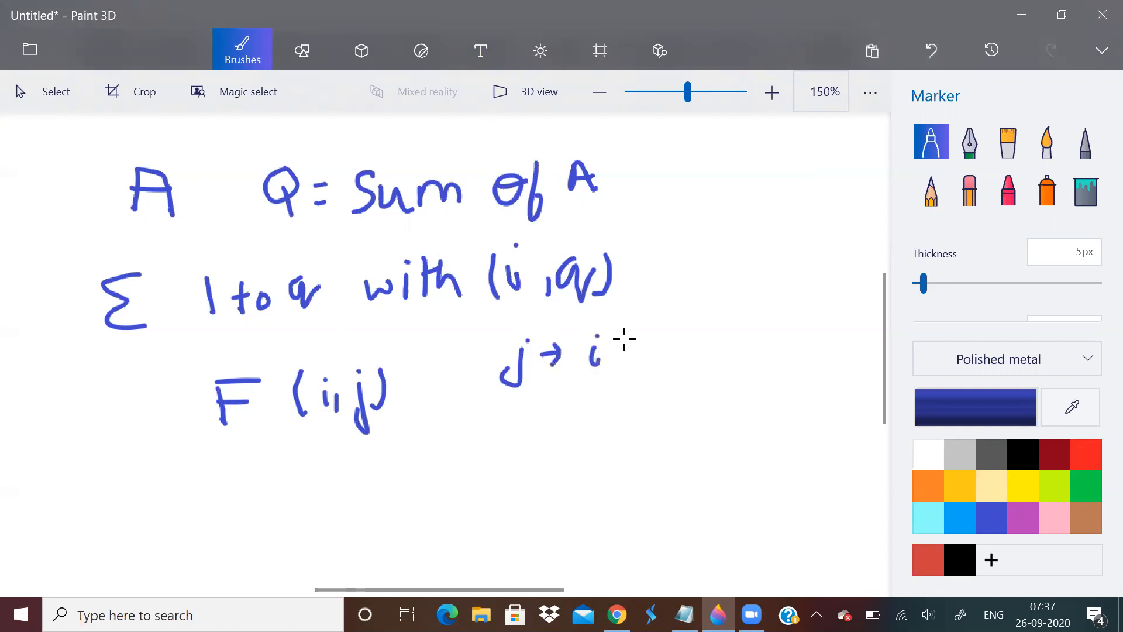
left_click_drag(605, 351, 648, 354)
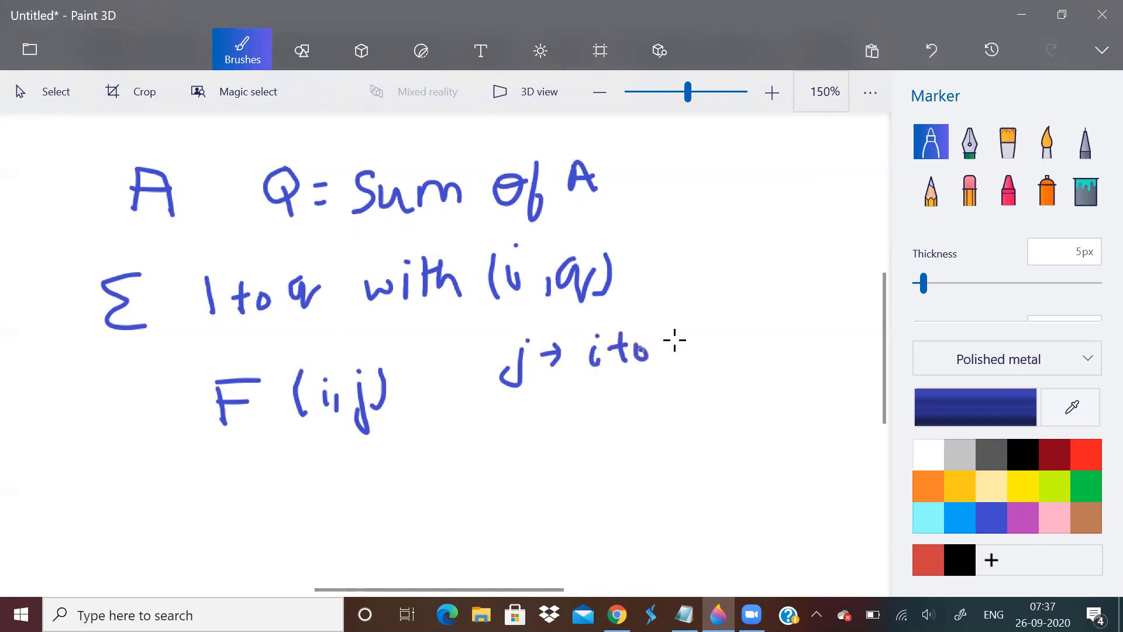
left_click_drag(673, 344, 692, 386)
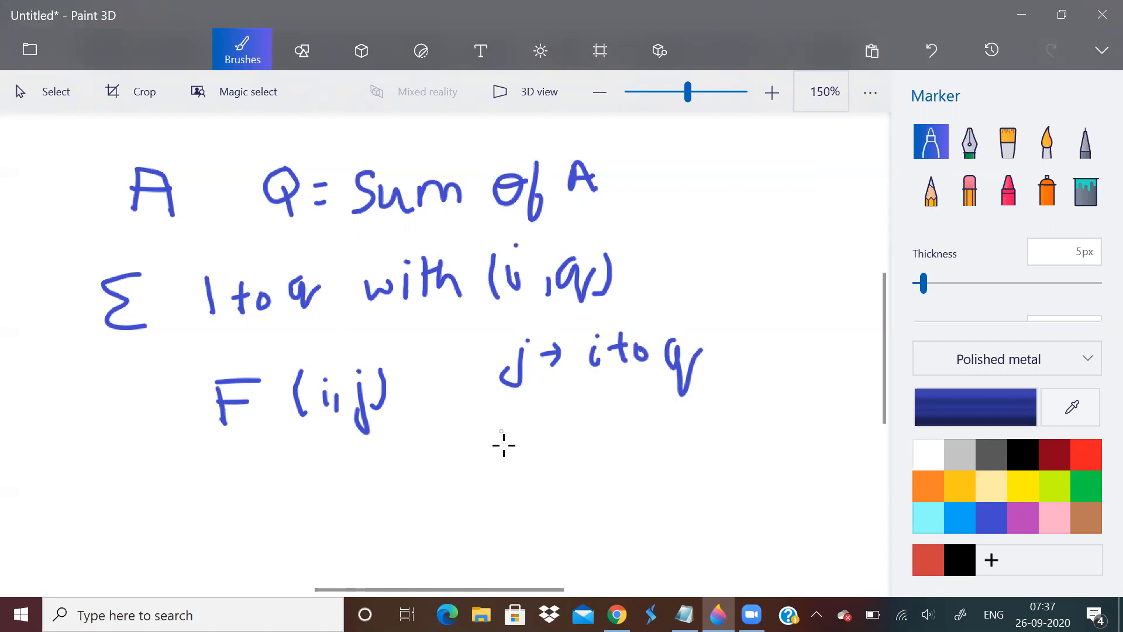
left_click_drag(505, 444, 580, 435)
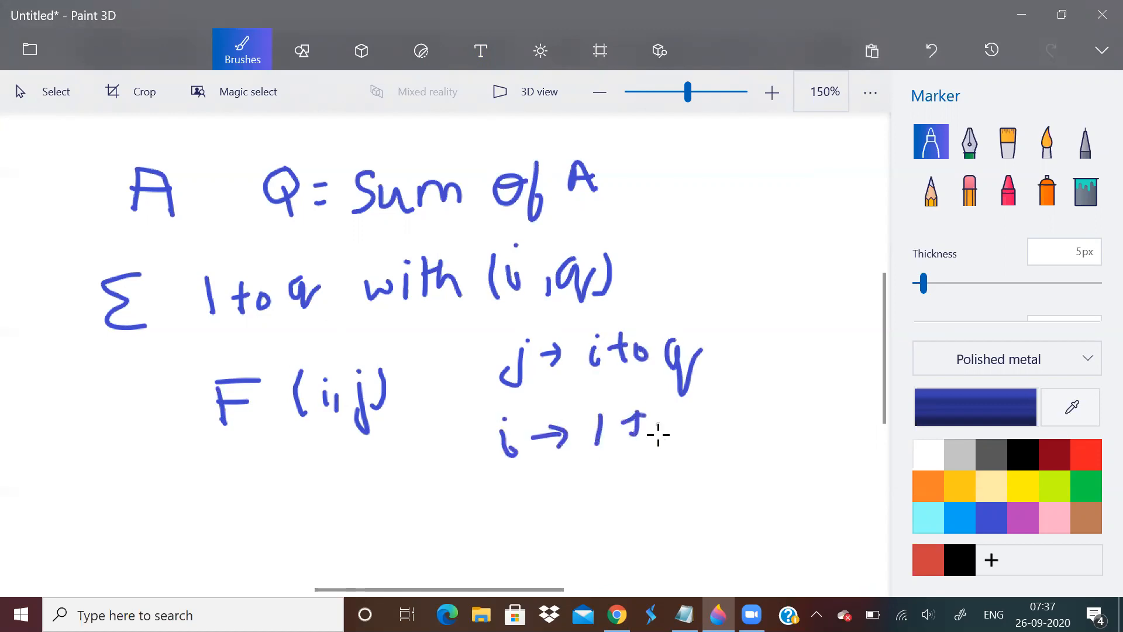
left_click_drag(652, 430, 724, 444)
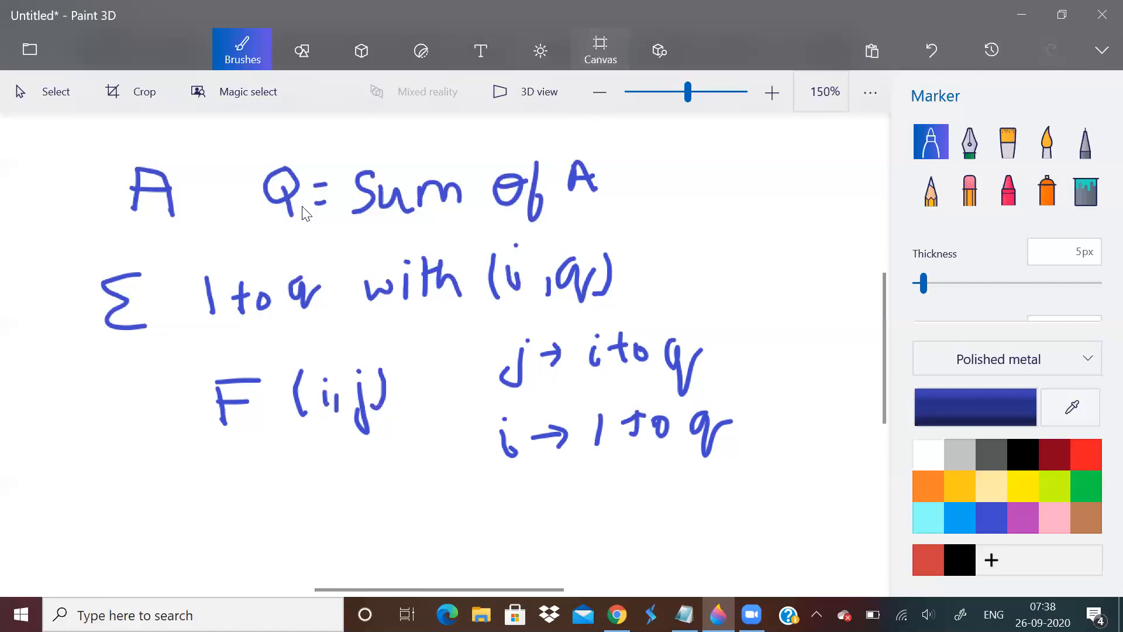
Select all the handwriting on the canvas and delete it
left_click(599, 50)
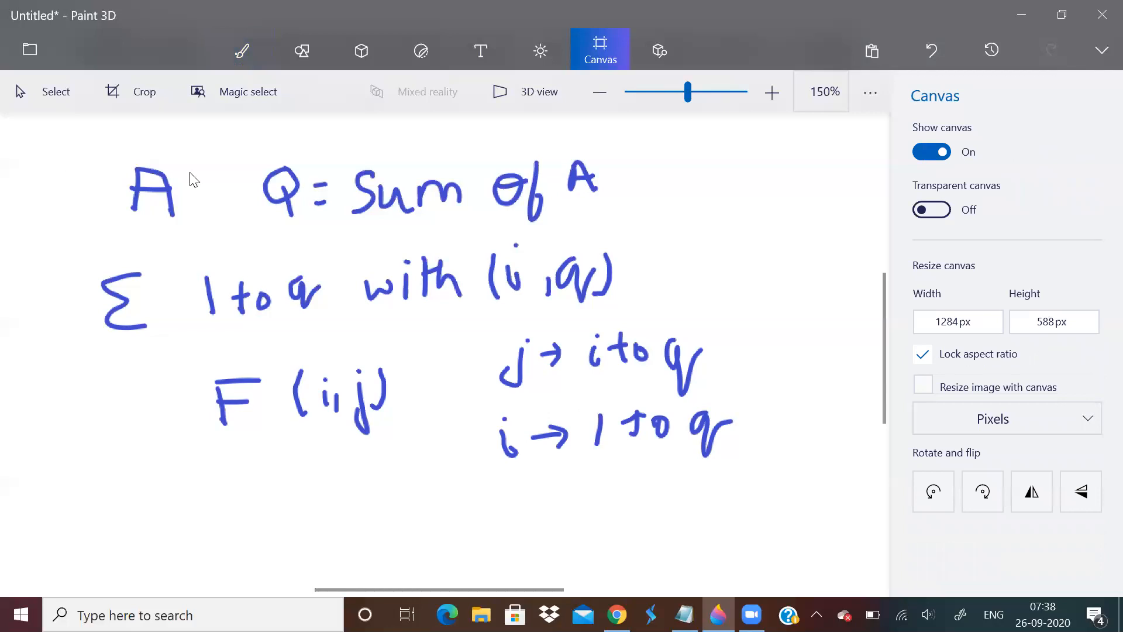
mouse_move(530, 350)
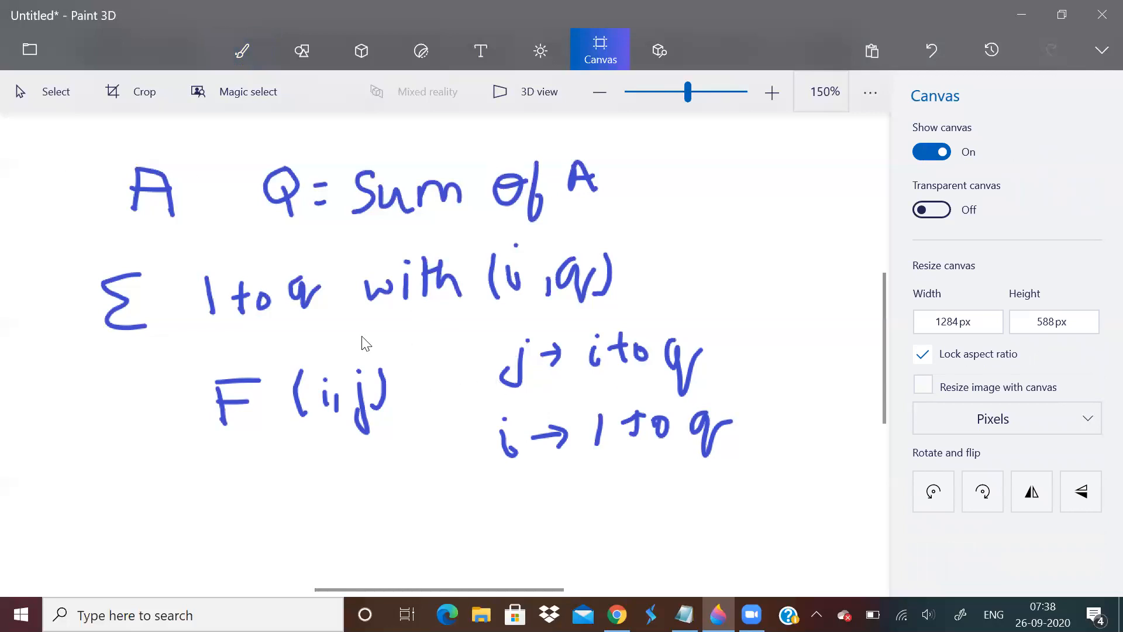
mouse_move(726, 449)
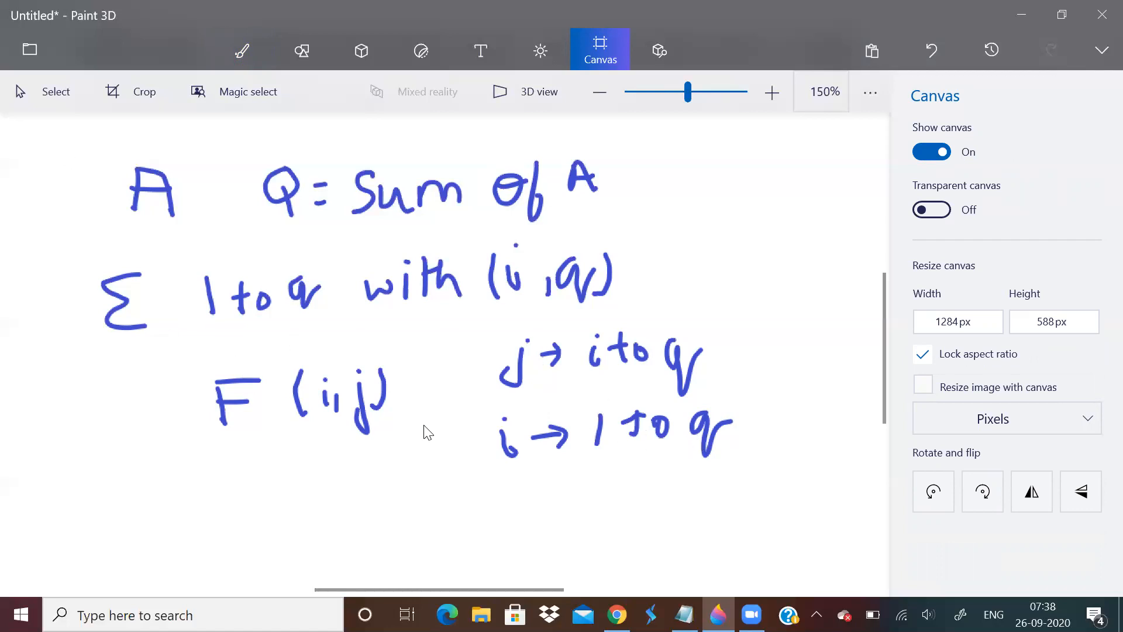
mouse_move(38, 189)
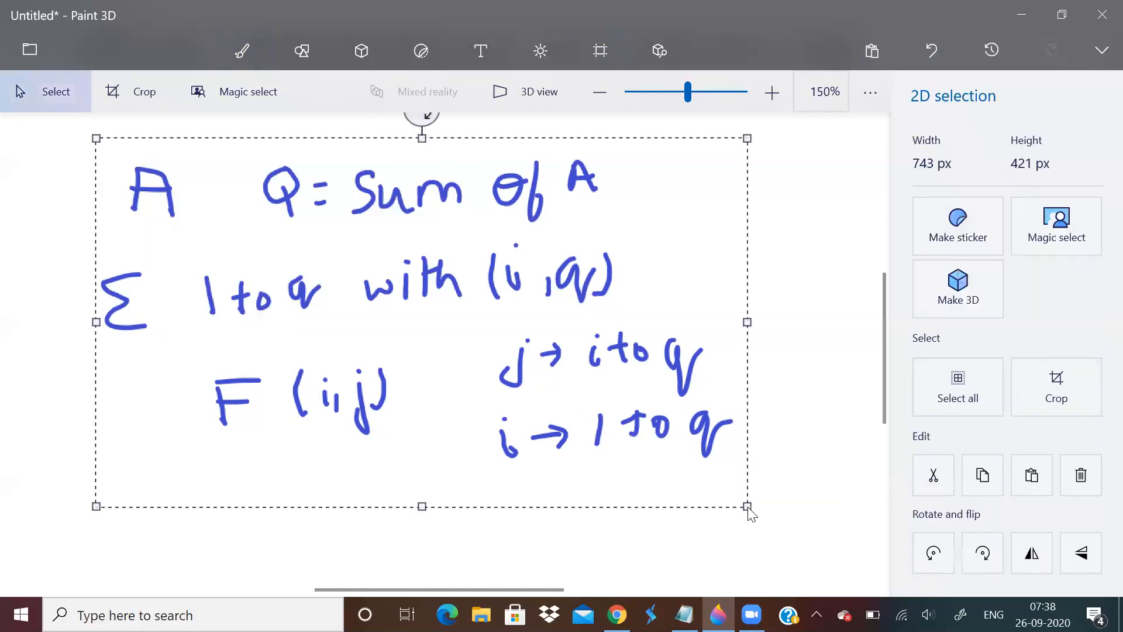
left_click(242, 51)
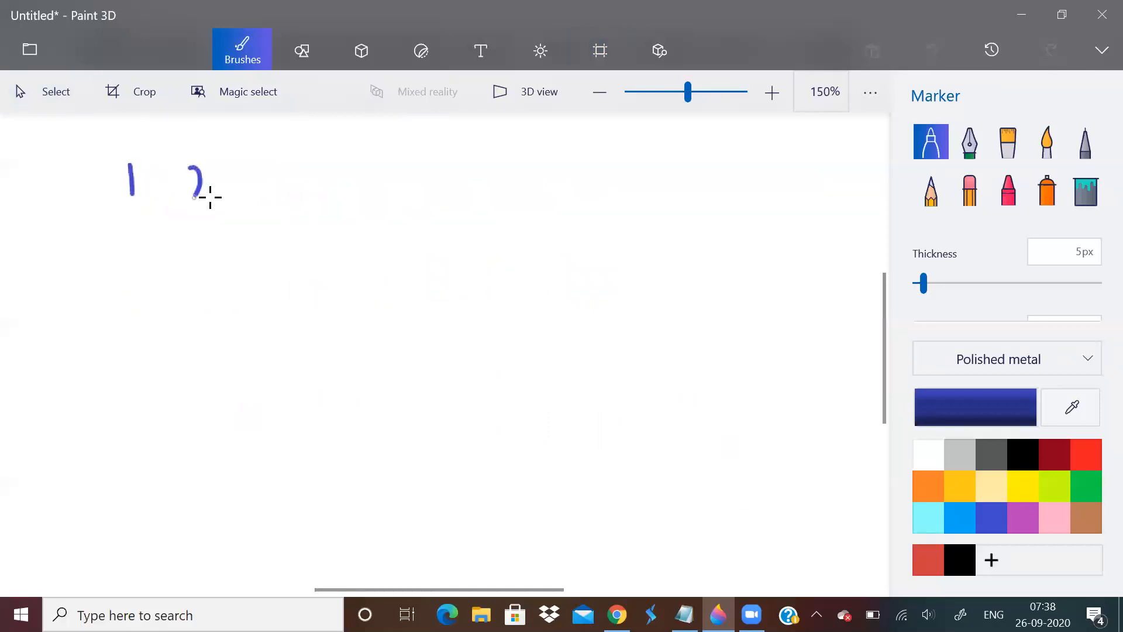
Write the array '1 2 2' with 5 after the dash at the top
left_click_drag(233, 169, 254, 201)
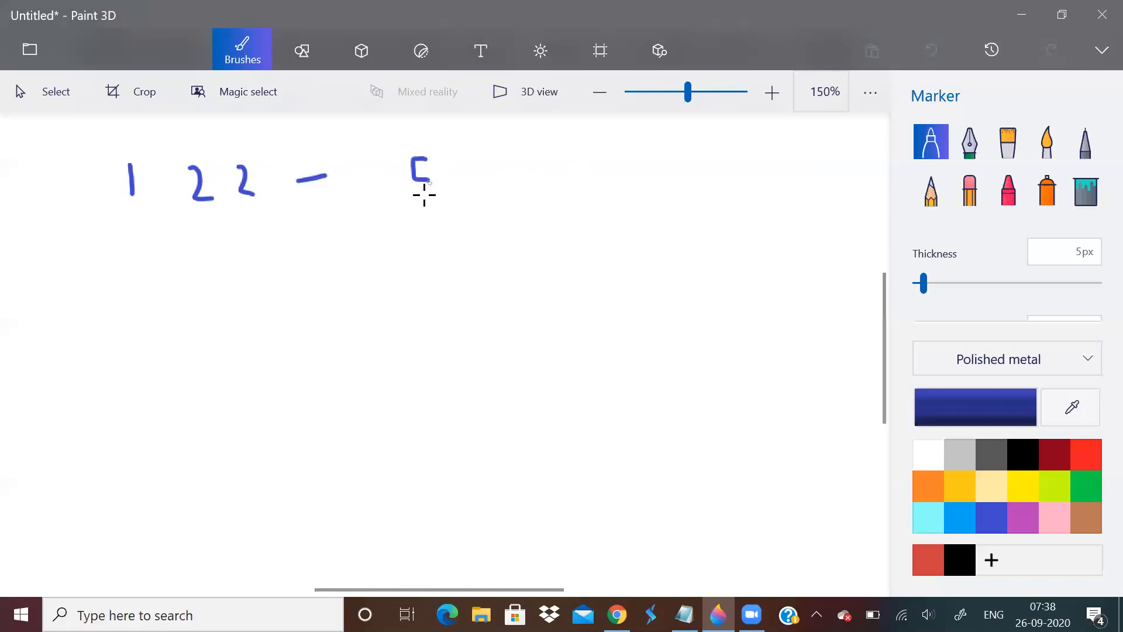
left_click_drag(440, 175, 494, 165)
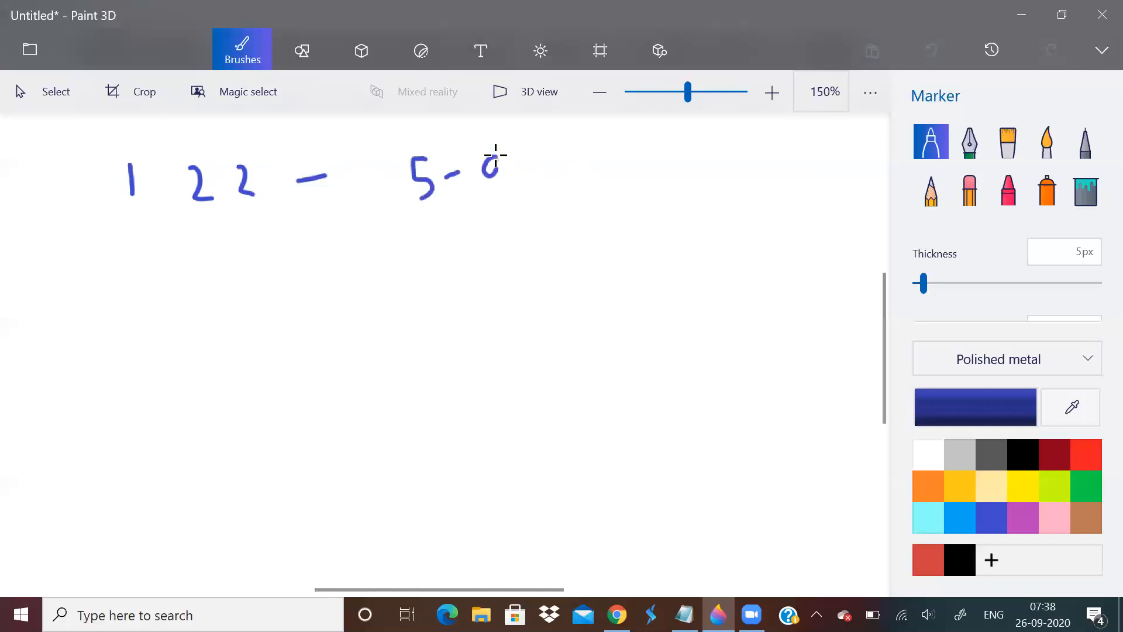
left_click_drag(494, 158, 501, 193)
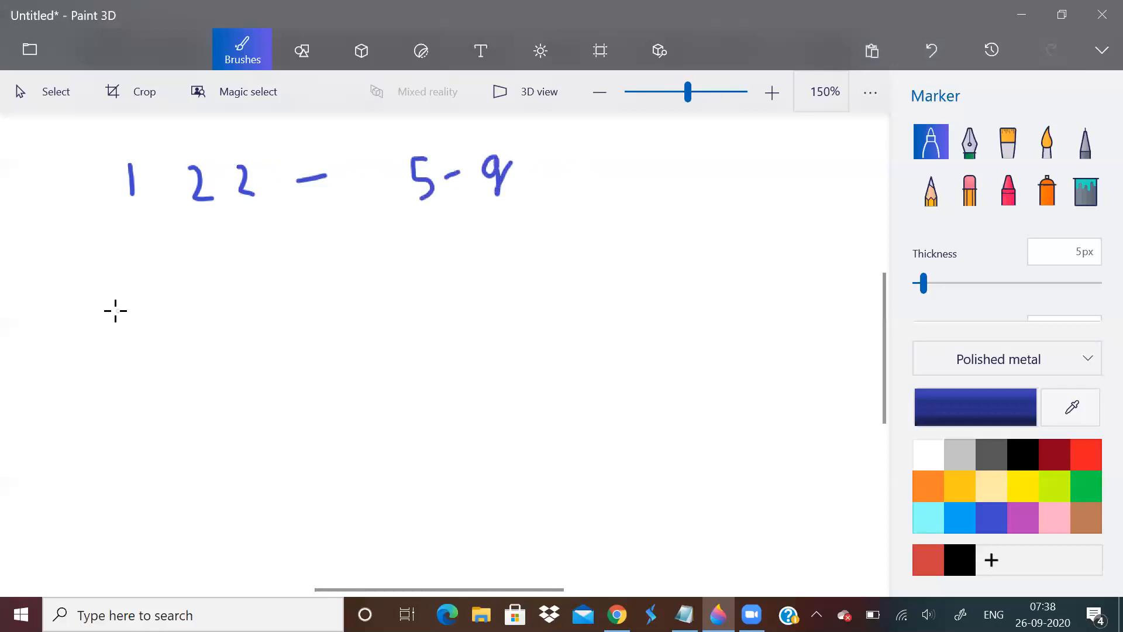
mouse_move(121, 263)
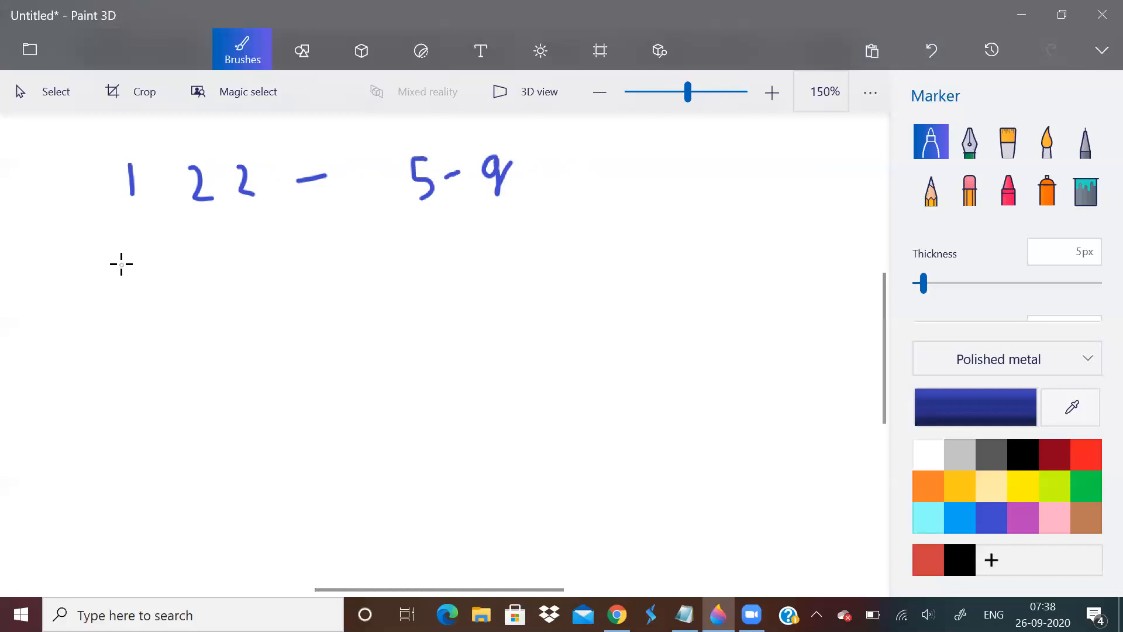
Write the ranges 'i 1 → 5' and 'j i → 5' beneath the array
left_click_drag(122, 259, 122, 294)
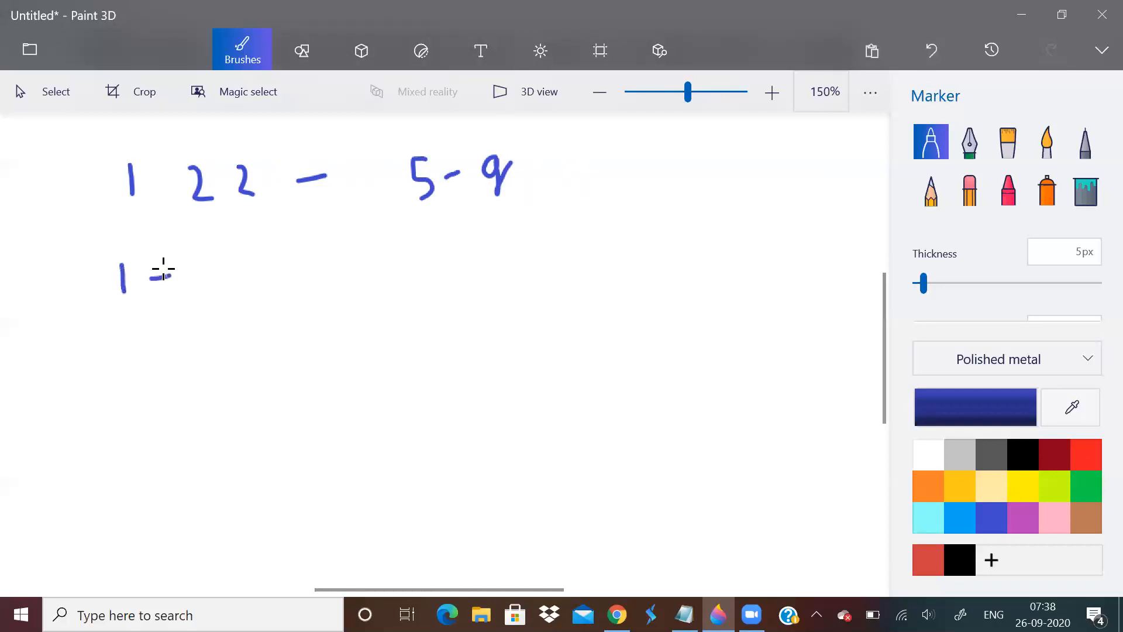
left_click_drag(150, 275, 175, 276)
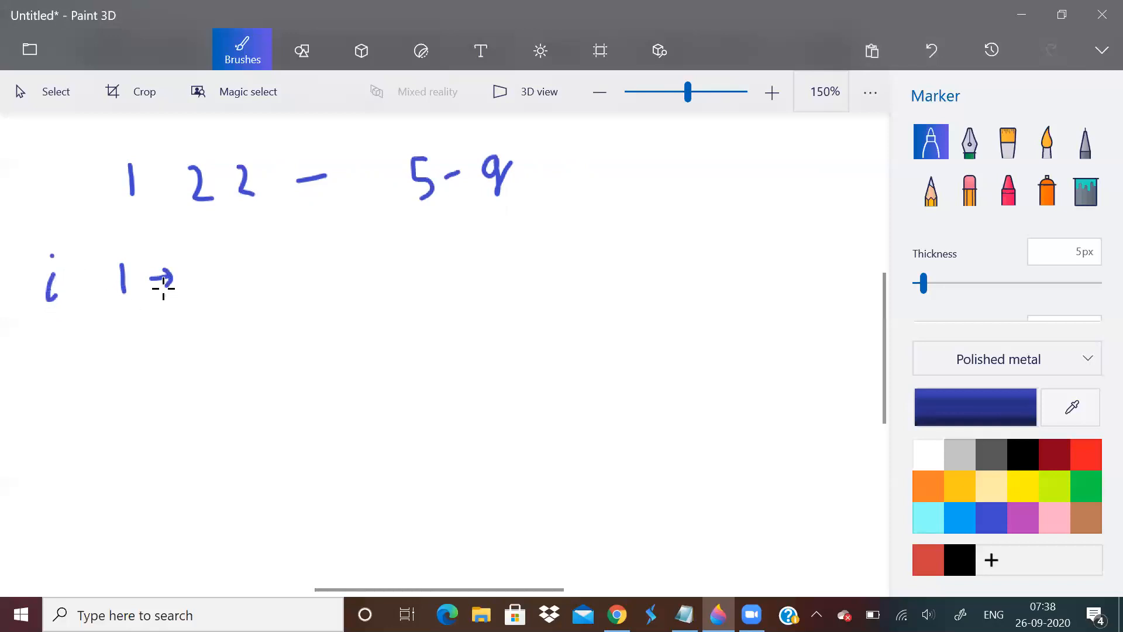
left_click_drag(212, 262, 218, 294)
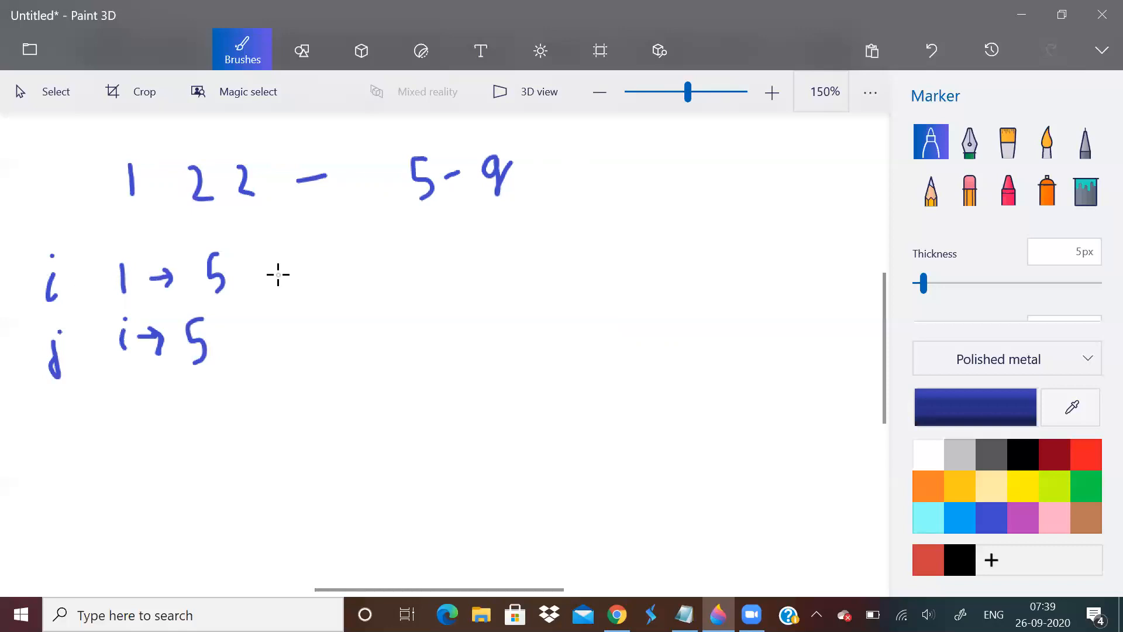
mouse_move(315, 271)
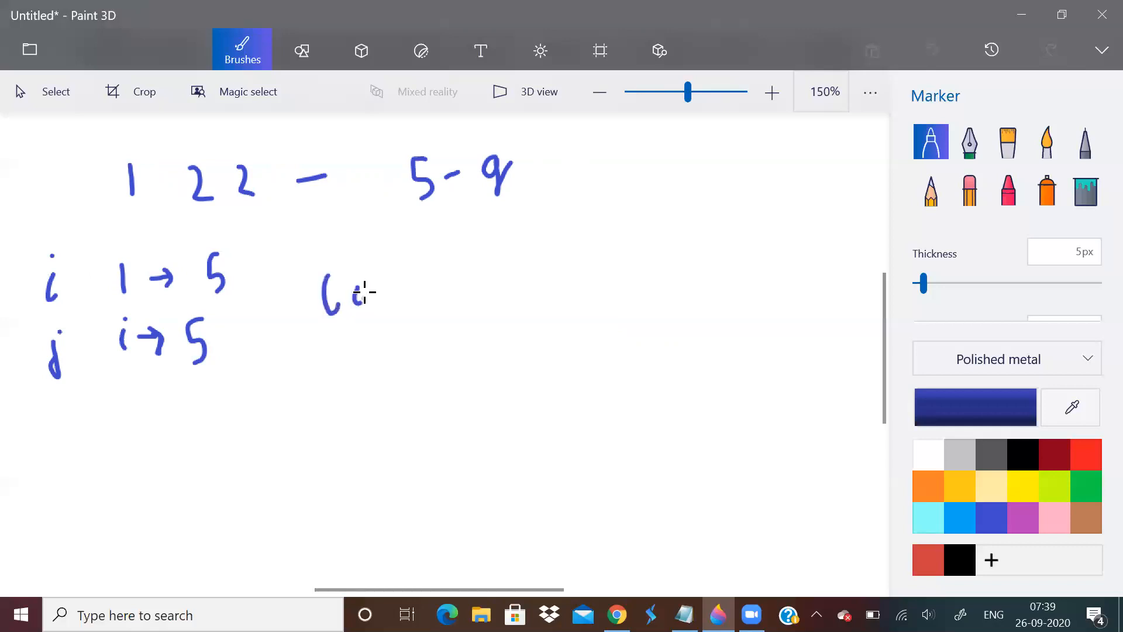
Write 'common div (i,j)' to the right of the ranges
left_click_drag(351, 294, 393, 294)
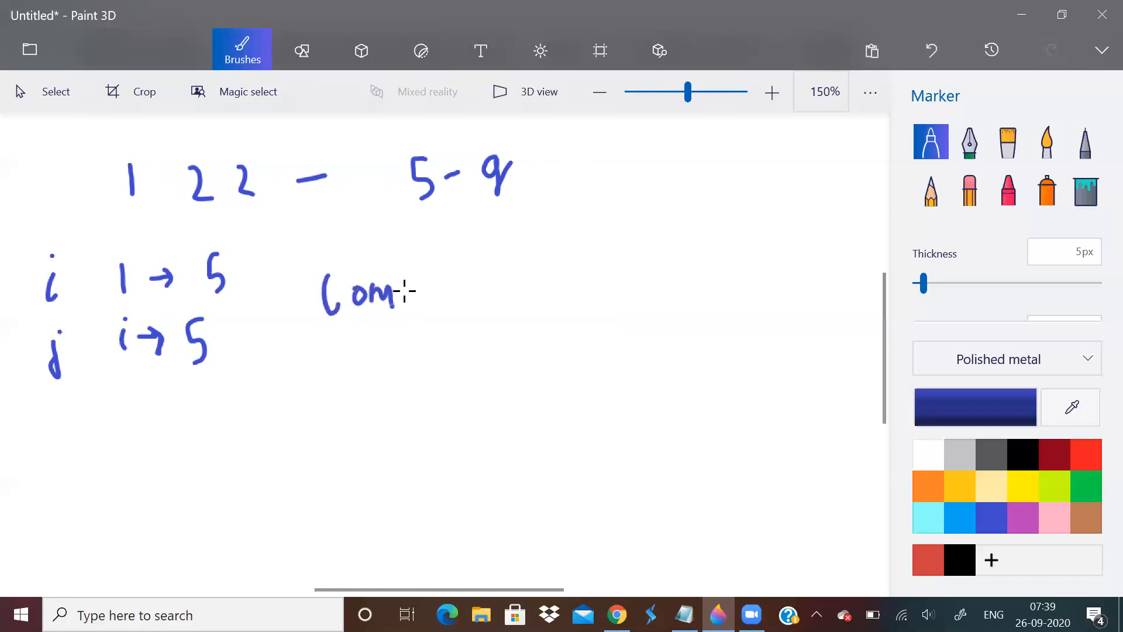
left_click_drag(399, 293, 455, 297)
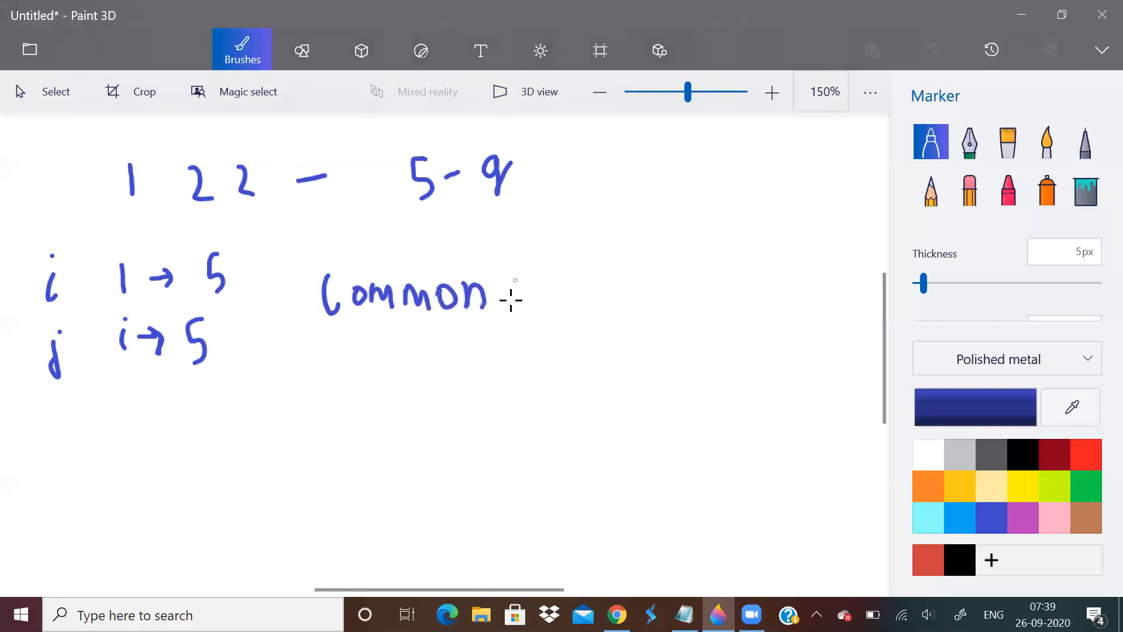
left_click_drag(508, 301, 552, 293)
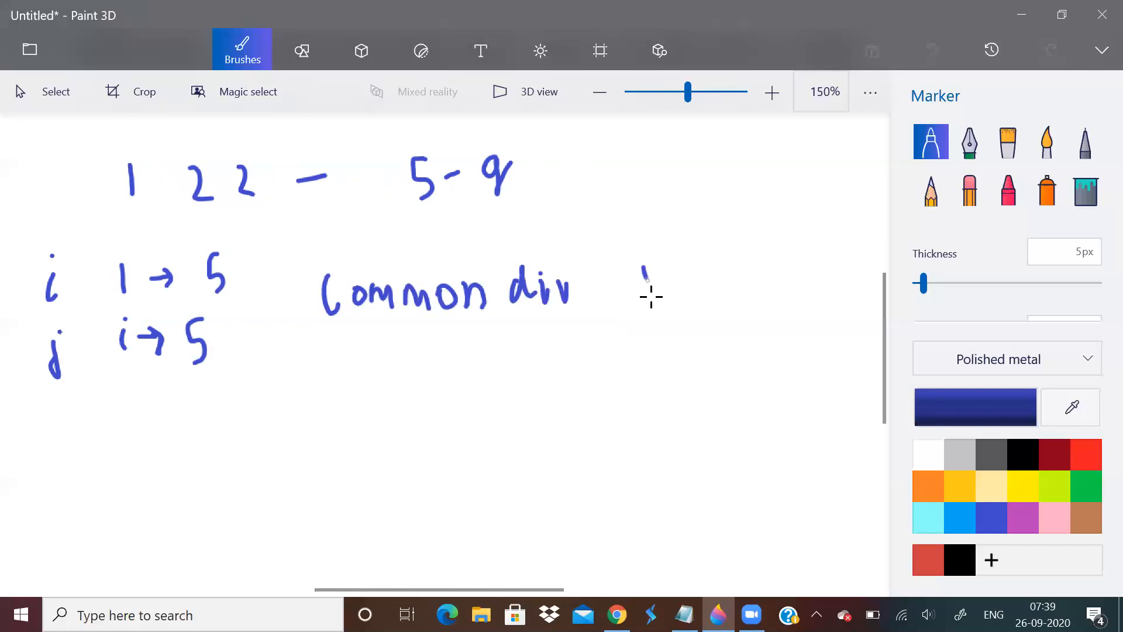
left_click_drag(644, 272, 655, 312)
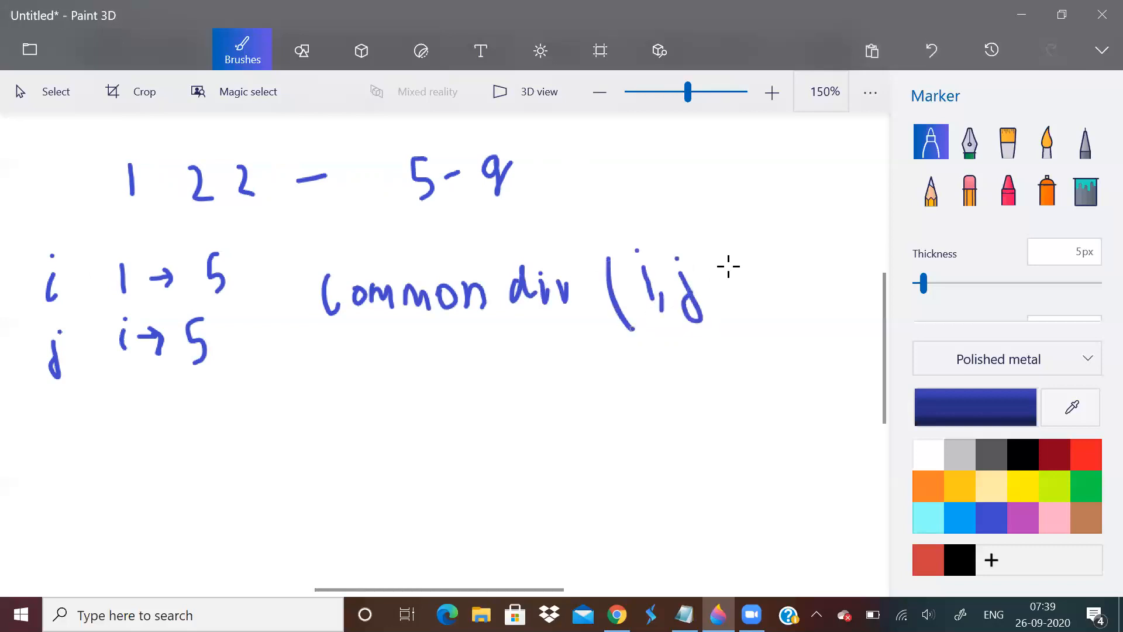
left_click_drag(733, 258, 744, 337)
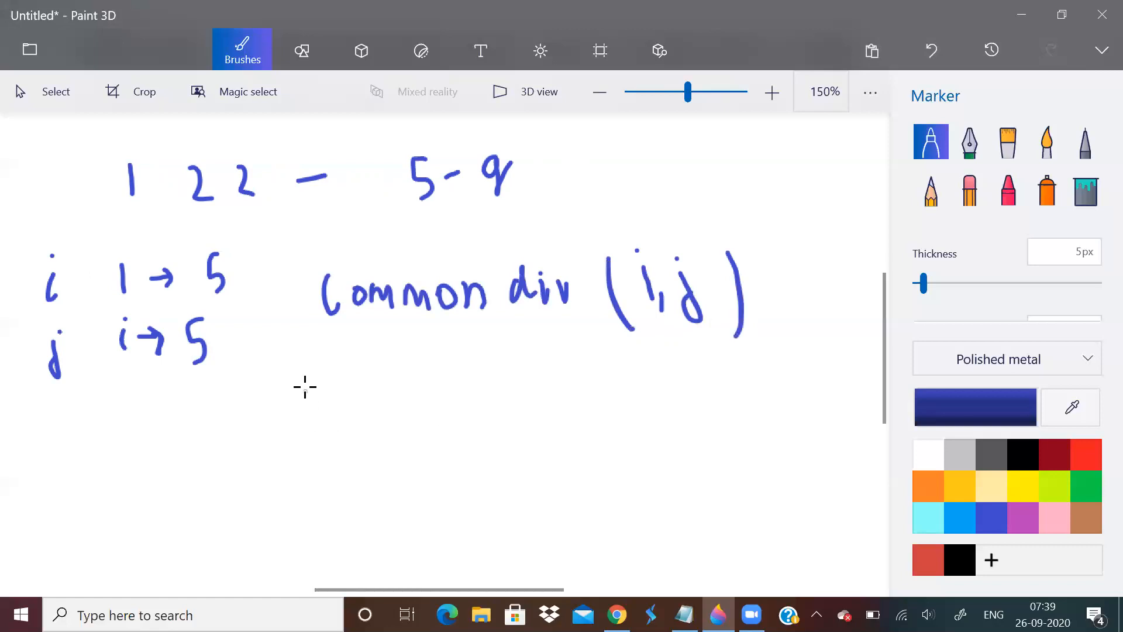
Write the sum '(1,1) + (1,2) + … (1,5)' on the line below
left_click_drag(304, 372, 333, 402)
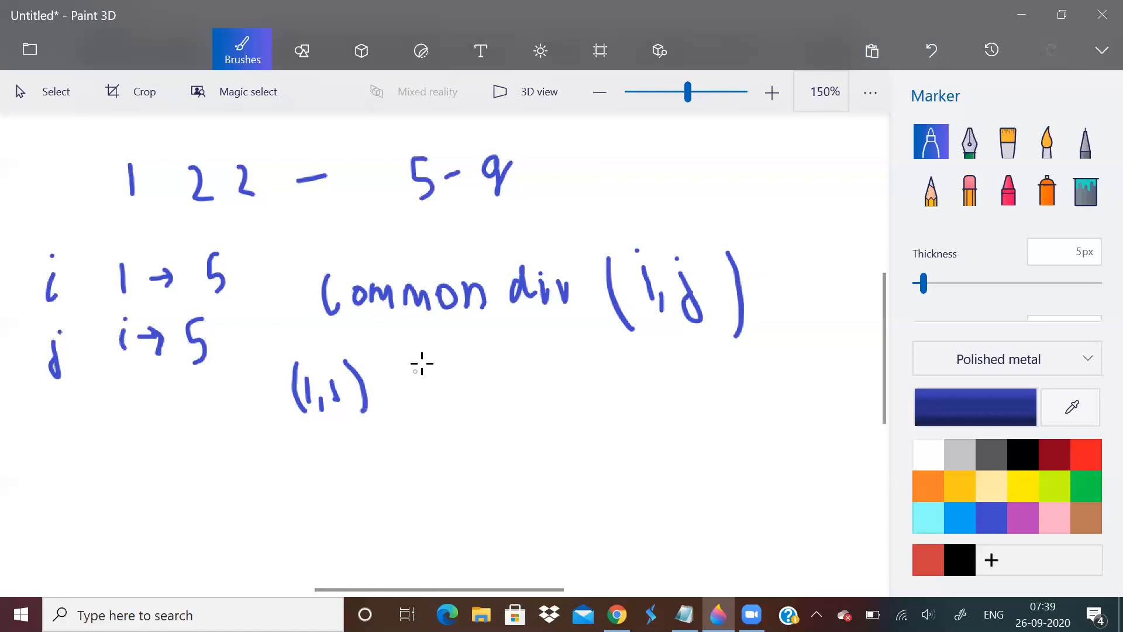
left_click_drag(415, 365, 494, 401)
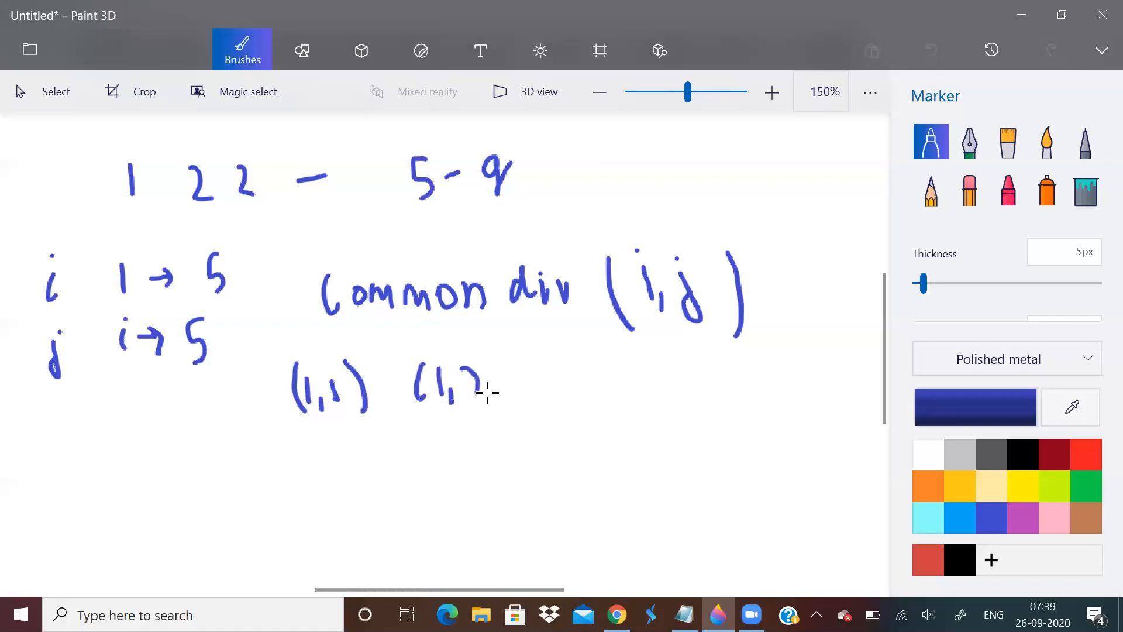
left_click_drag(487, 373, 495, 401)
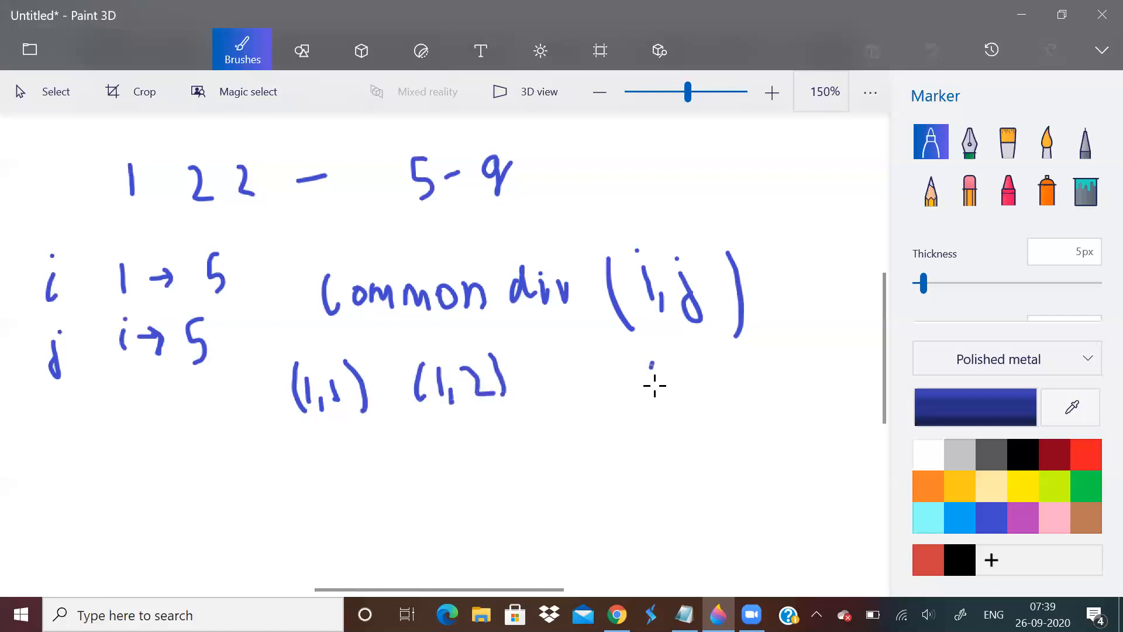
left_click_drag(648, 386, 702, 369)
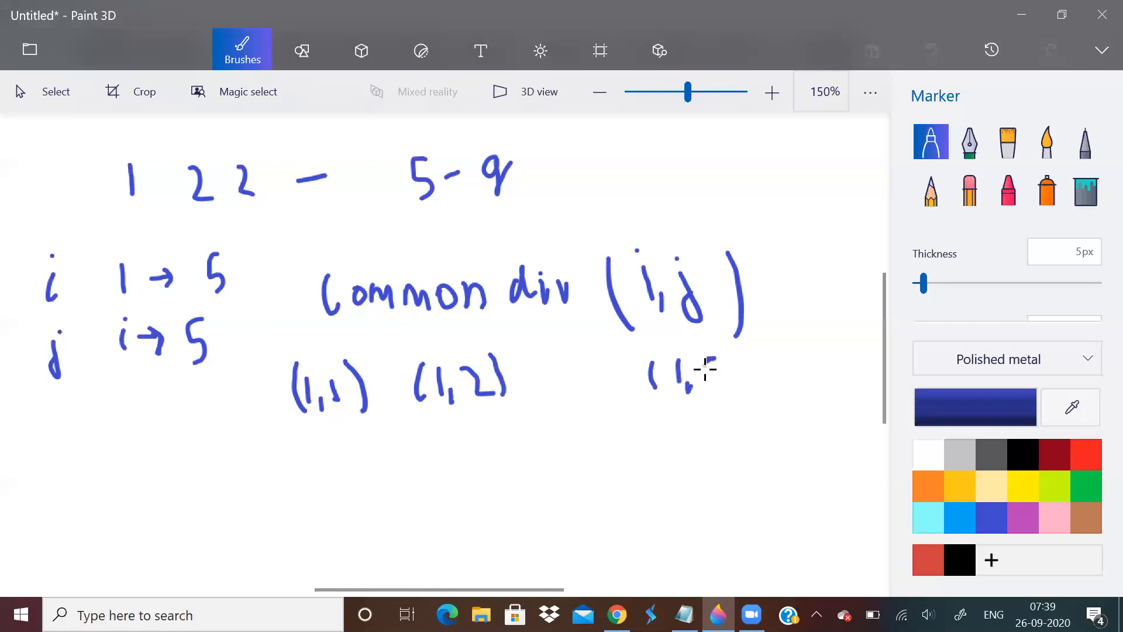
left_click_drag(687, 369, 737, 379)
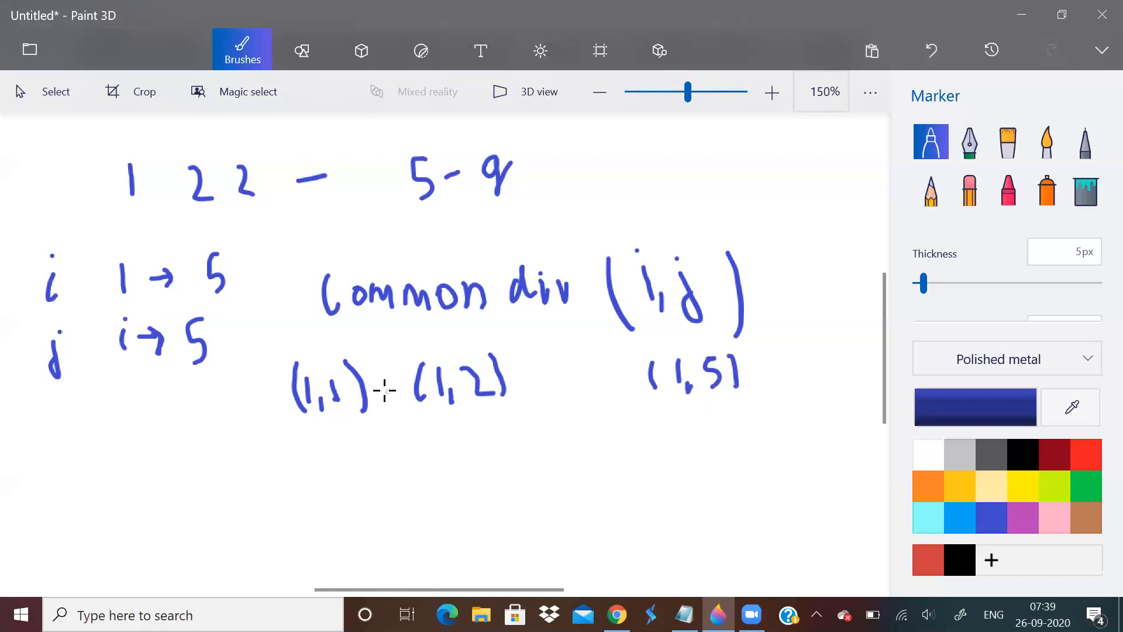
left_click_drag(391, 373, 391, 401)
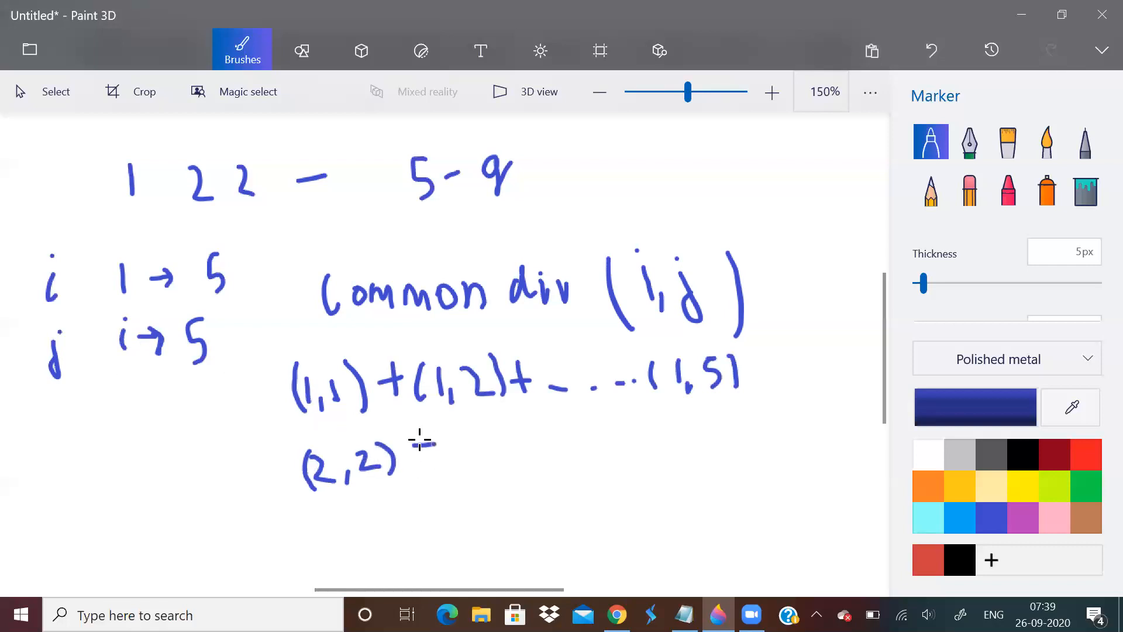
Write "+ (2,3) + …" after (2,2) on the second row with the Marker
left_click_drag(418, 451, 501, 459)
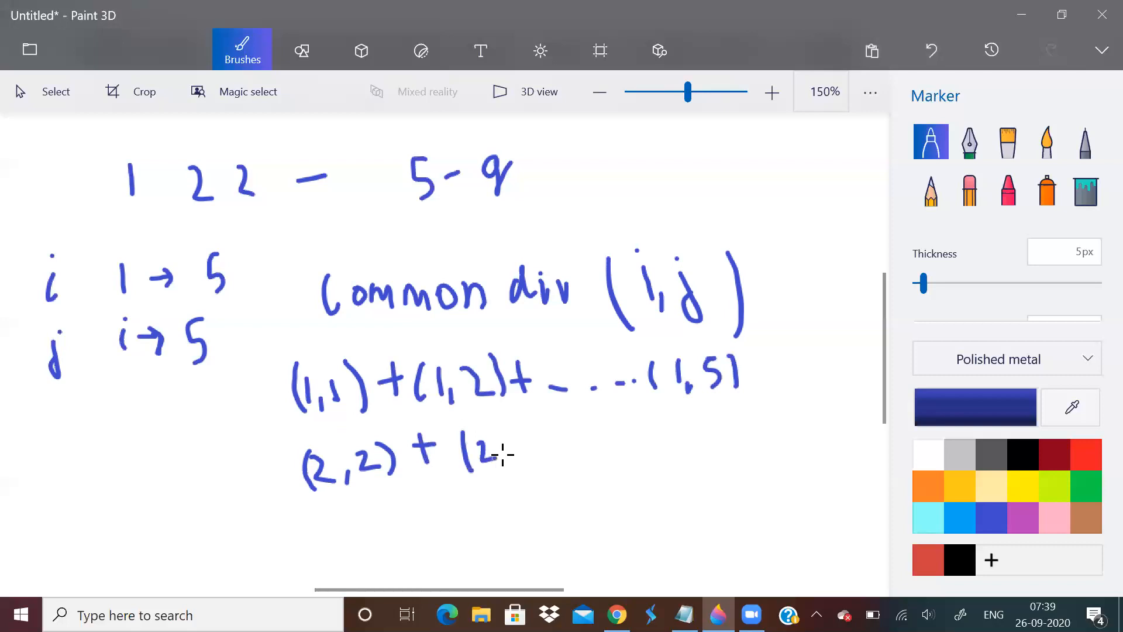
left_click_drag(501, 451, 540, 465)
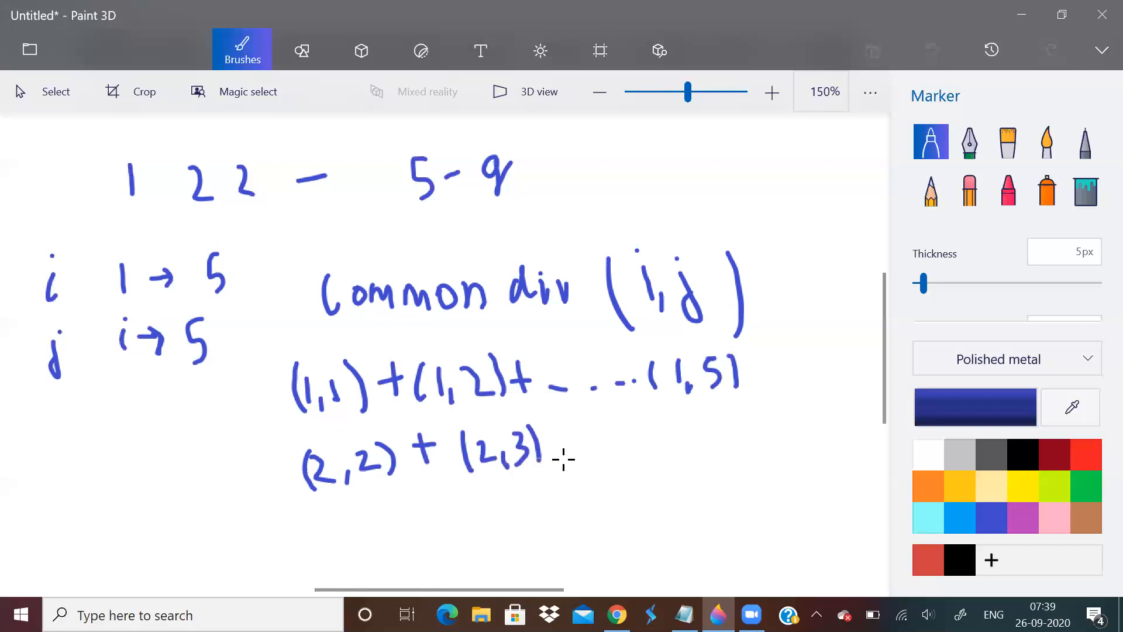
left_click_drag(569, 447, 702, 447)
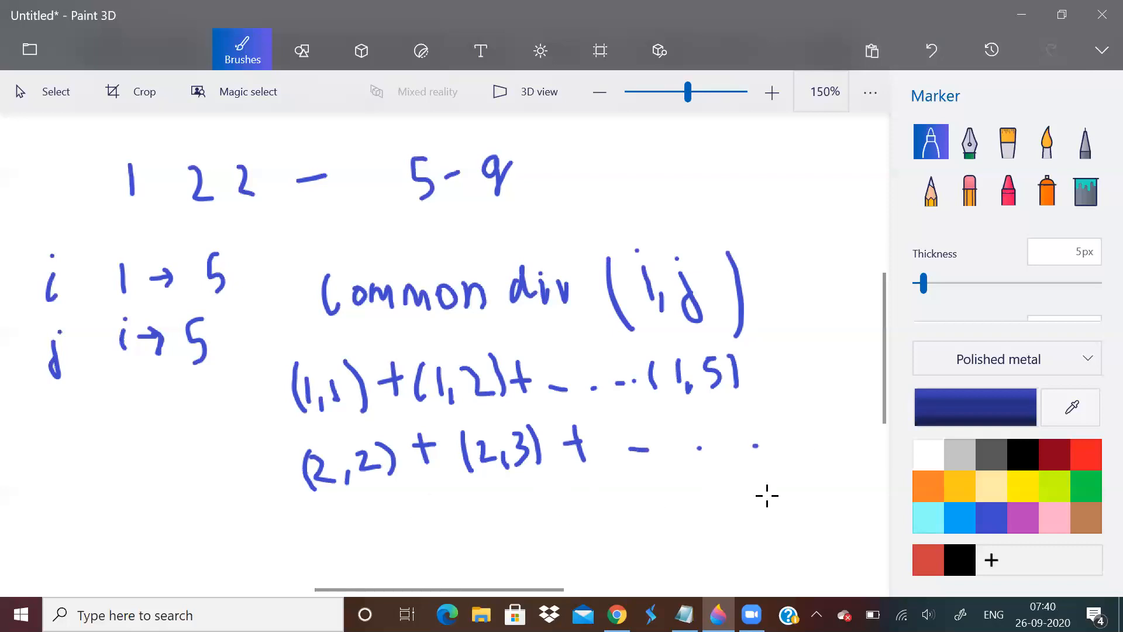
mouse_move(461, 491)
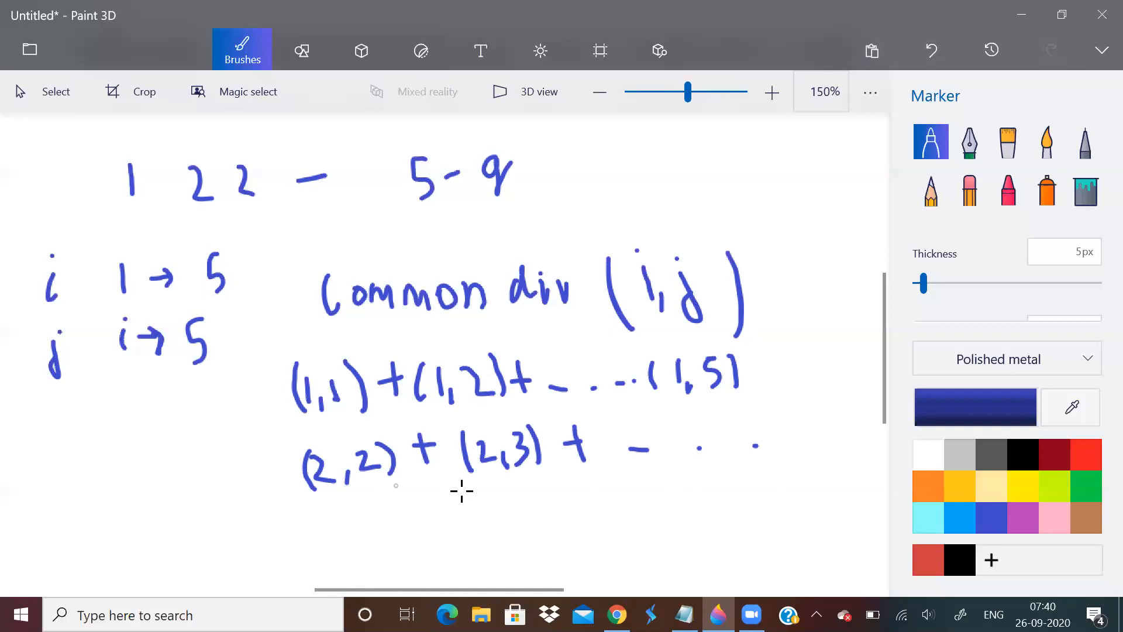
mouse_move(655, 450)
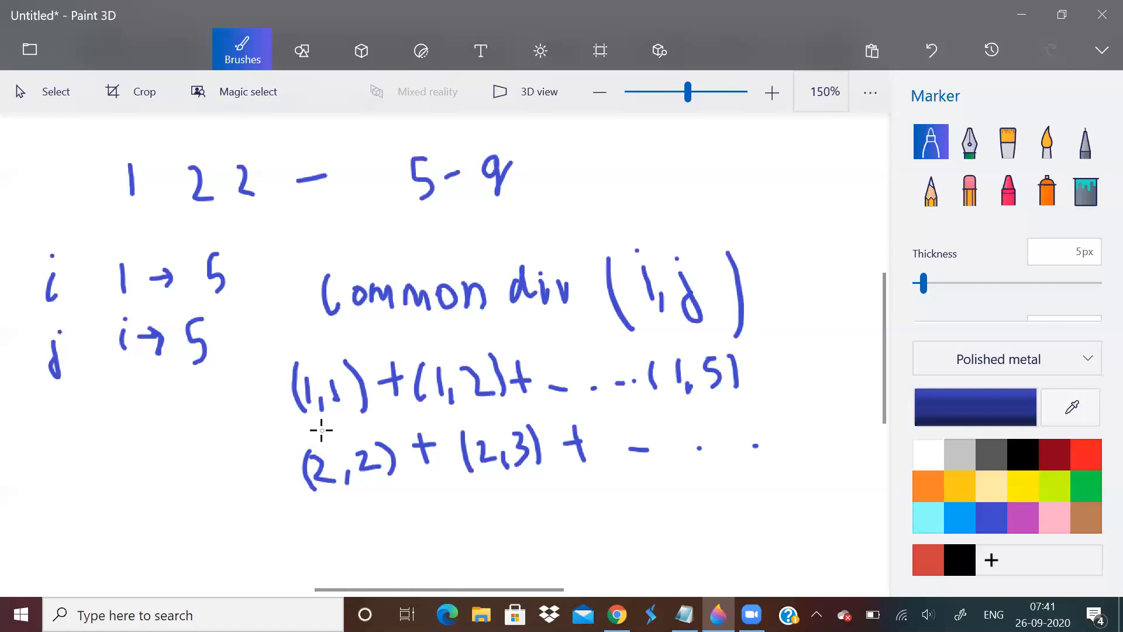
mouse_move(591, 560)
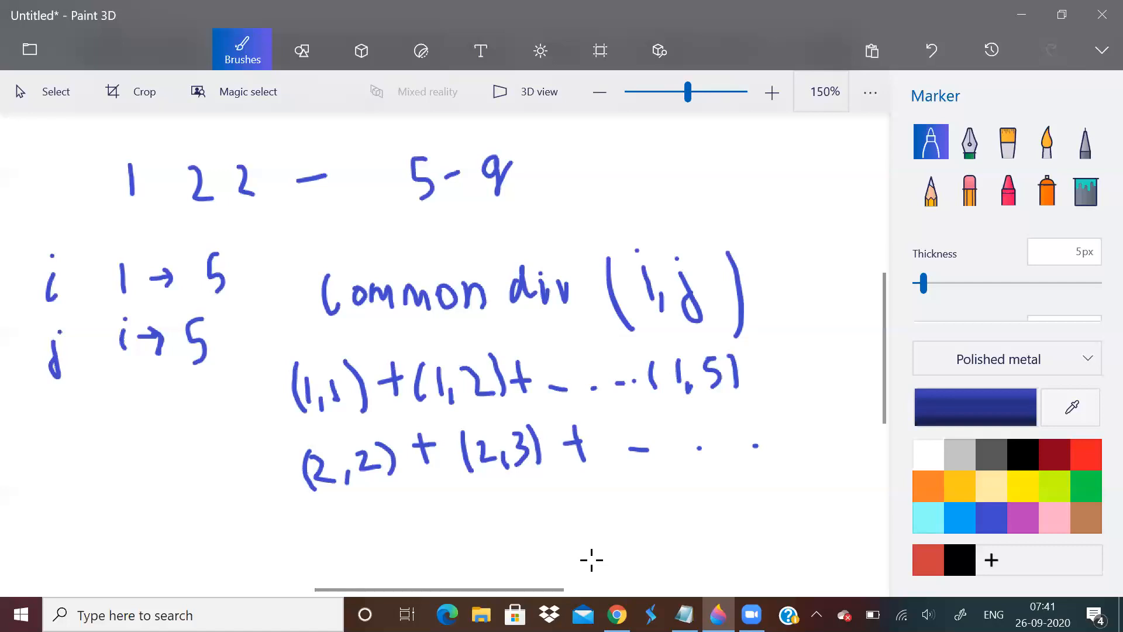